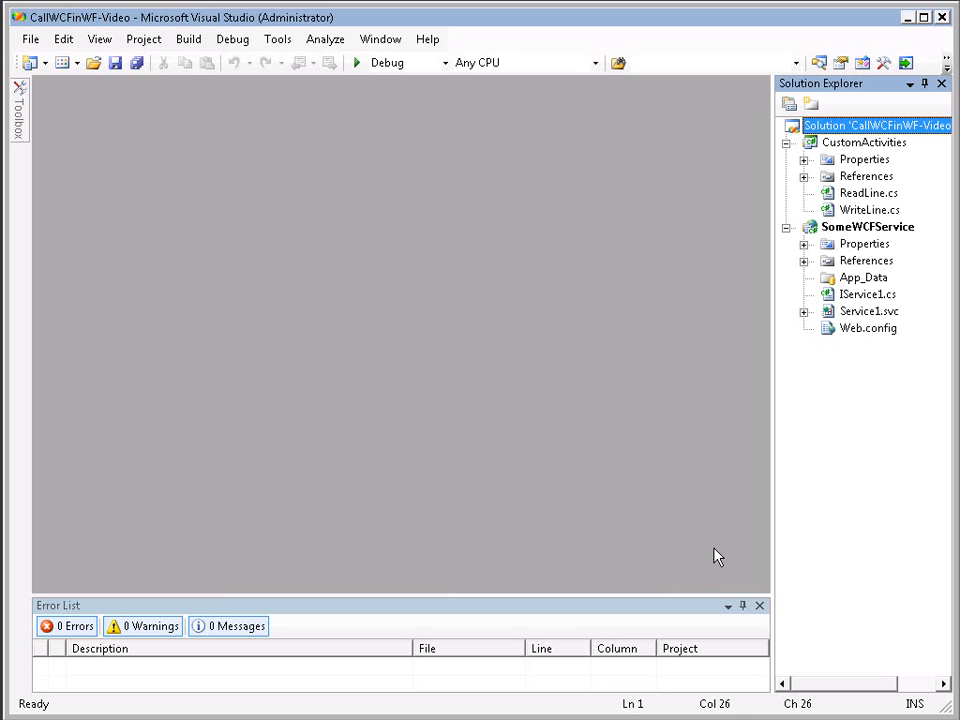
pyautogui.moveTo(832, 216)
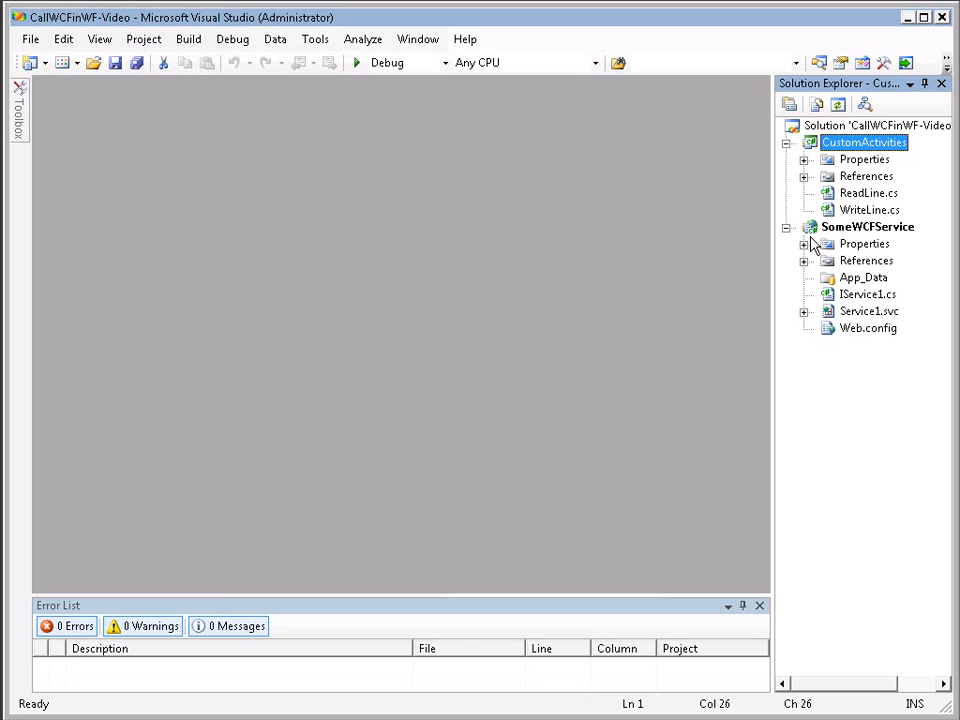
pyautogui.moveTo(844, 132)
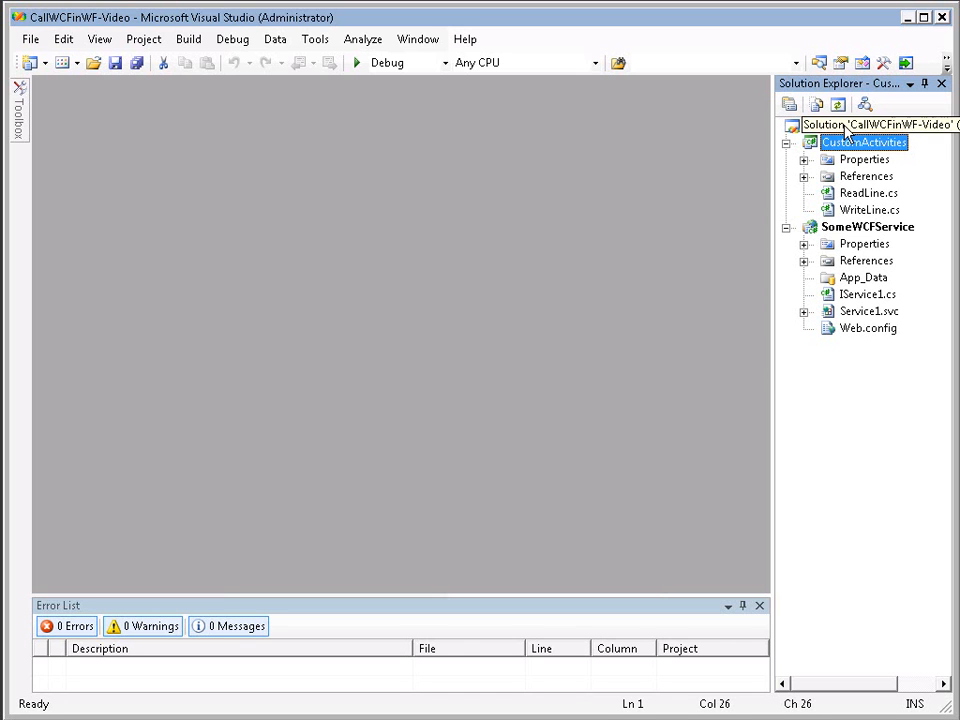
# - Add a Workflow v2010 Sequential Workflow Console Application named CallWCFinWF-LiveVideo to the solution
pyautogui.rightClick(878, 124)
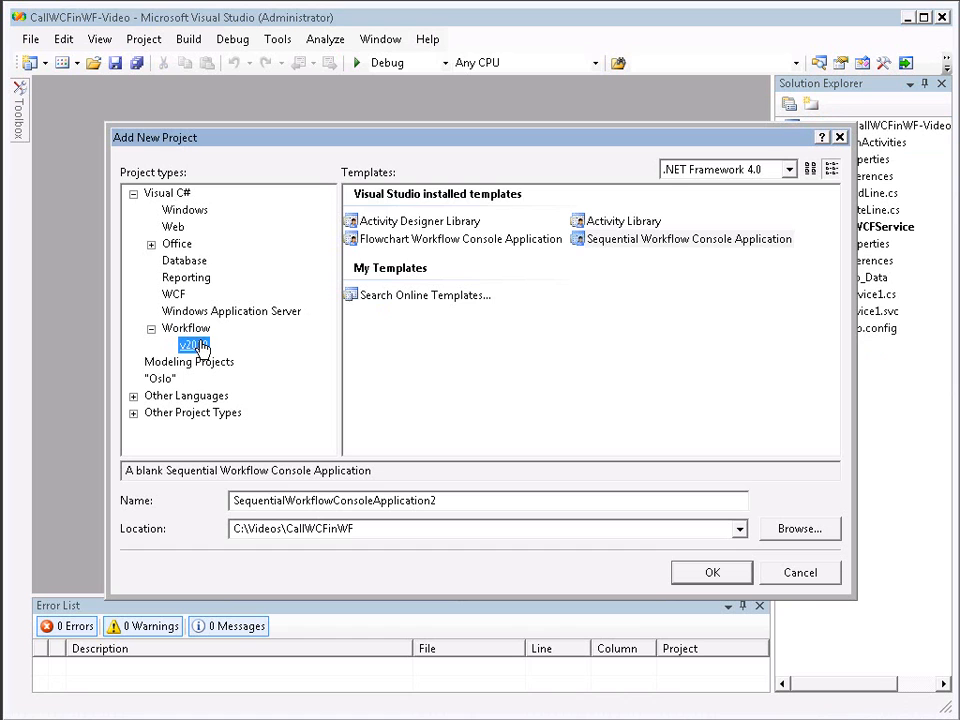
pyautogui.click(690, 238)
pyautogui.write('CallW')
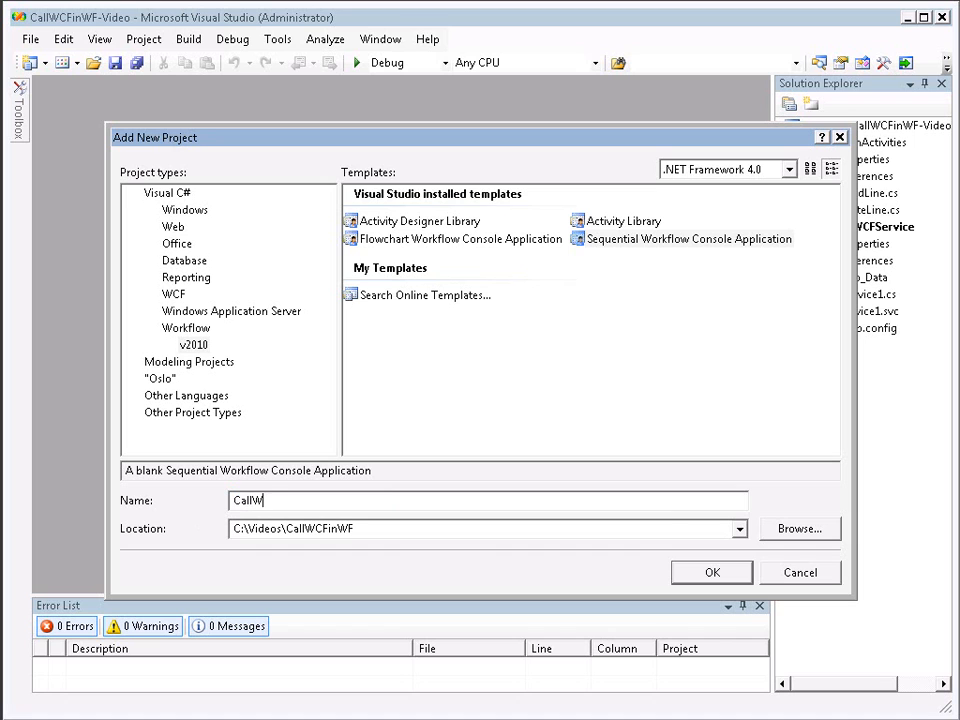
pyautogui.write('CFi')
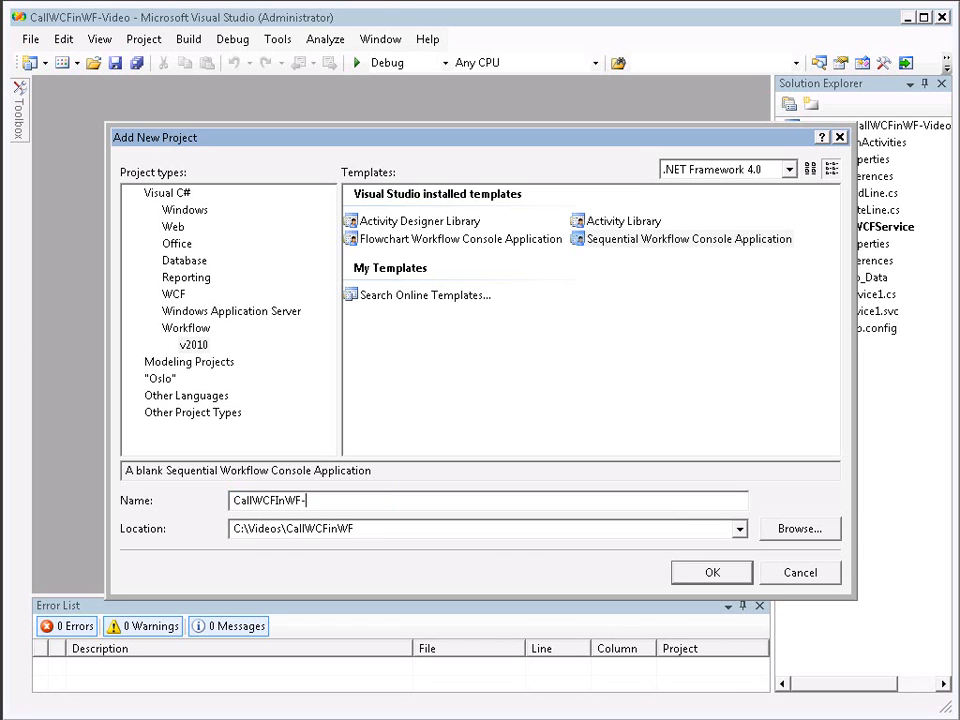
pyautogui.write('Live')
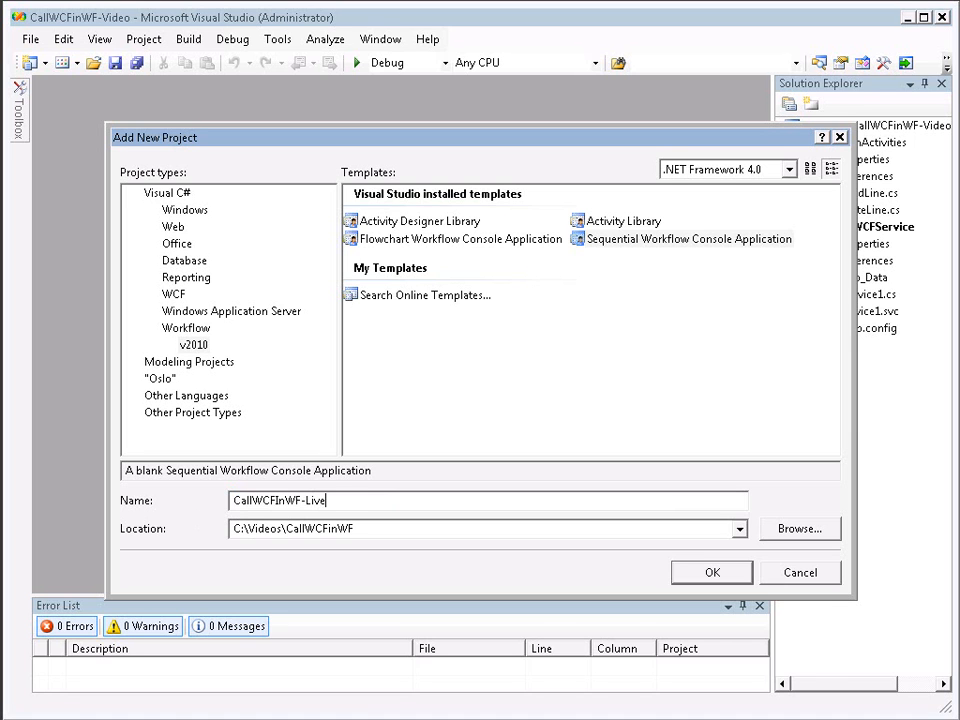
pyautogui.write('Vid')
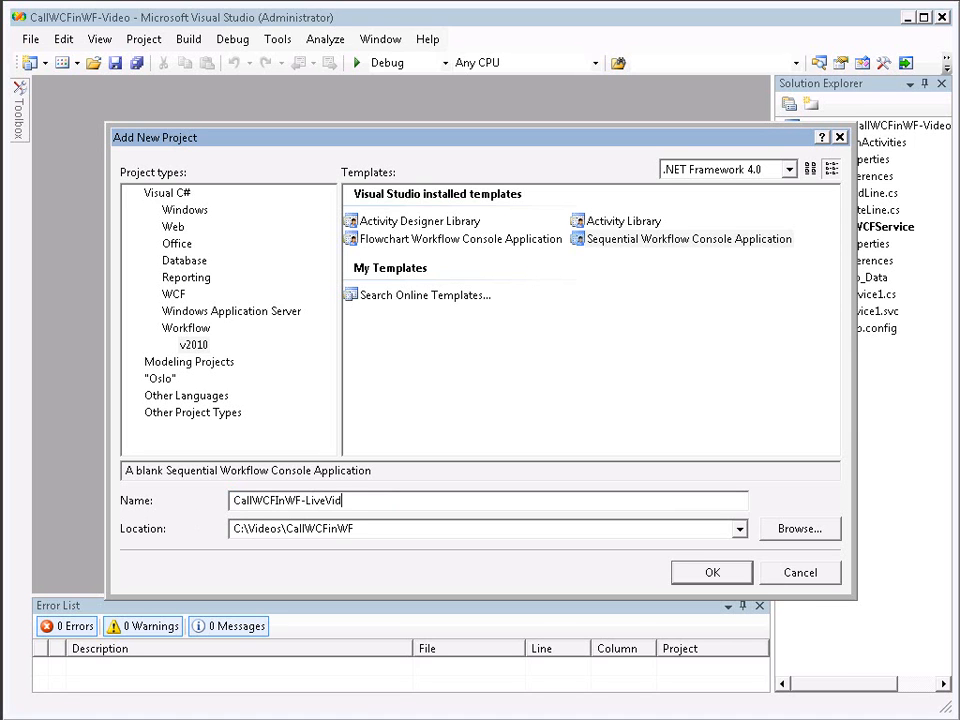
pyautogui.click(712, 572)
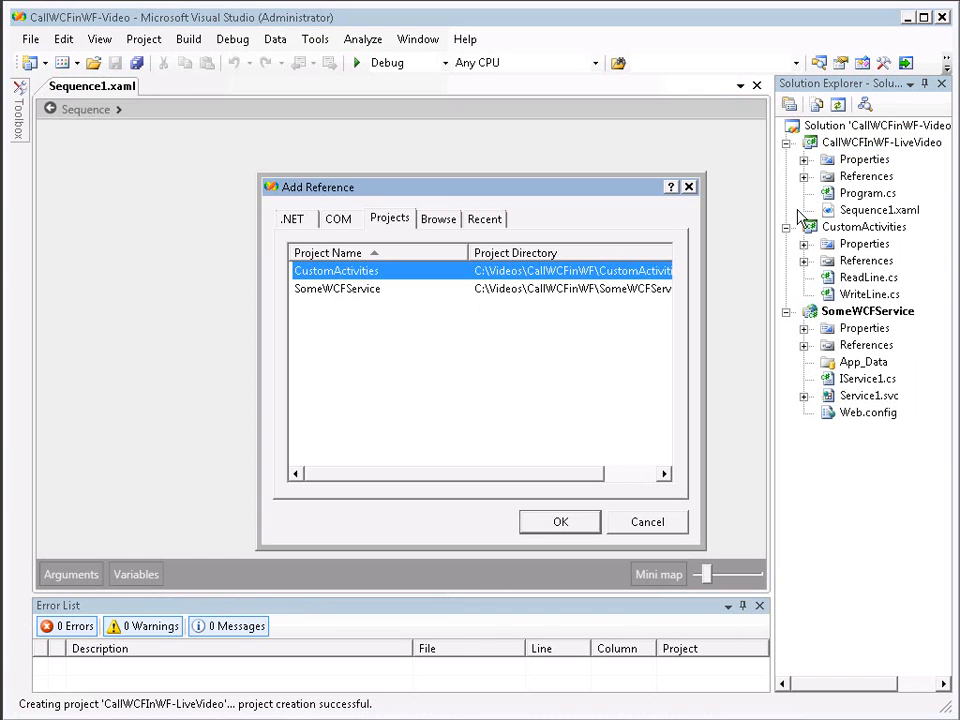
pyautogui.moveTo(324, 284)
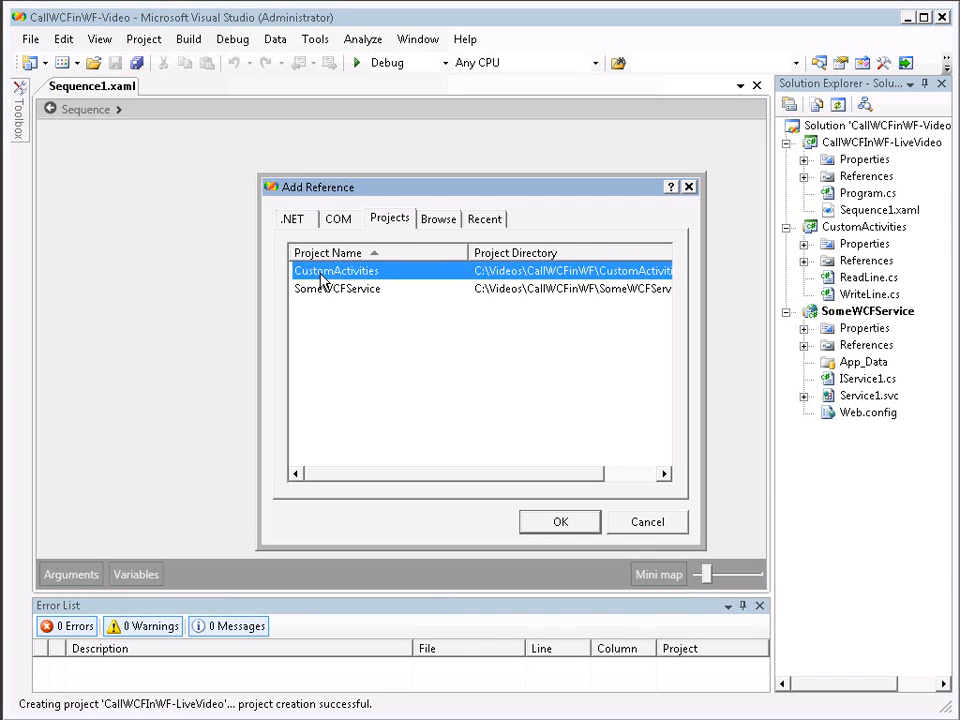
# - Reference CustomActivities from the new project and build the solution with 0 errors, 1 warning
pyautogui.click(560, 520)
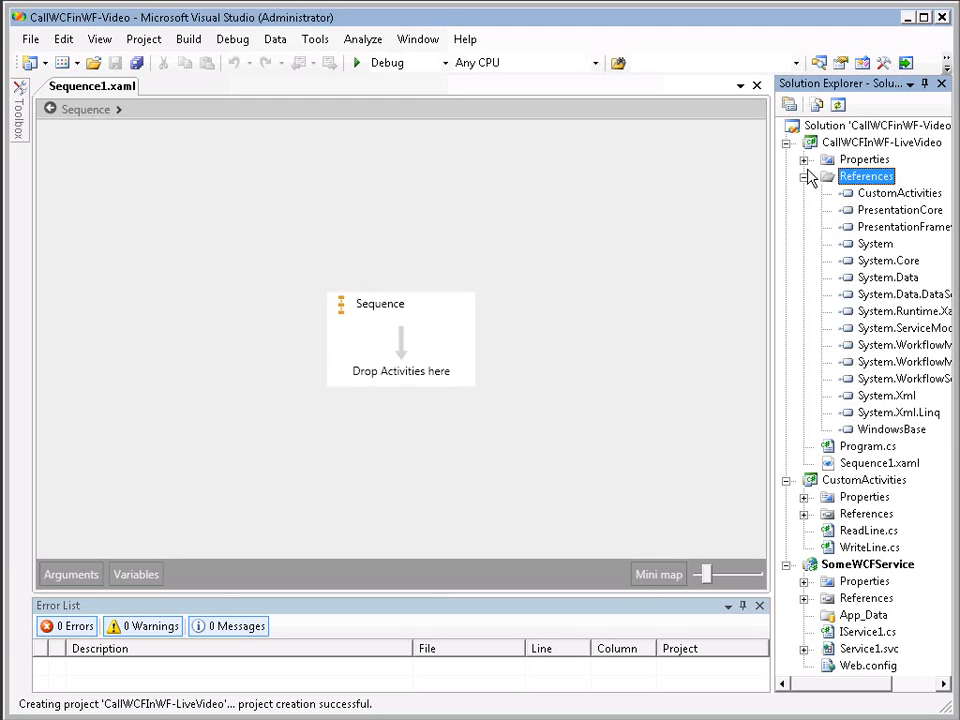
pyautogui.click(804, 176)
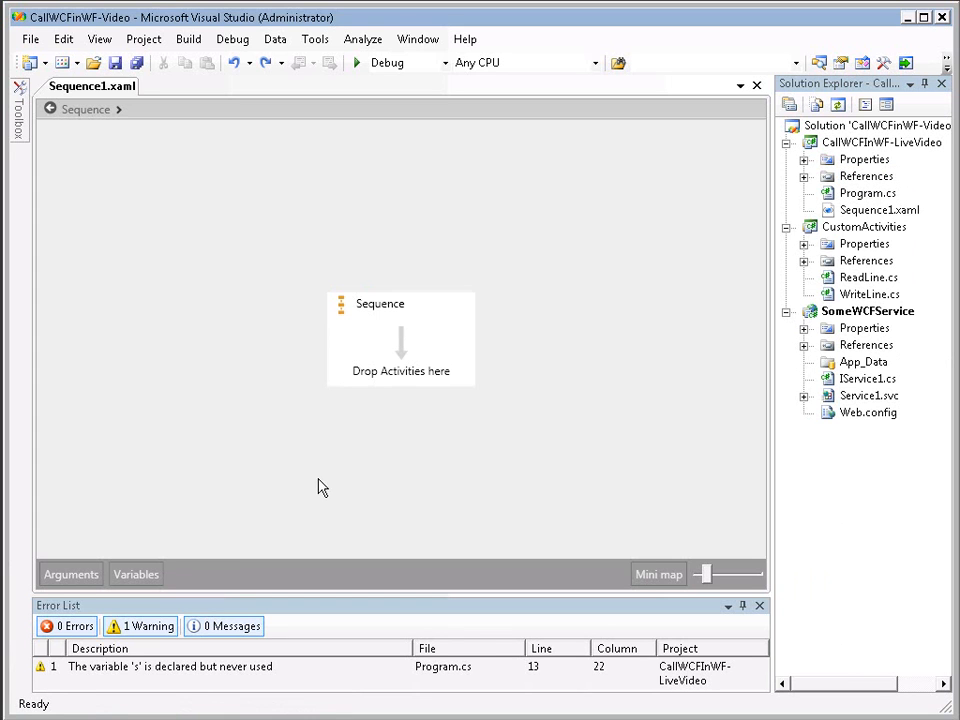
pyautogui.click(880, 142)
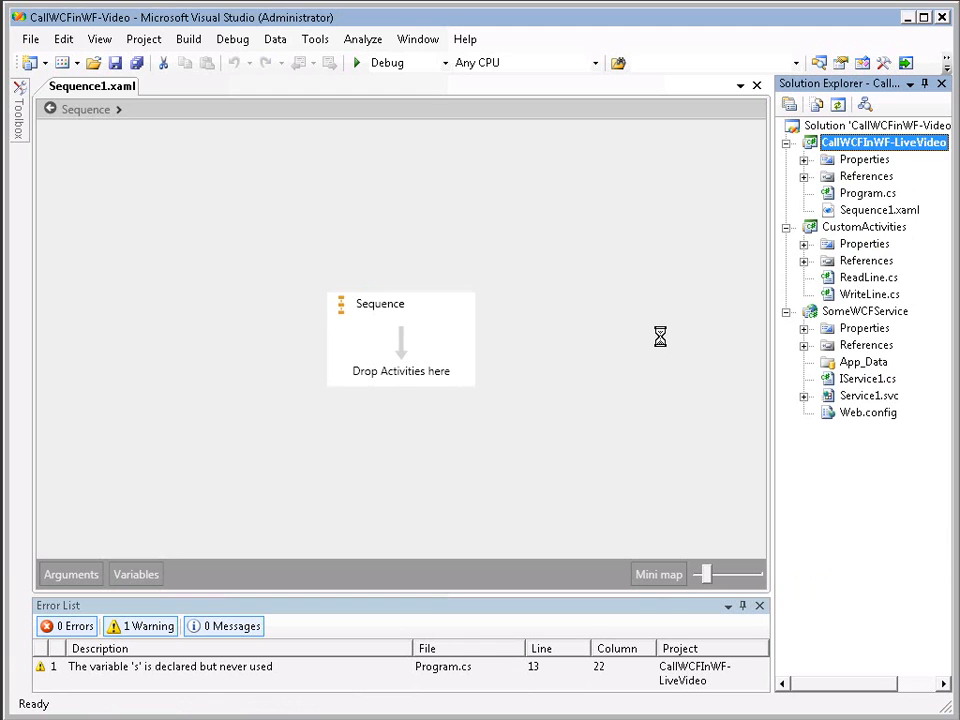
pyautogui.moveTo(604, 306)
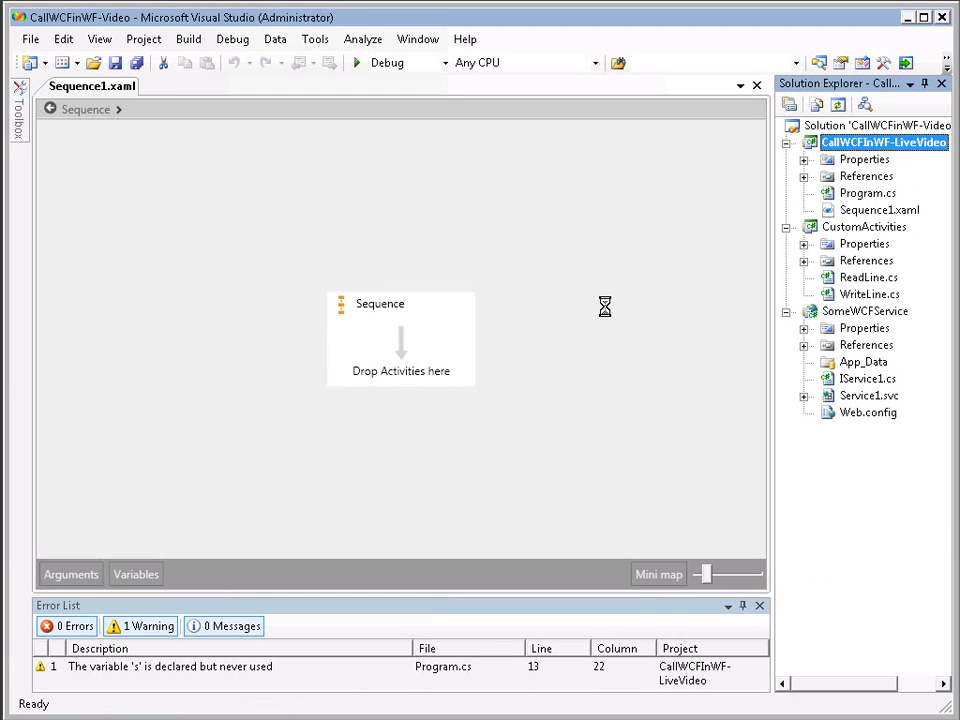
pyautogui.moveTo(608, 310)
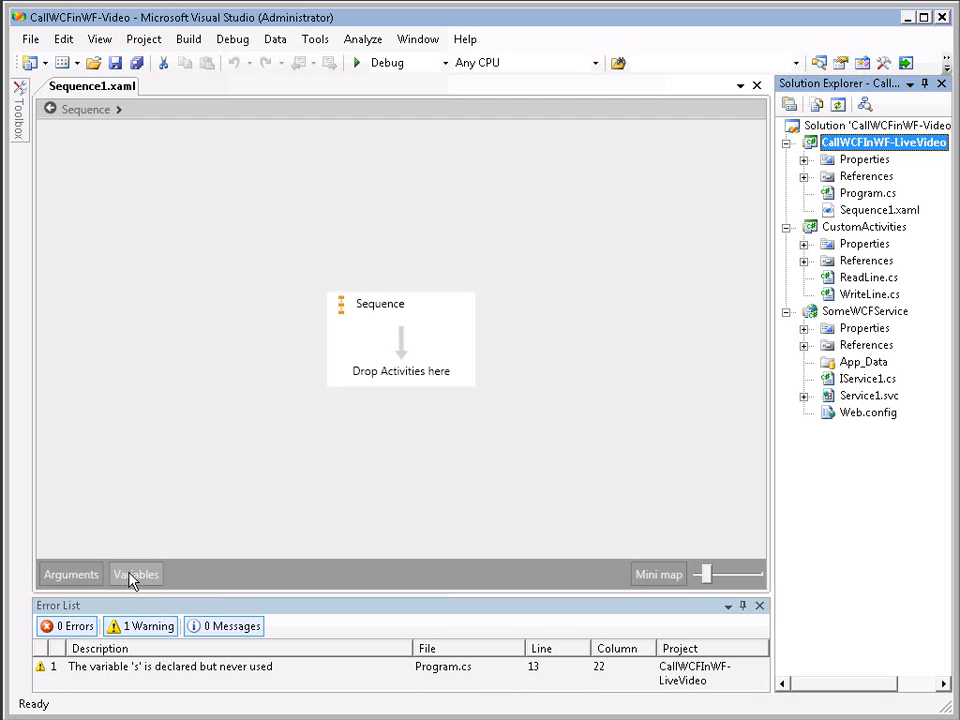
pyautogui.moveTo(658, 574)
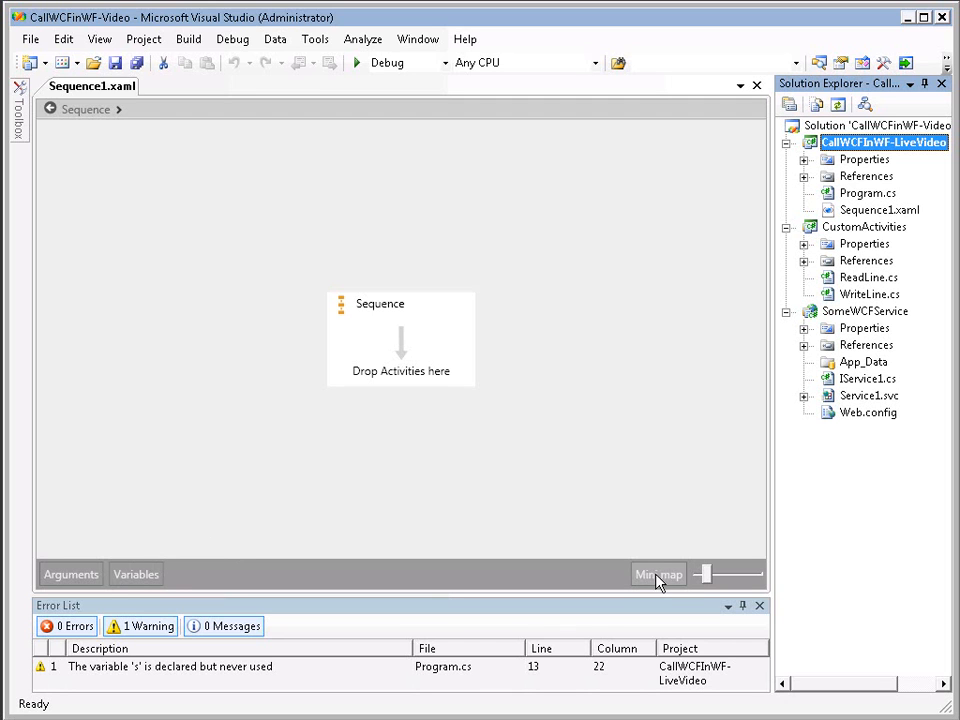
pyautogui.moveTo(710, 582)
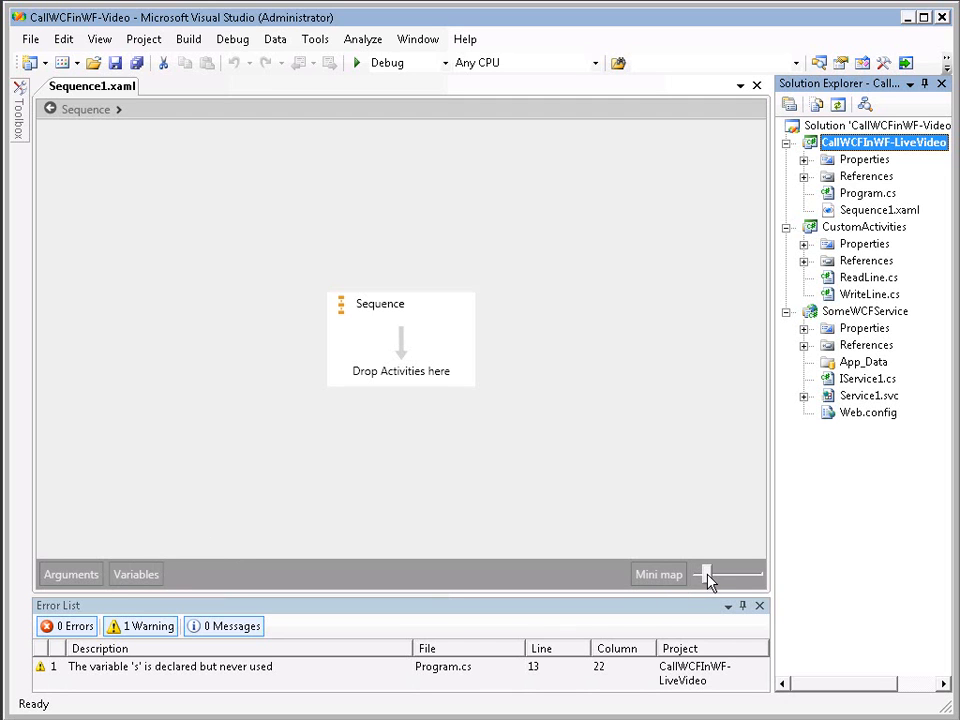
# - Zoom in on the empty Sequence using the designer's zoom slider
pyautogui.moveTo(704, 572); pyautogui.dragTo(722, 572)
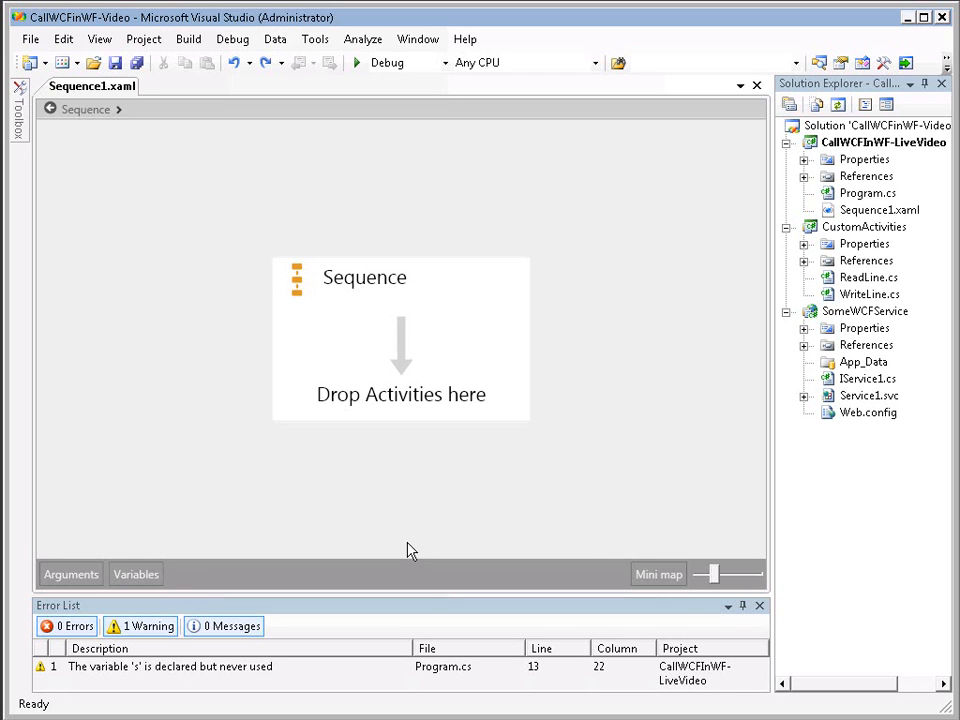
pyautogui.moveTo(136, 574)
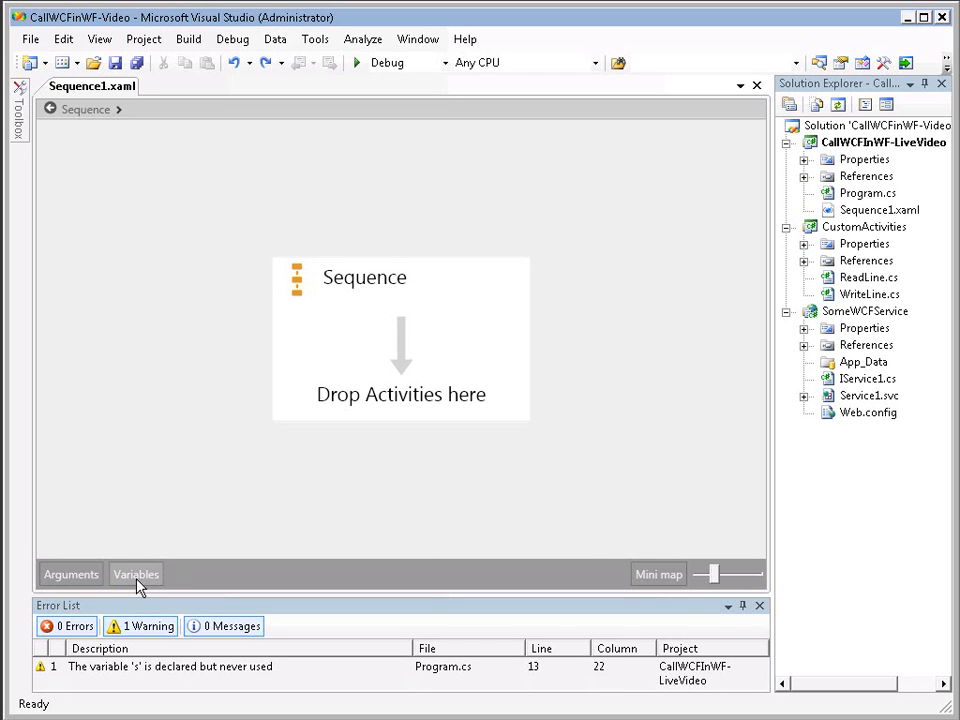
pyautogui.click(136, 574)
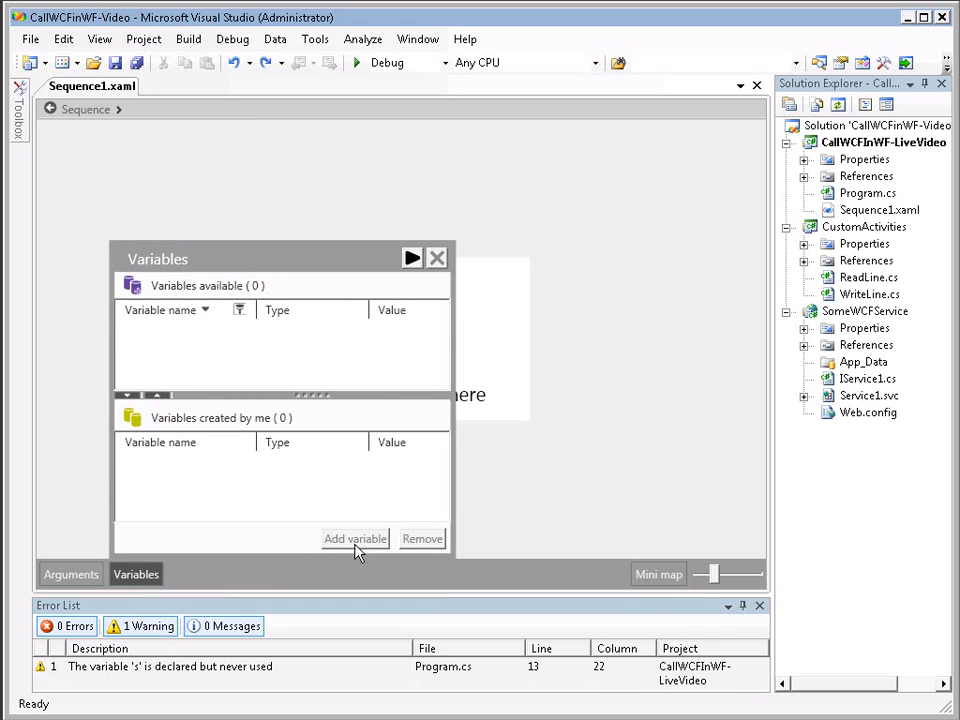
pyautogui.moveTo(424, 528)
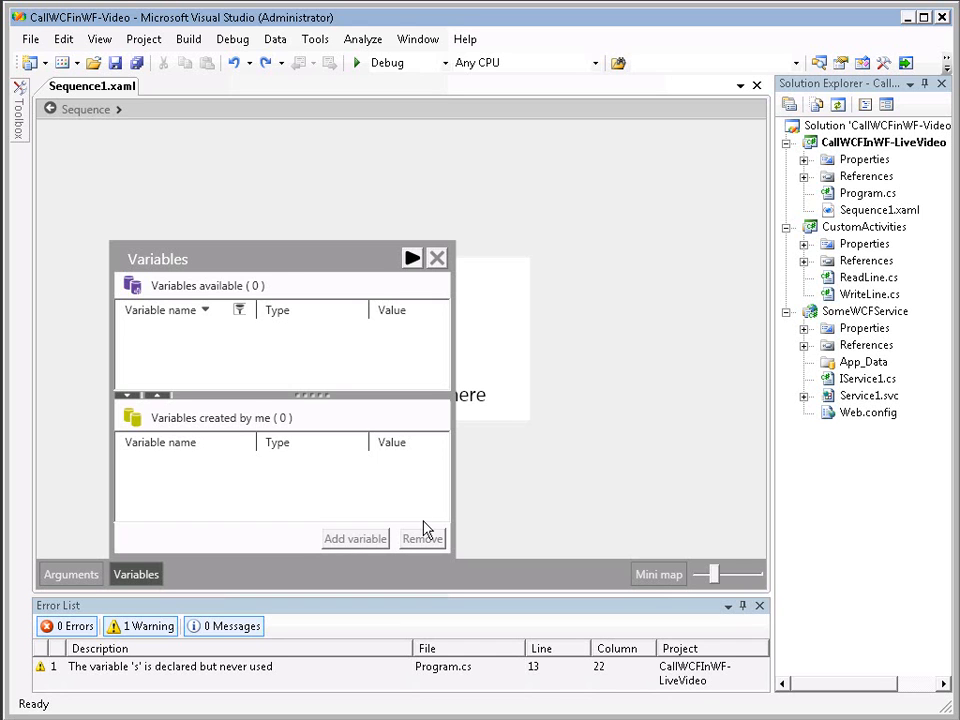
pyautogui.moveTo(442, 276)
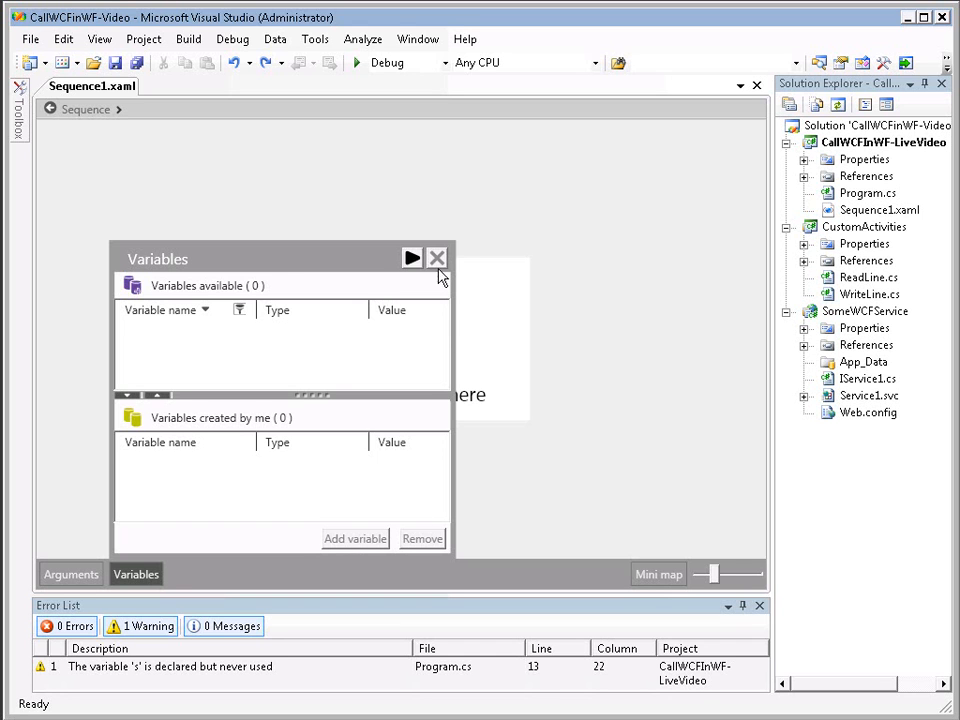
pyautogui.click(436, 256)
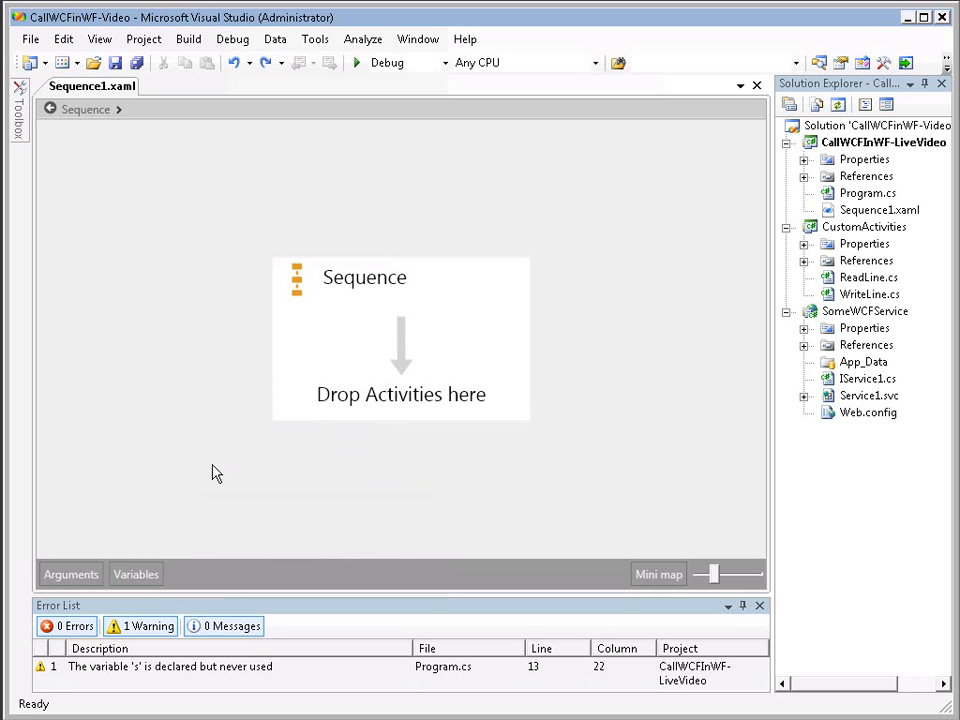
pyautogui.moveTo(344, 320)
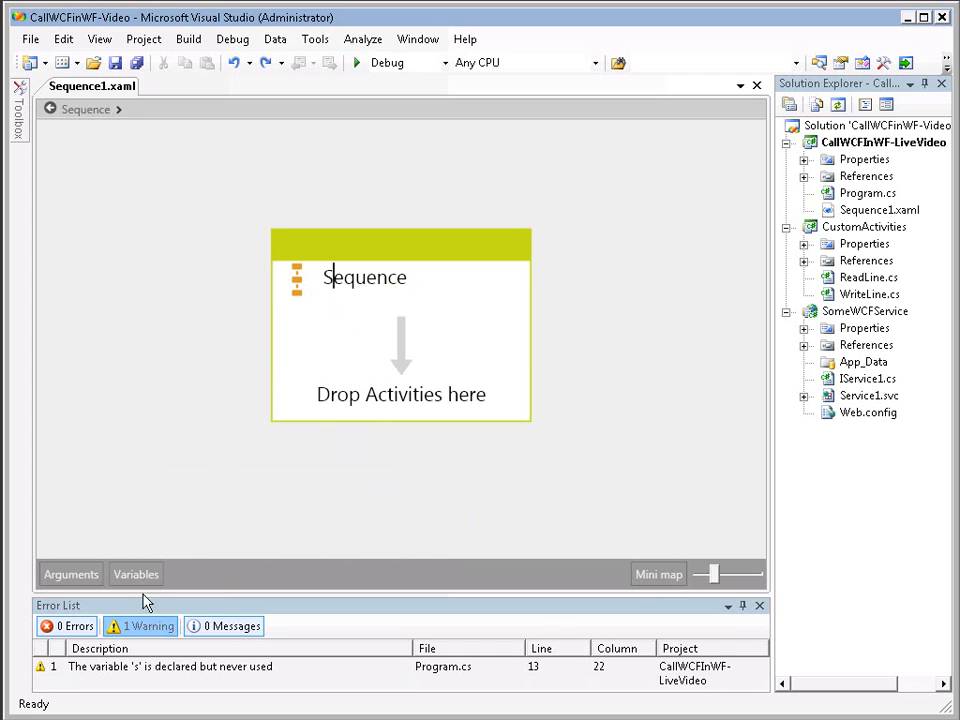
# - Add a String workflow variable named NumberDogs to the Sequence
pyautogui.click(136, 574)
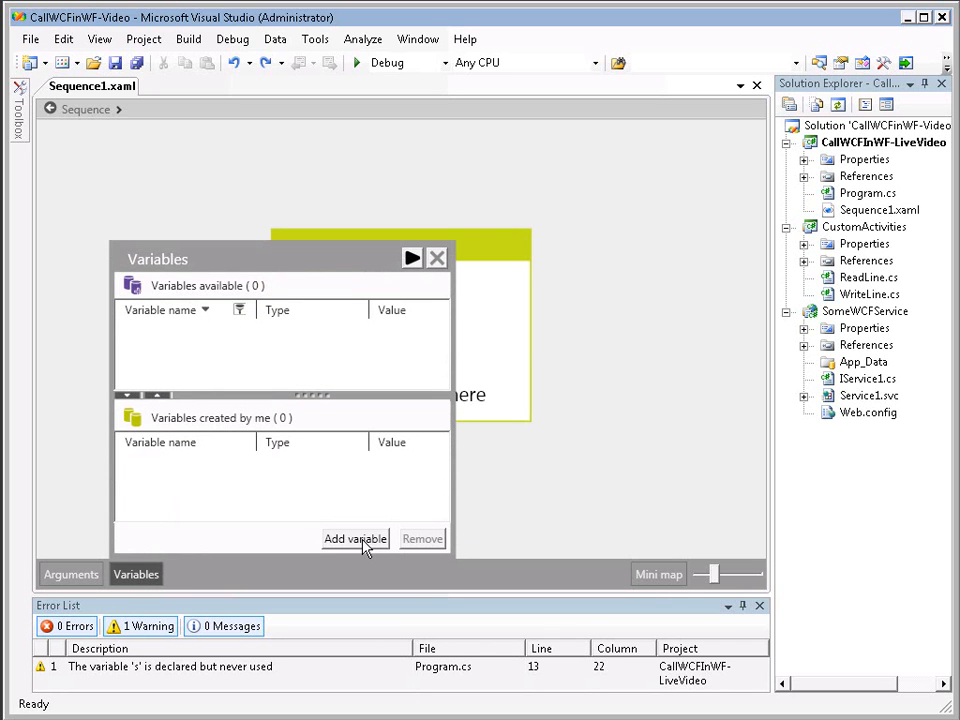
pyautogui.moveTo(352, 544)
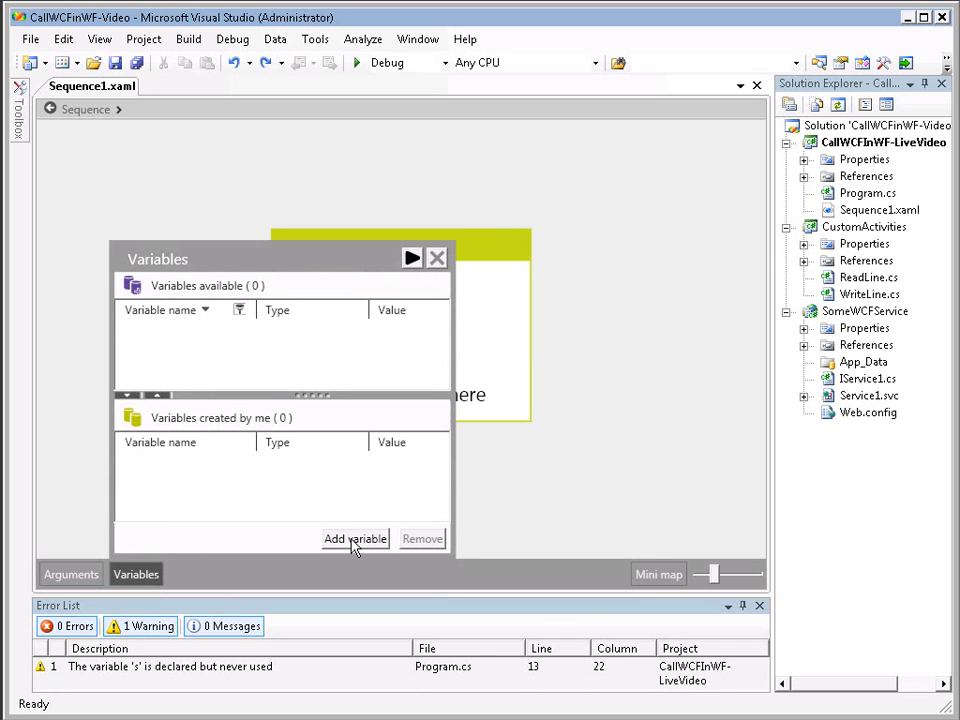
pyautogui.click(356, 538)
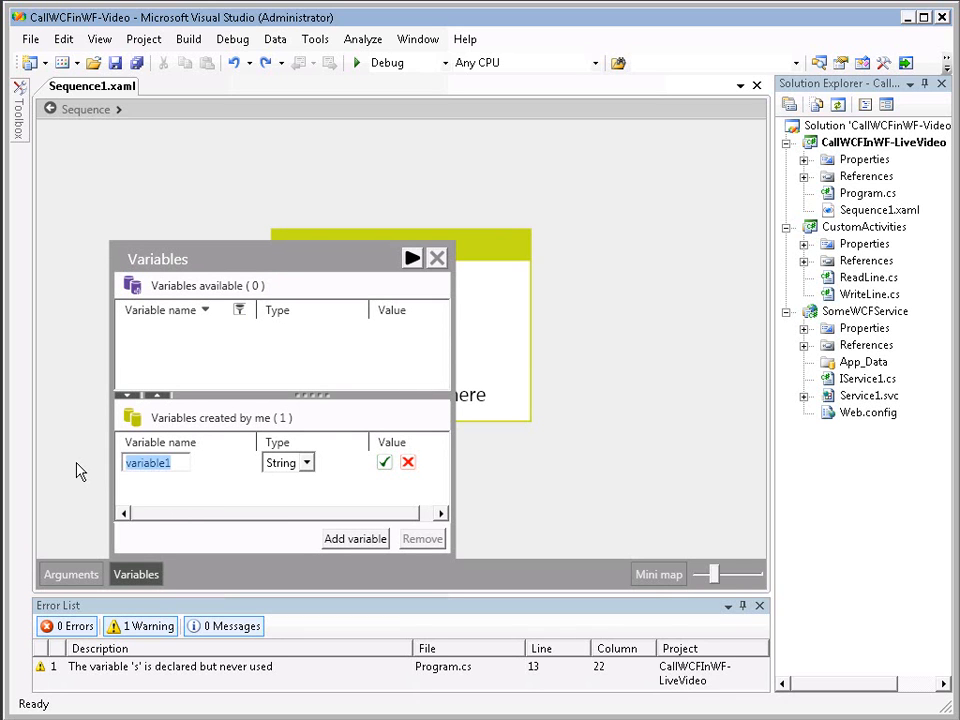
pyautogui.write('NumberD')
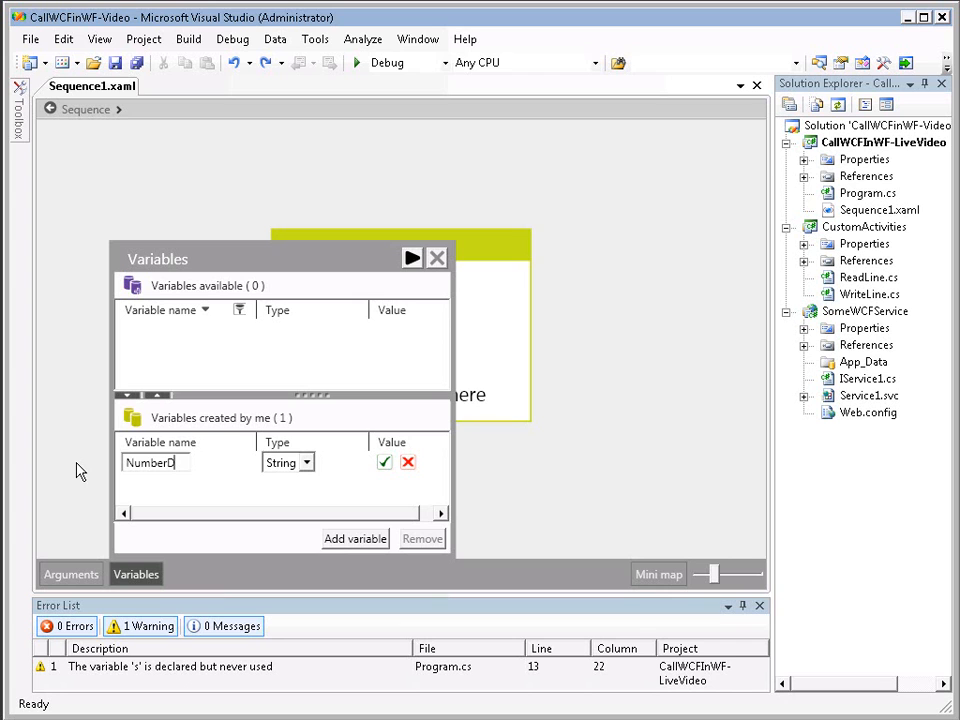
pyautogui.write('ogs')
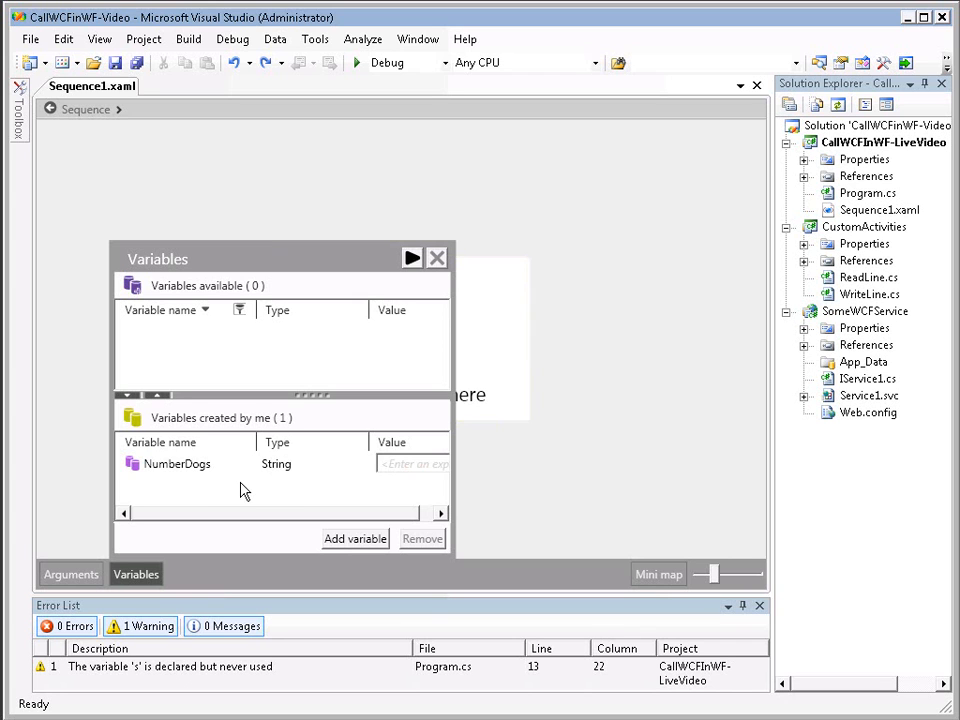
# - Add a second String variable named DogResponse and close the Variables pane
pyautogui.click(356, 538)
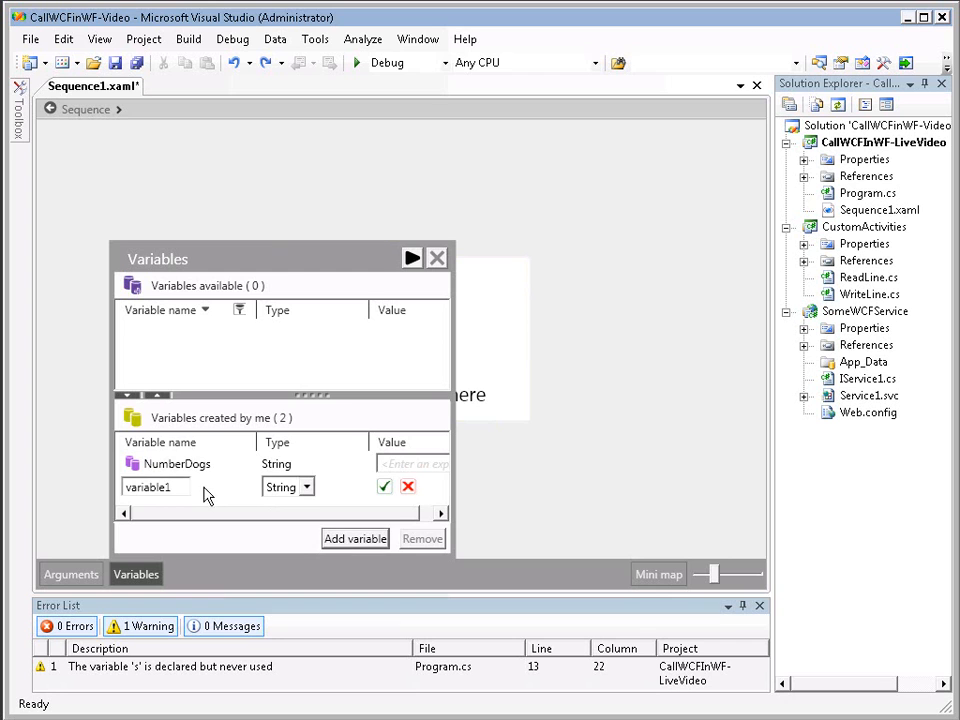
pyautogui.write('DogResponse')
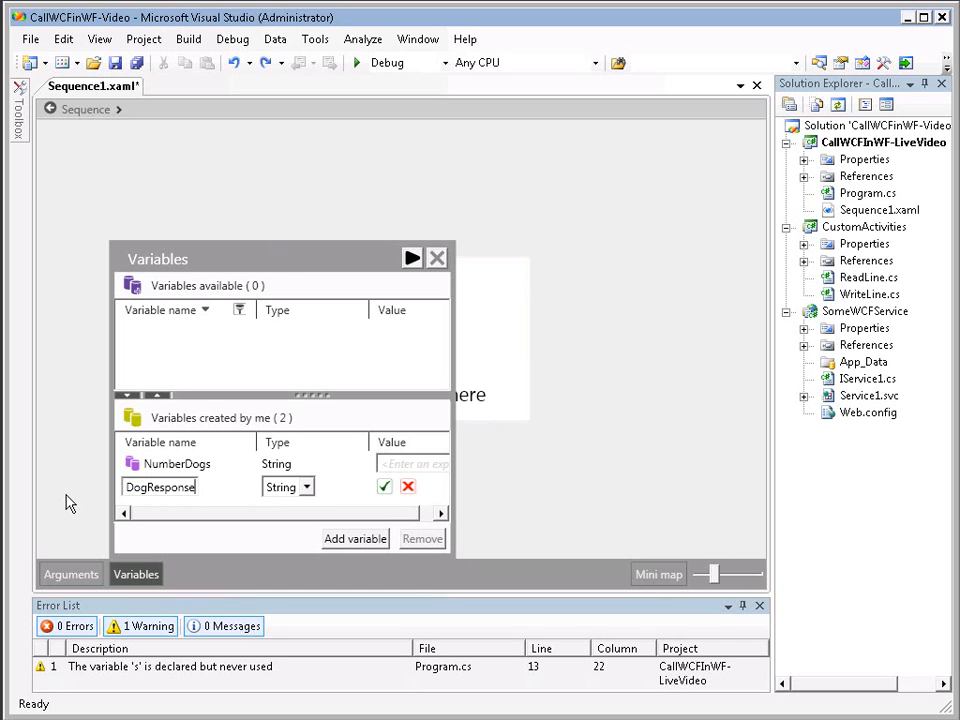
pyautogui.click(384, 488)
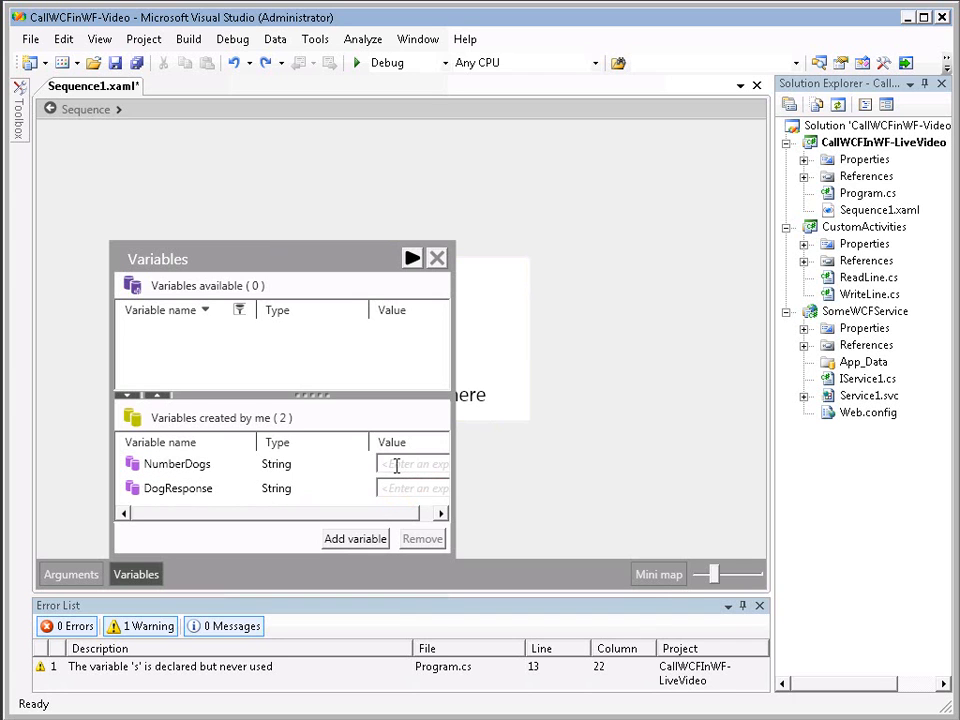
pyautogui.click(412, 464)
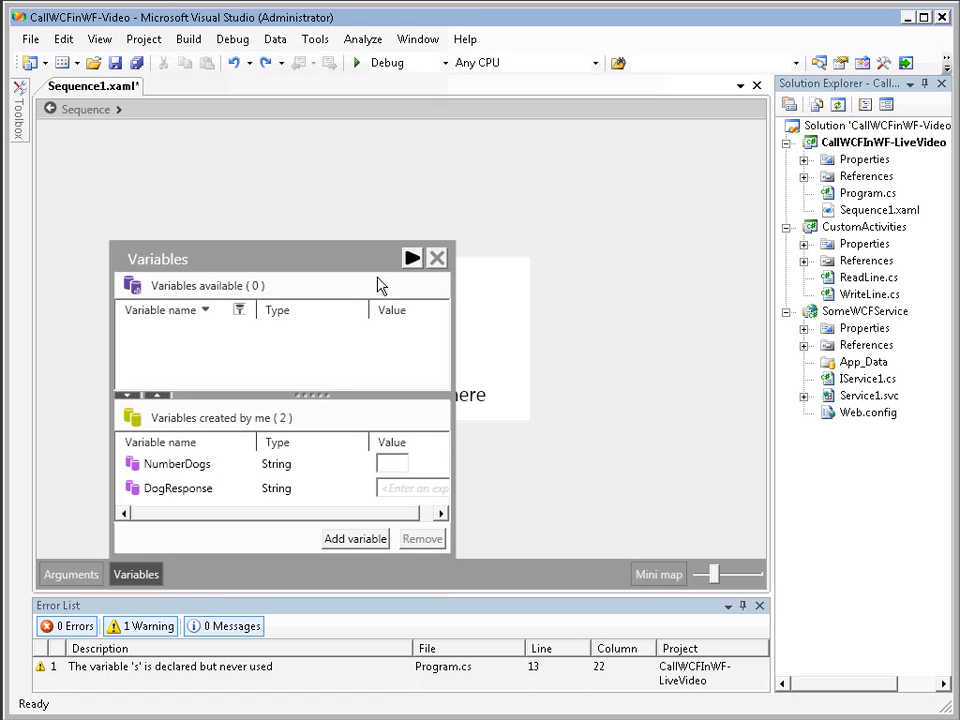
pyautogui.click(436, 256)
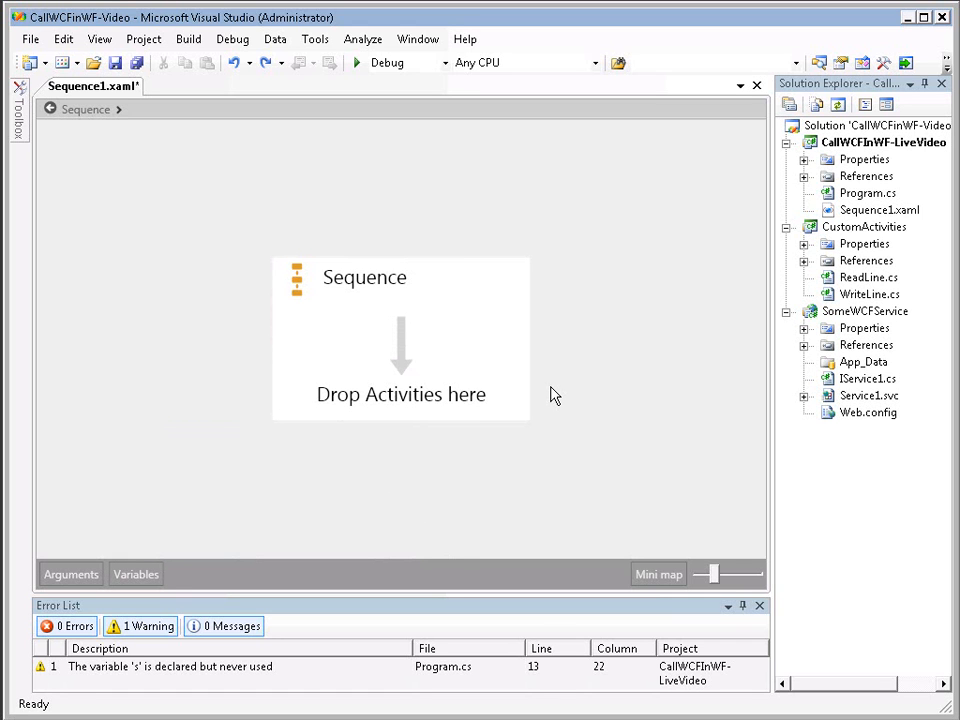
pyautogui.moveTo(472, 390)
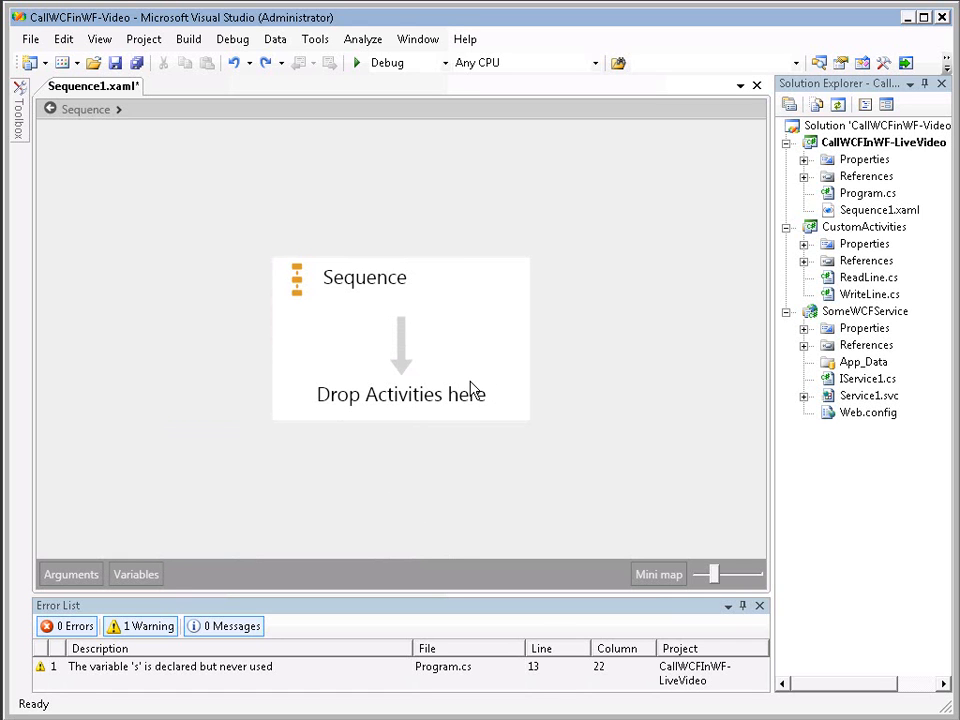
pyautogui.moveTo(56, 144)
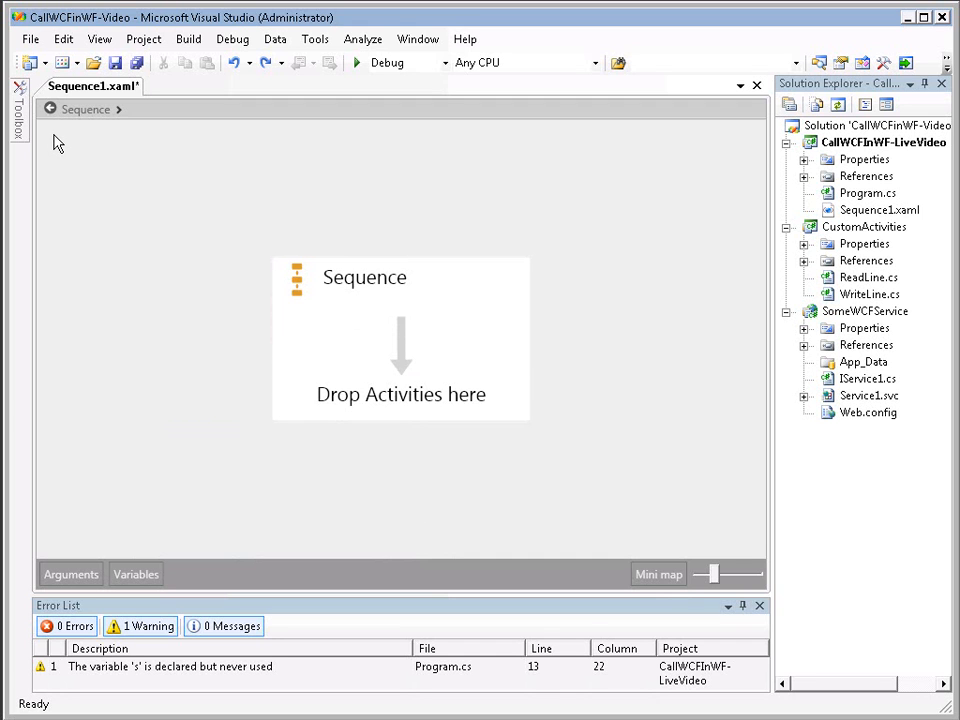
pyautogui.moveTo(56, 142)
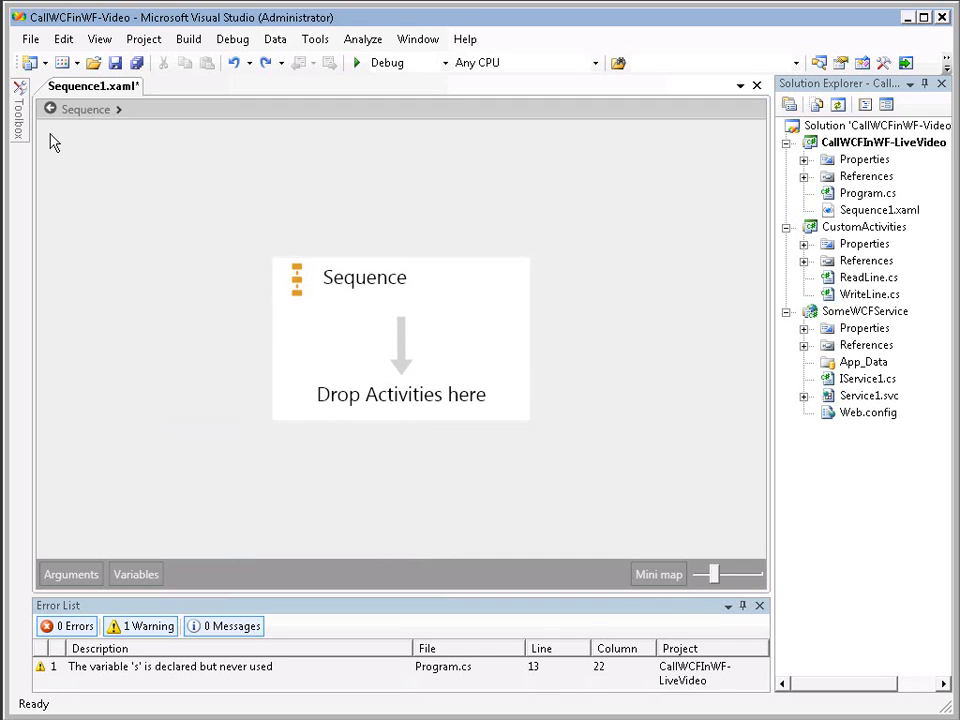
# - Drop the custom WriteLine activity from the Toolbox into the Sequence
pyautogui.click(18, 100)
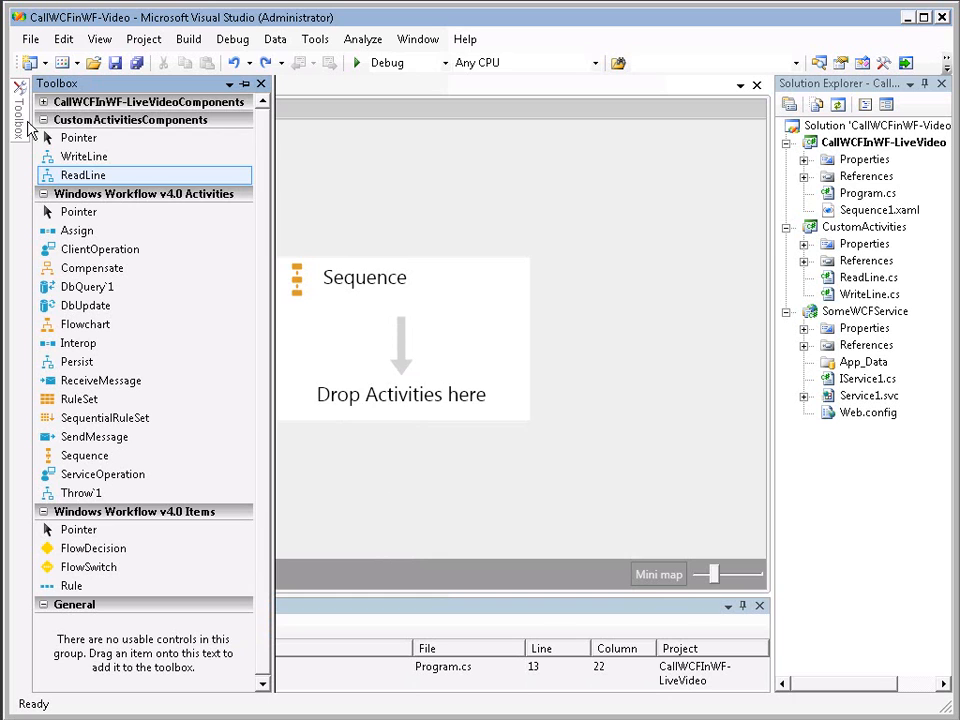
pyautogui.moveTo(70, 130)
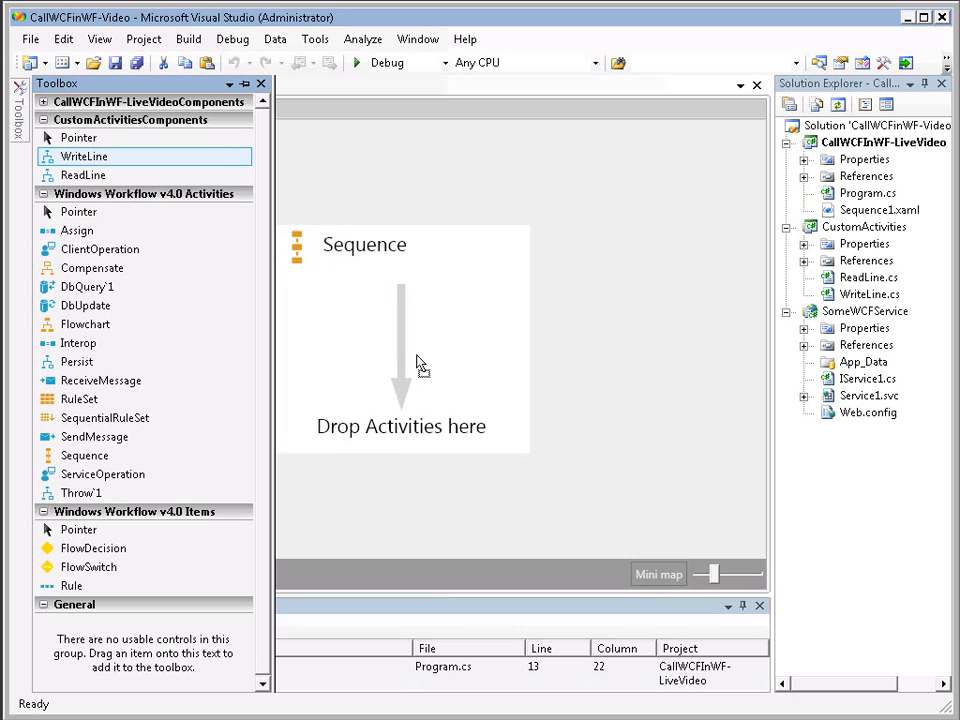
pyautogui.moveTo(84, 156); pyautogui.dragTo(400, 360)
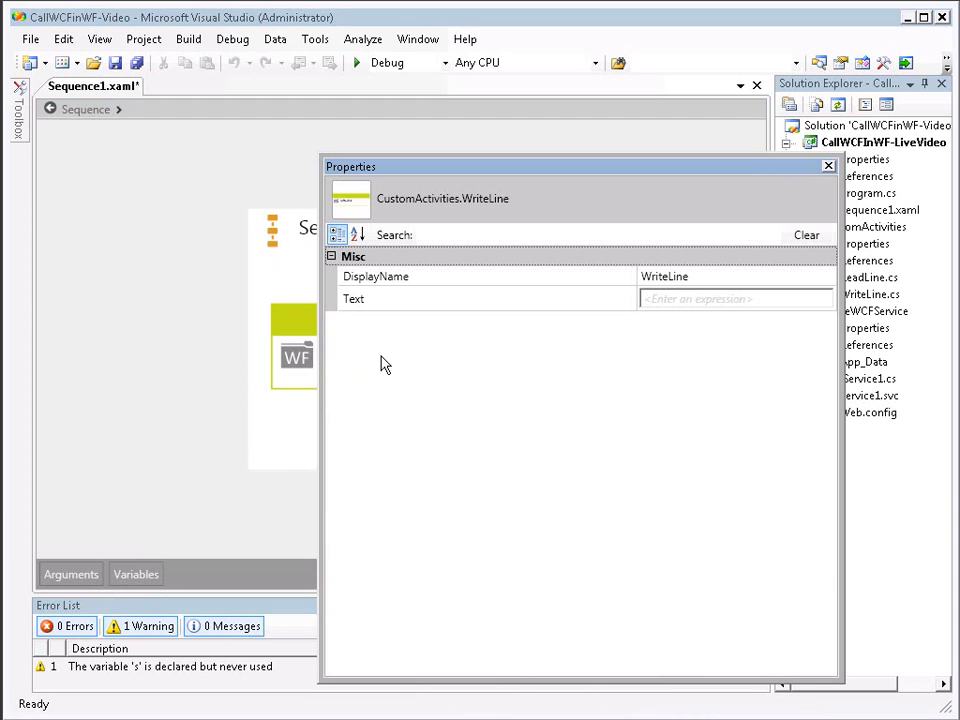
# - Set WriteLine's Text to "How many dogs do you have? 0 to 3"
pyautogui.click(736, 298)
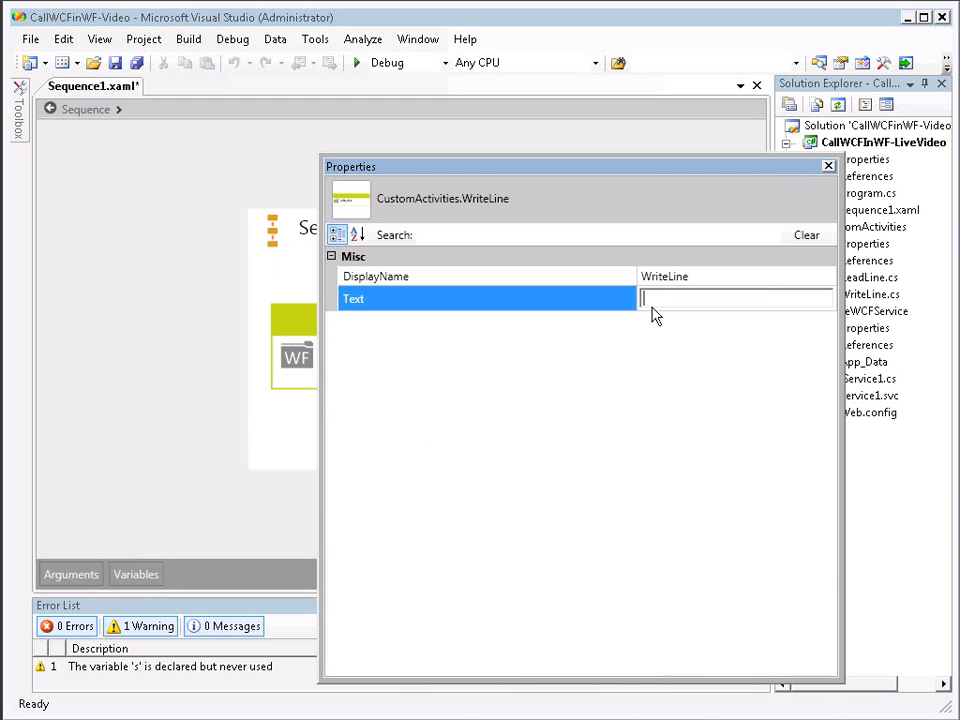
pyautogui.write('"')
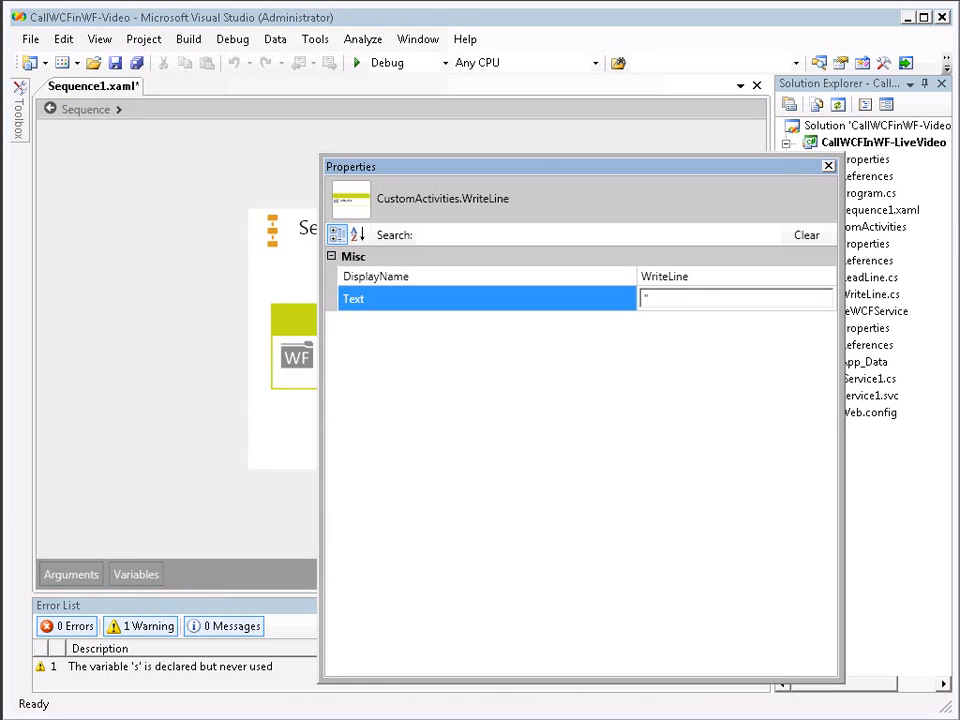
pyautogui.write('How many')
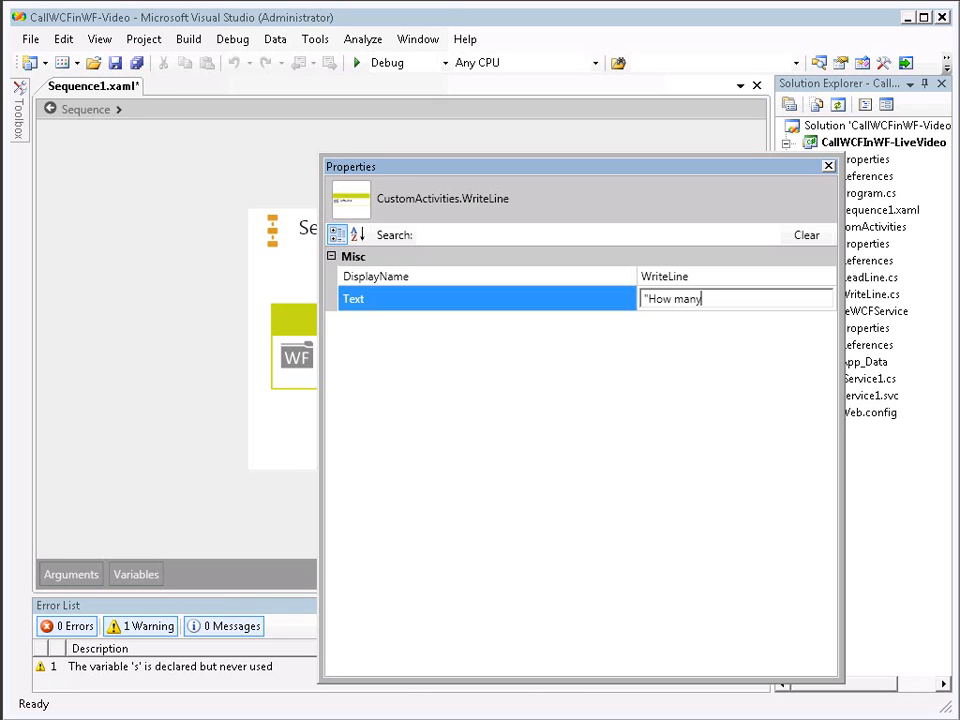
pyautogui.write('dogs do you have')
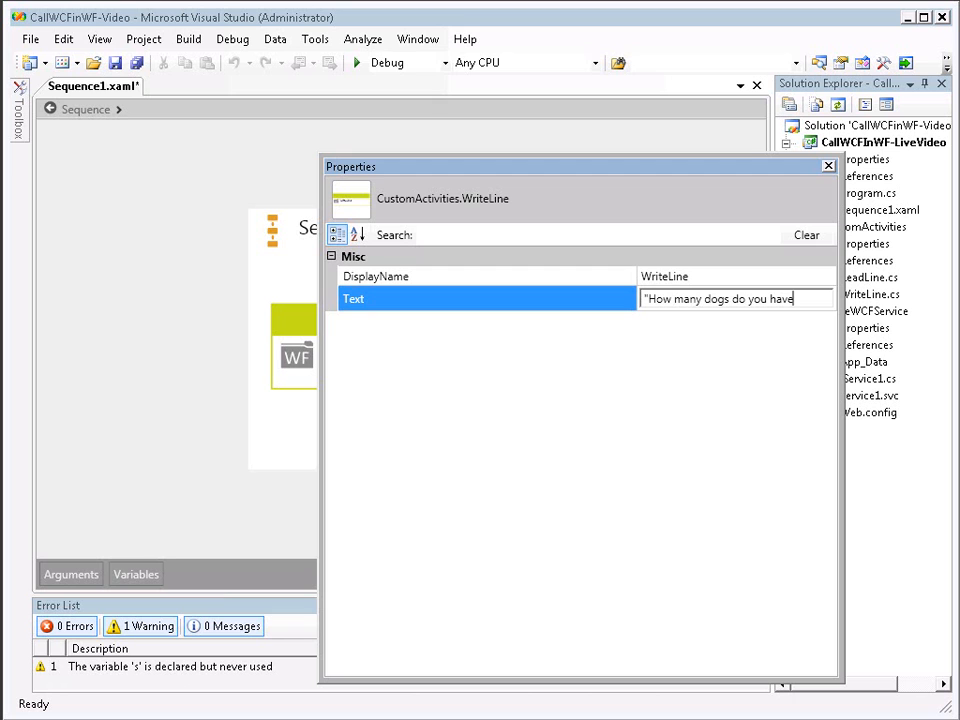
pyautogui.write('? 0 to 3')
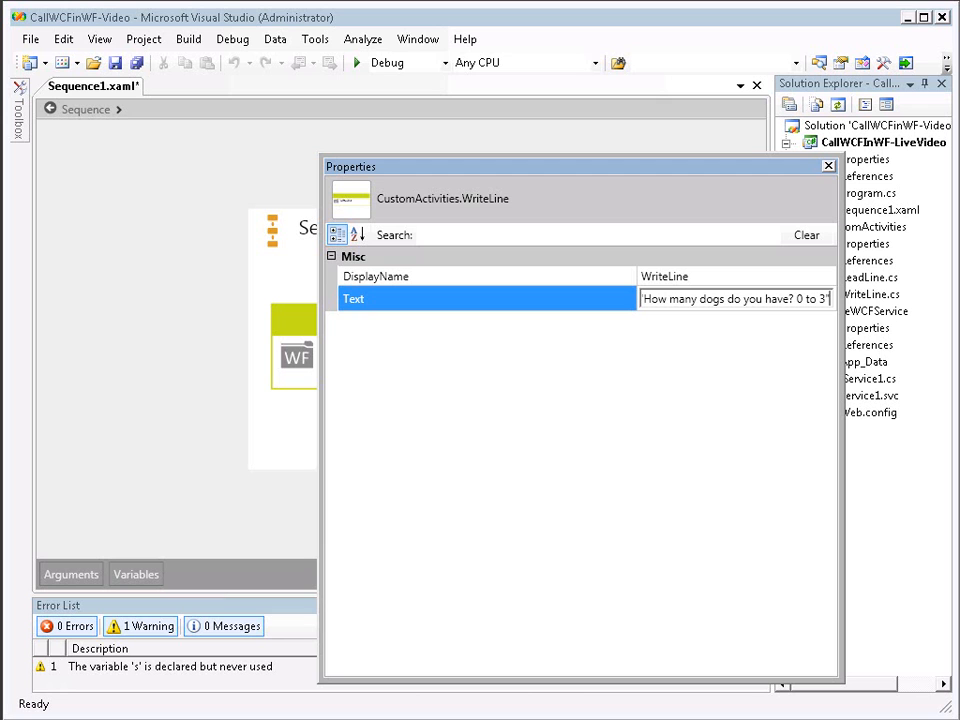
pyautogui.moveTo(728, 336)
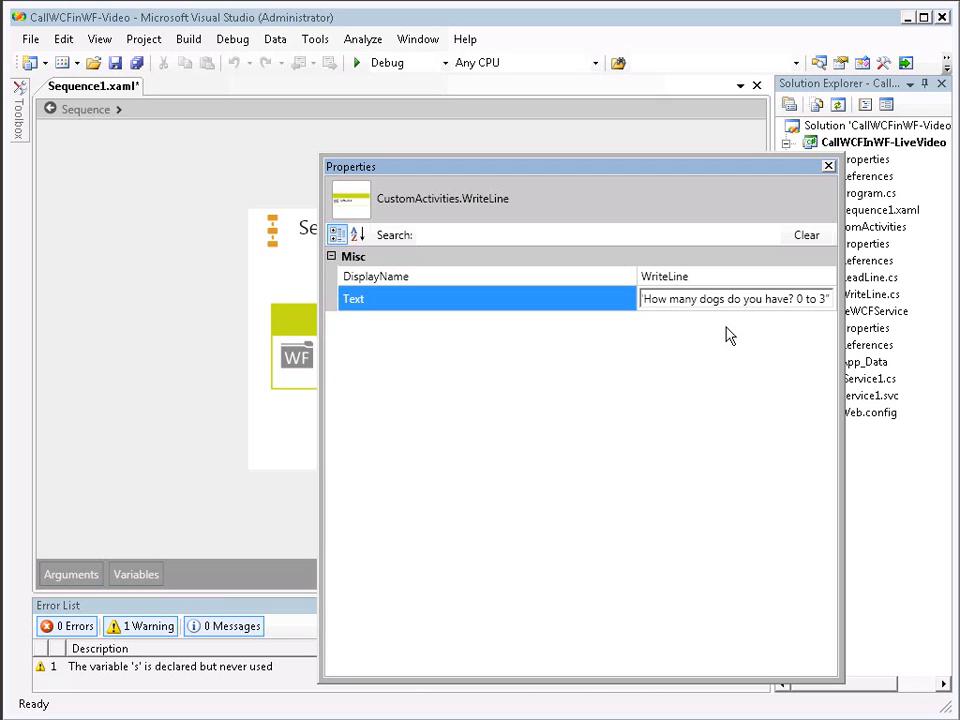
pyautogui.click(828, 166)
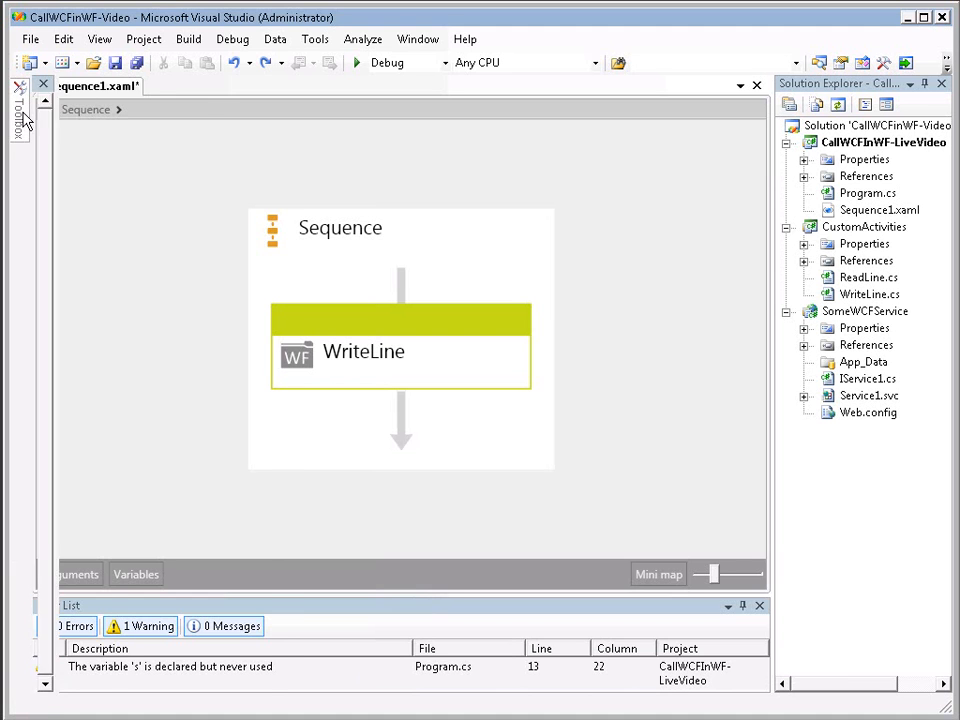
# - Add a ReadLine activity after WriteLine with its outArgument set to NumberDogs, correcting the typo
pyautogui.click(20, 104)
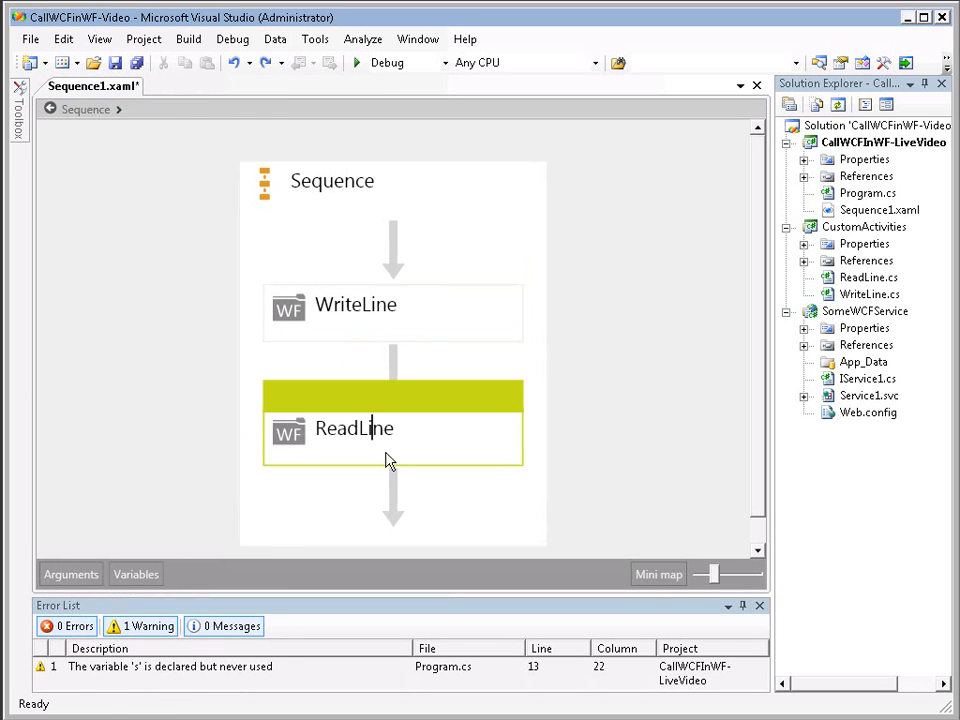
pyautogui.click(392, 428)
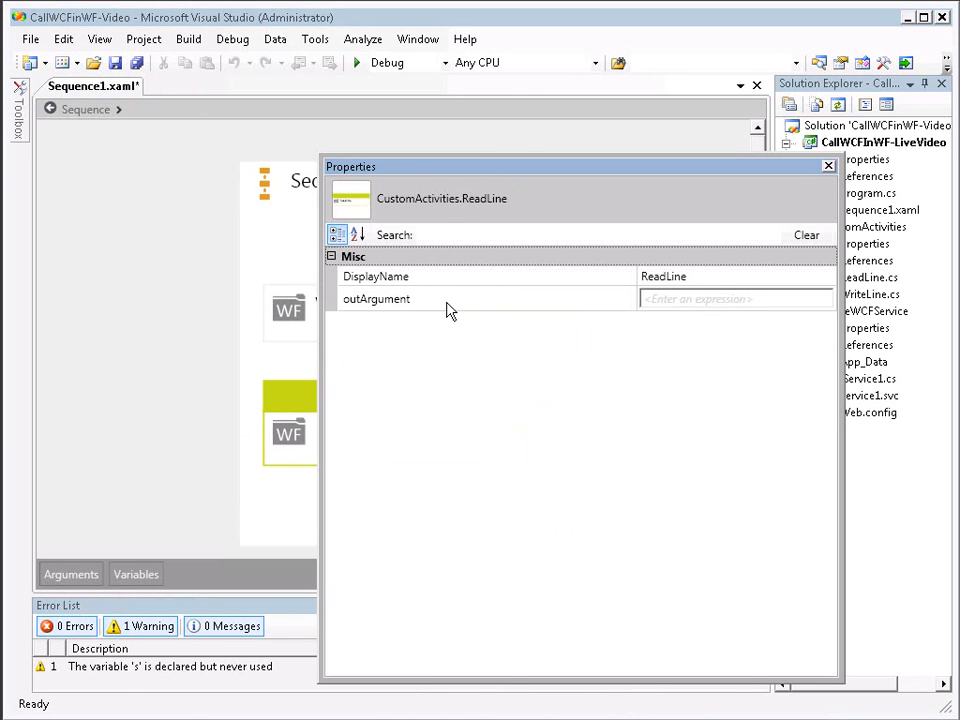
pyautogui.moveTo(624, 328)
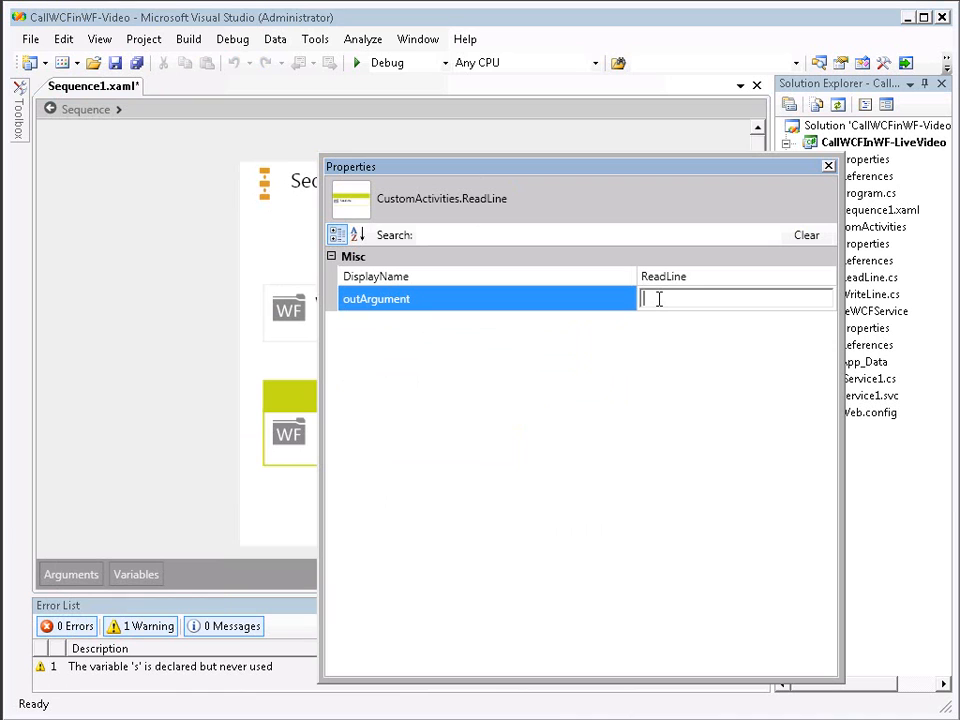
pyautogui.write('N')
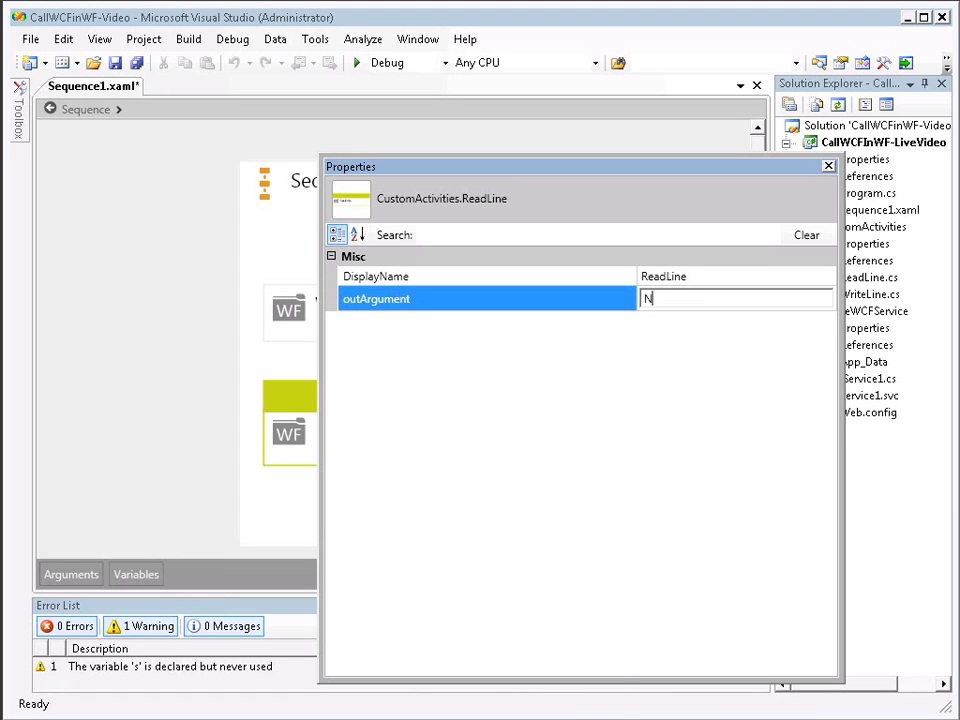
pyautogui.write('umberD')
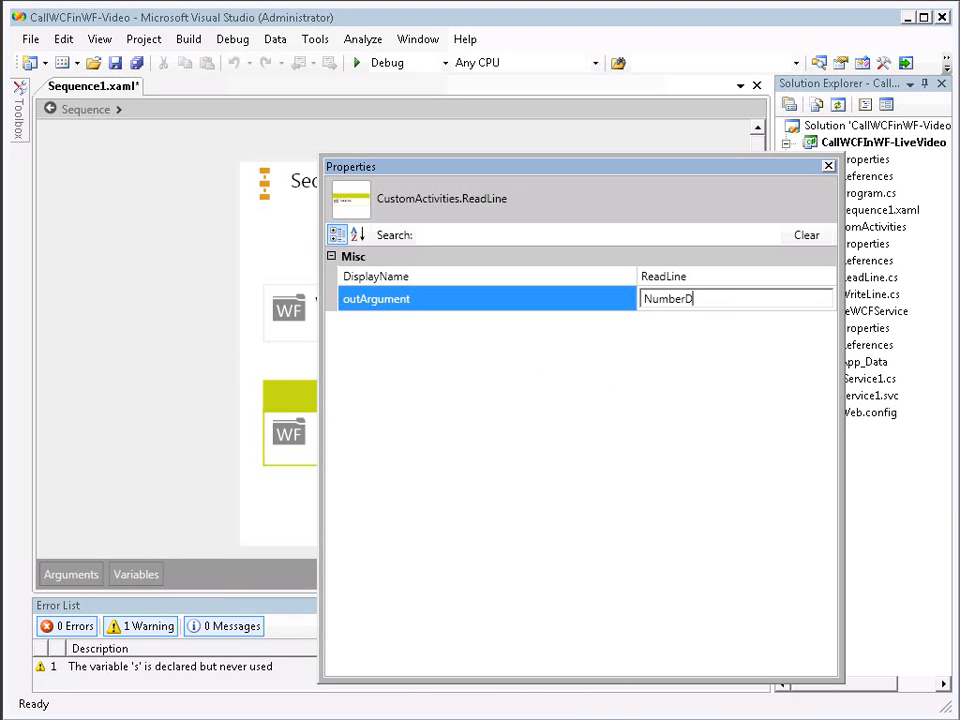
pyautogui.write('og')
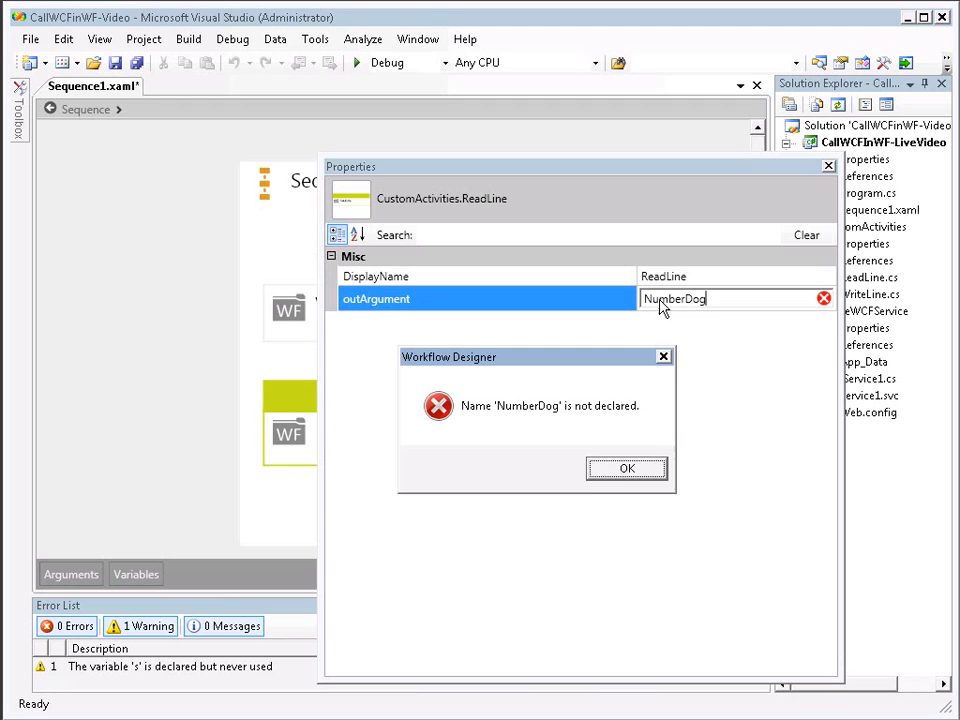
pyautogui.click(628, 468)
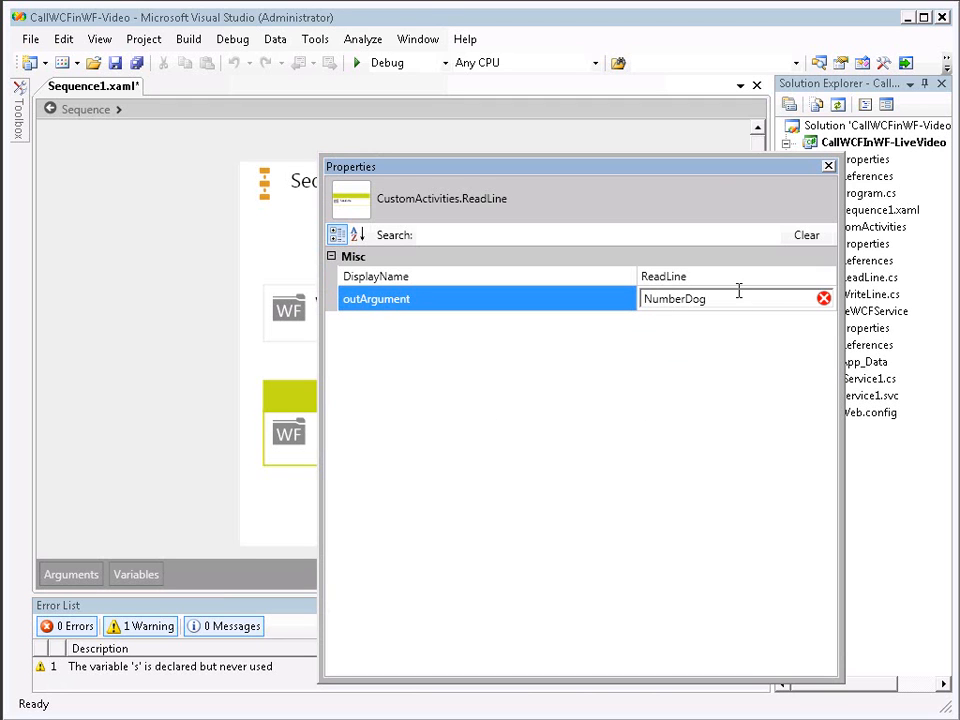
pyautogui.write('s')
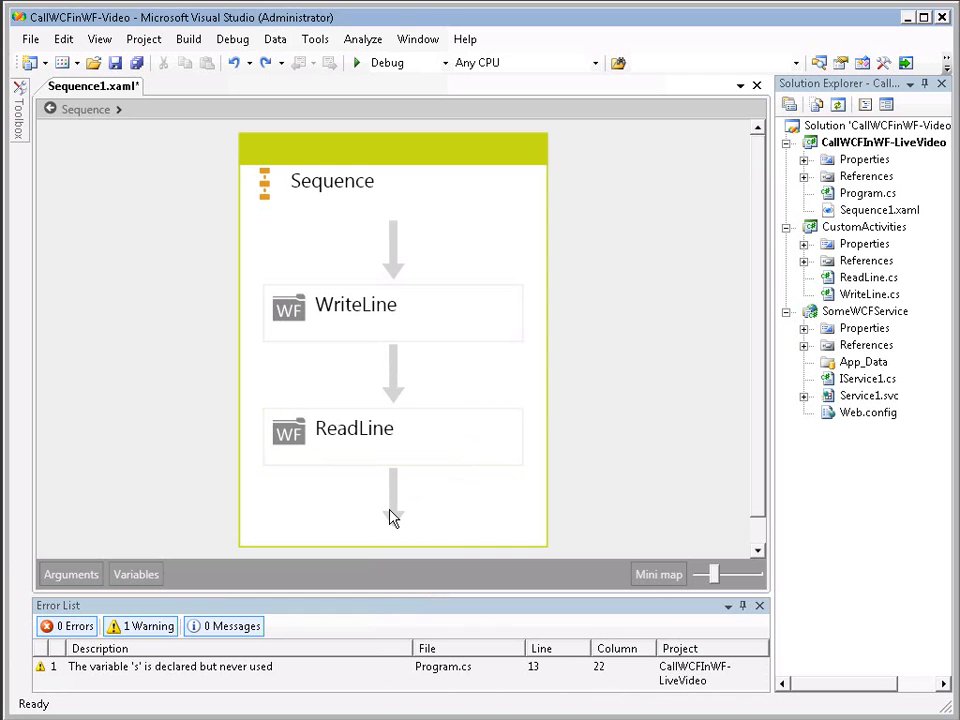
pyautogui.moveTo(876, 432)
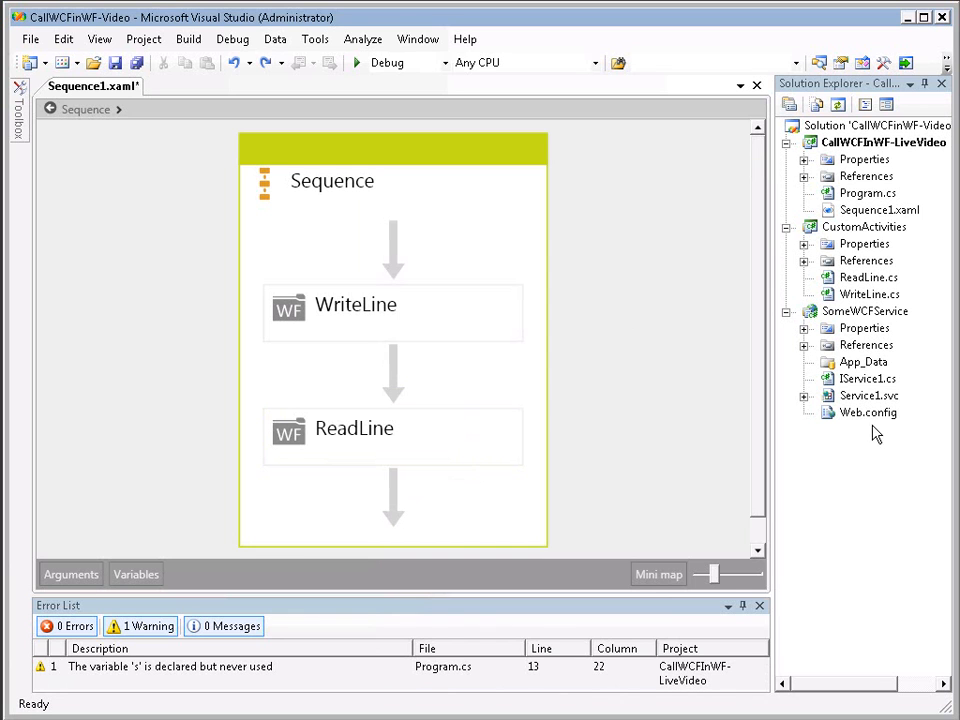
# - View the GetData contract in IService1.cs, then return to the Sequence workflow
pyautogui.click(868, 378)
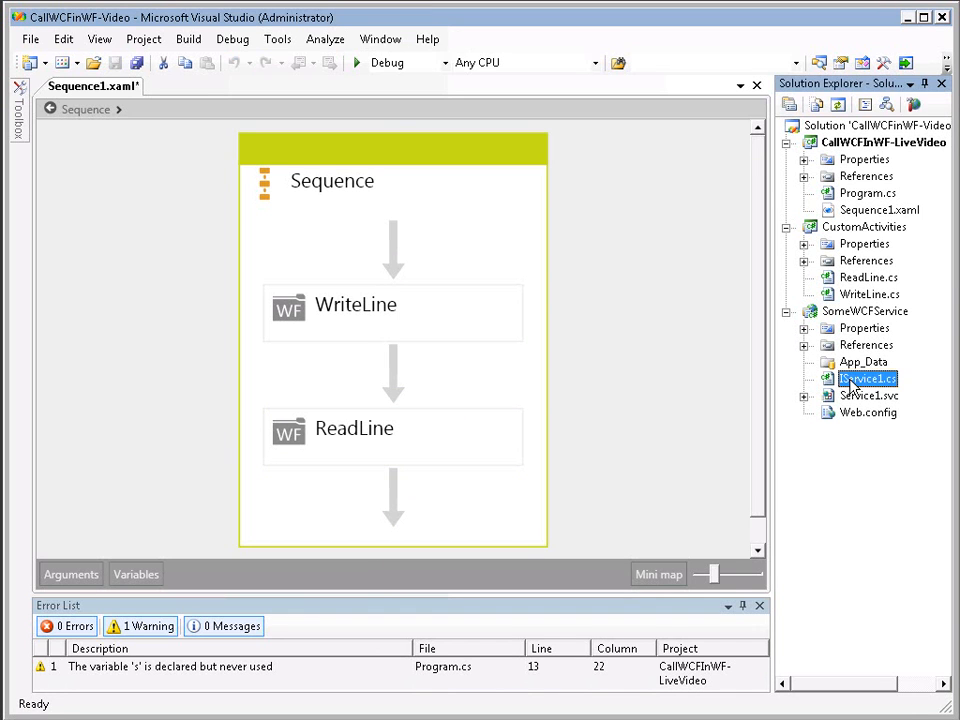
pyautogui.doubleClick(868, 378)
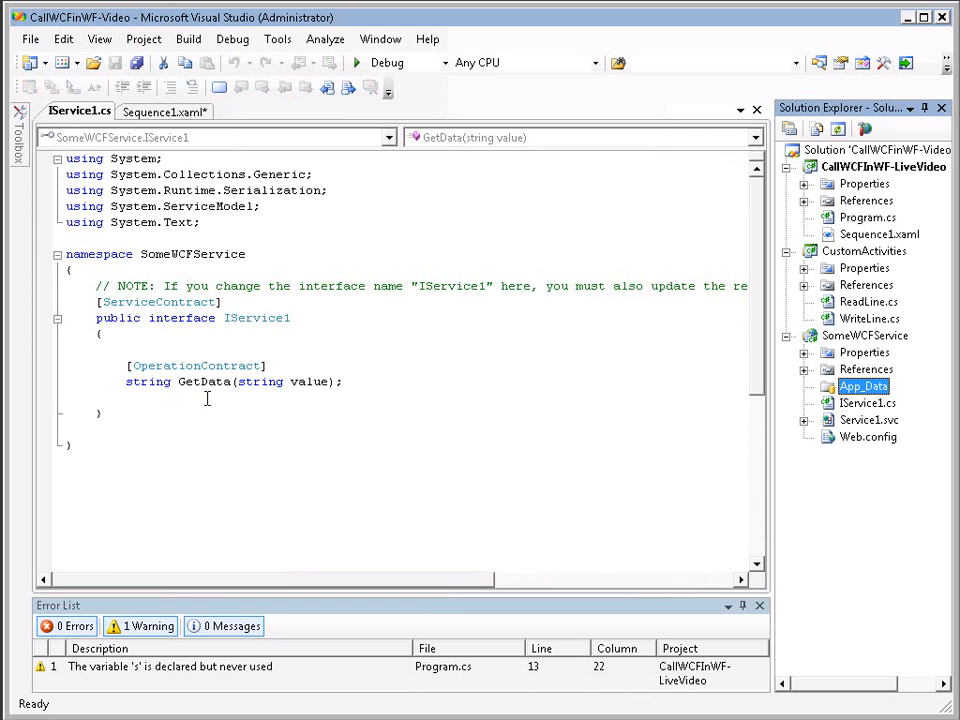
pyautogui.moveTo(620, 236)
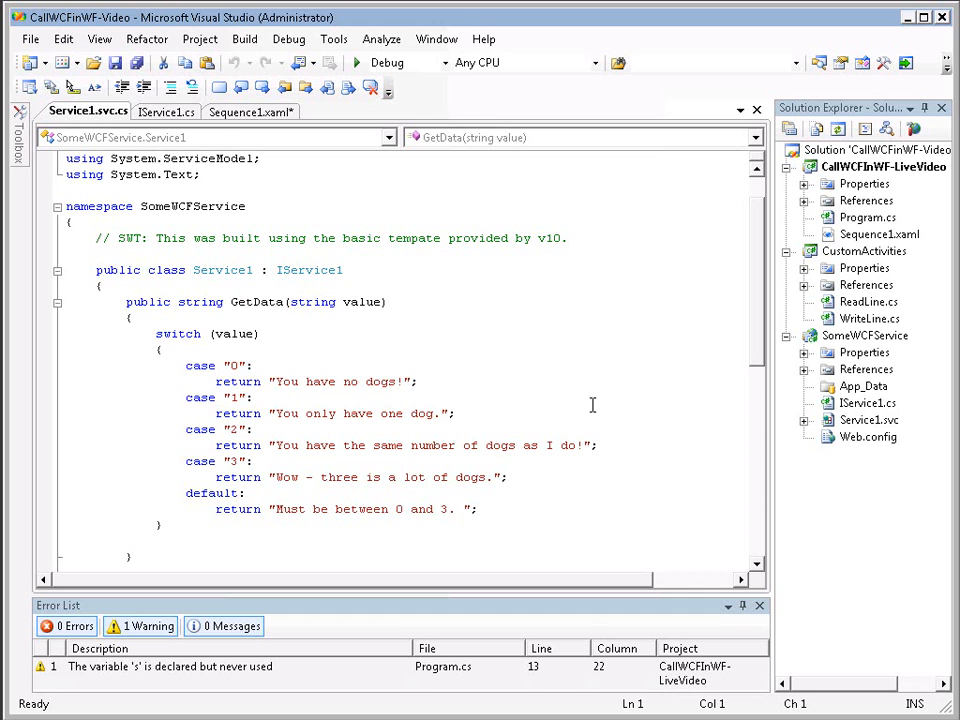
pyautogui.moveTo(616, 416)
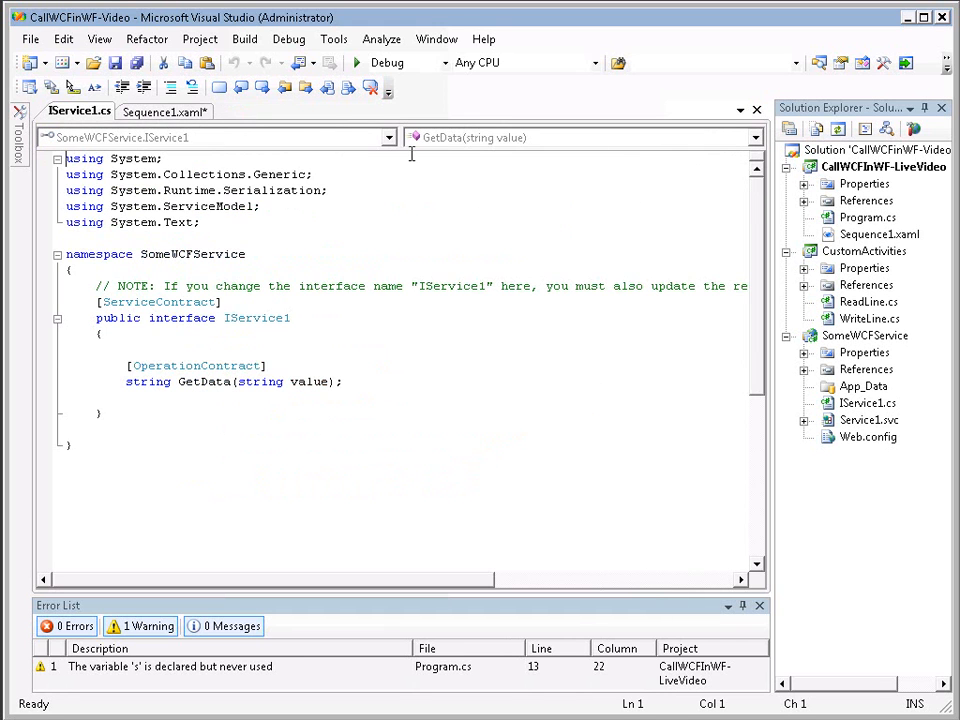
pyautogui.click(160, 112)
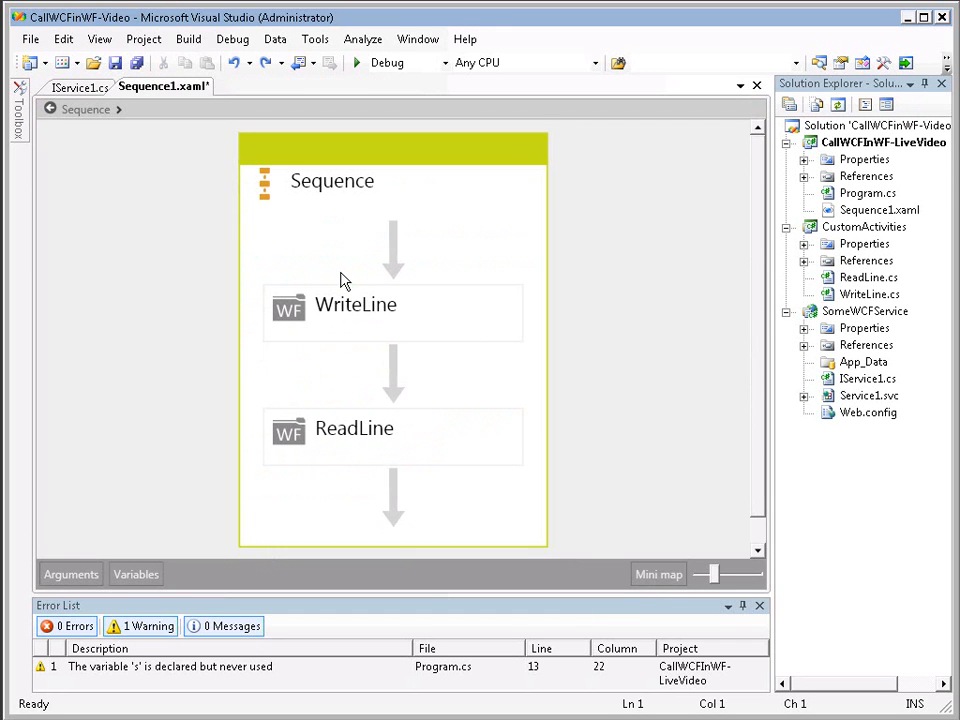
pyautogui.moveTo(250, 270)
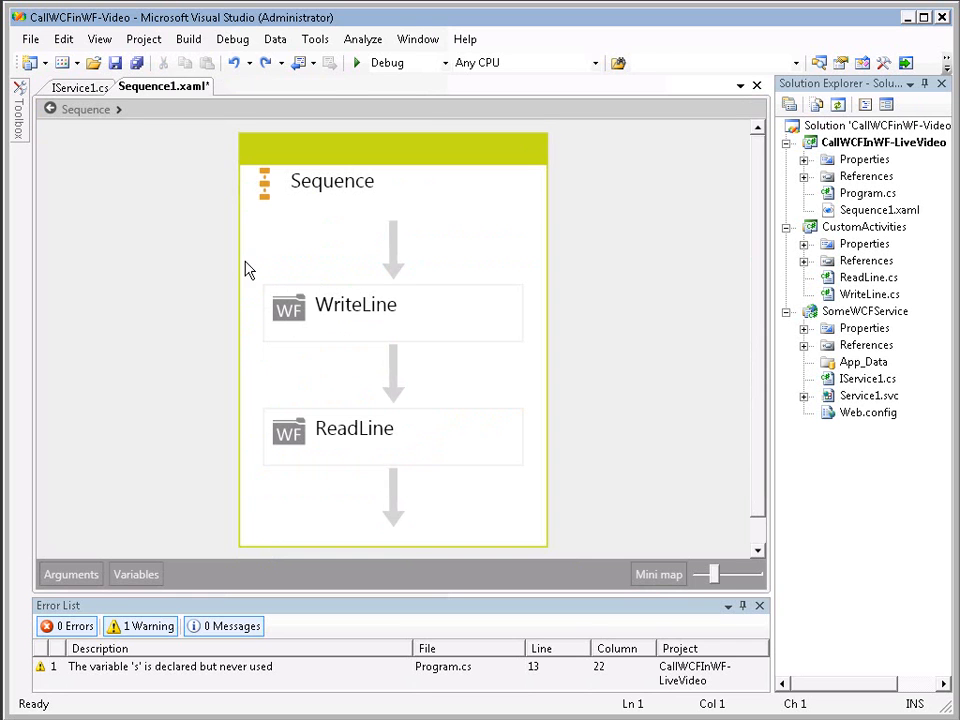
# - Place a ClientOperation activity from Windows Workflow v4.0 Activities after ReadLine
pyautogui.click(18, 110)
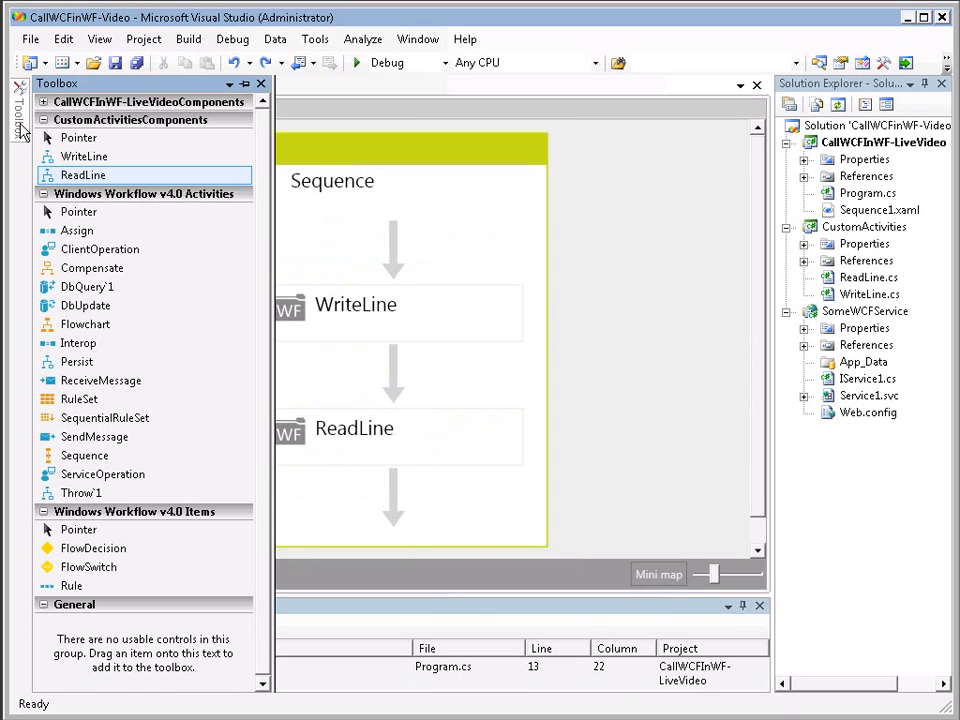
pyautogui.moveTo(100, 248)
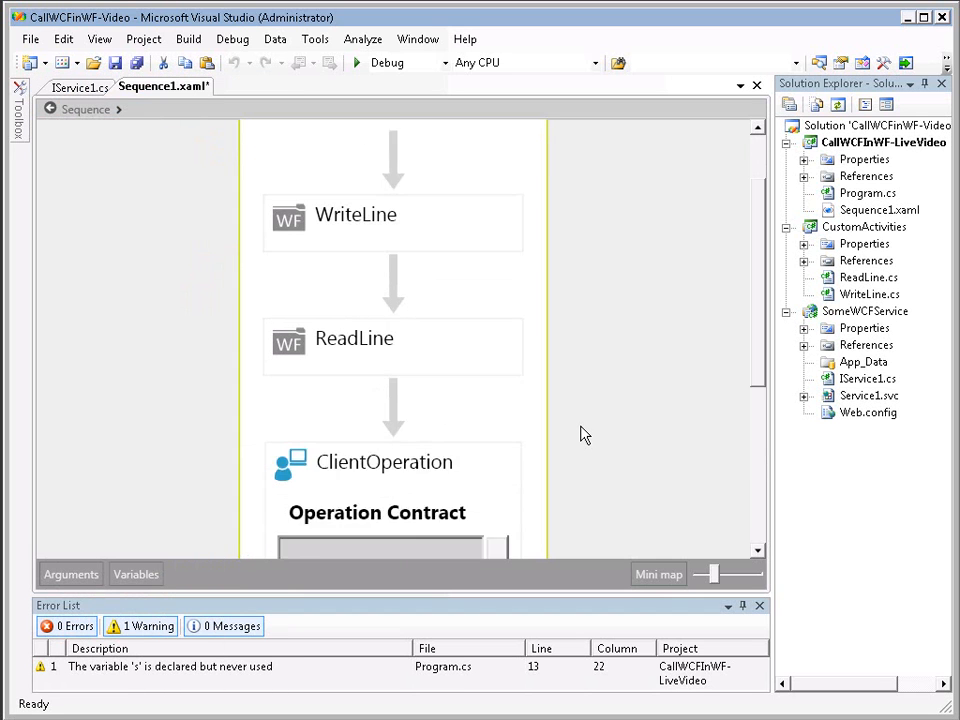
pyautogui.scroll(-3)
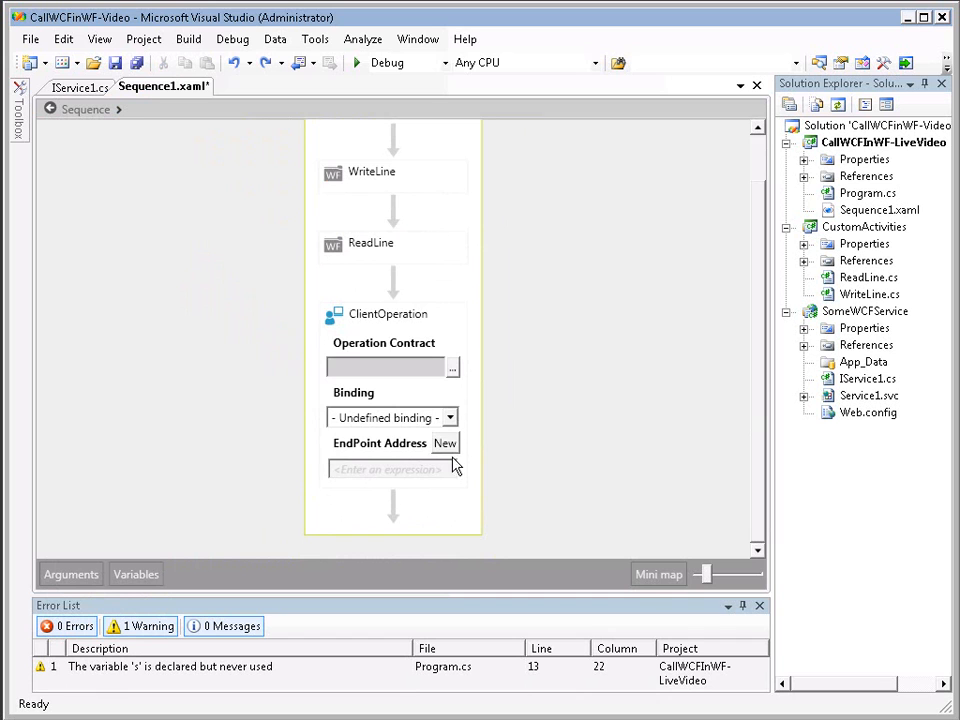
pyautogui.moveTo(452, 328)
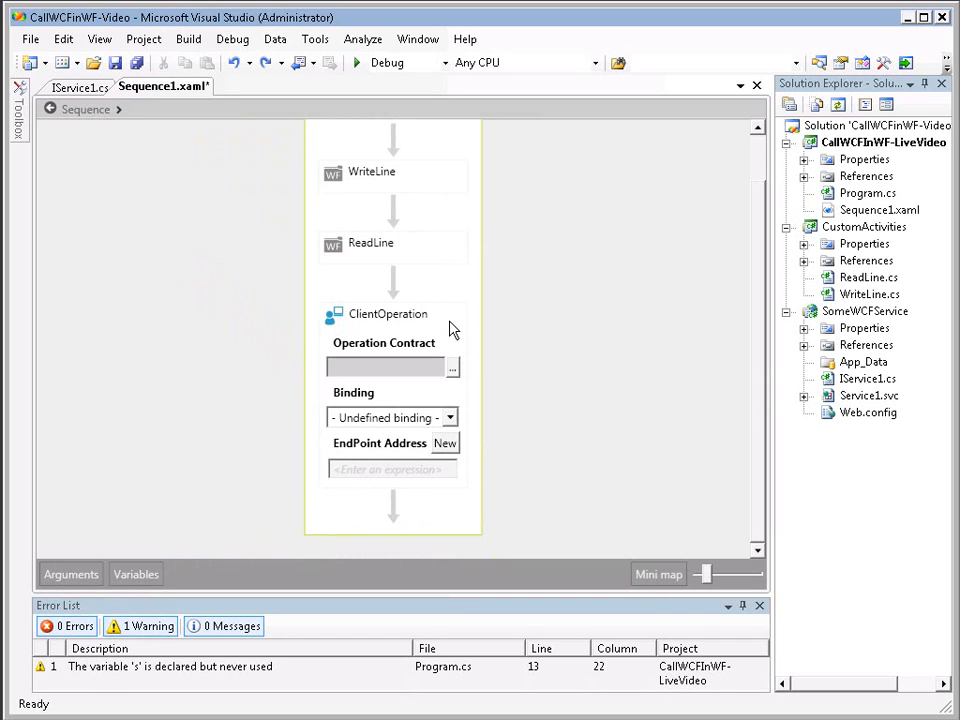
pyautogui.moveTo(352, 408)
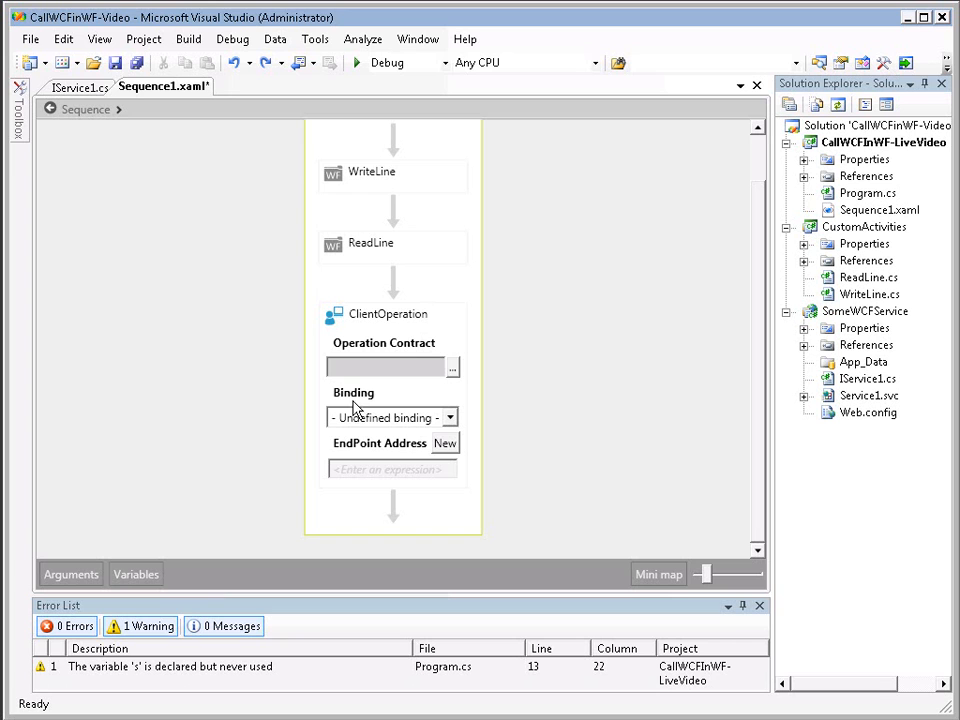
pyautogui.moveTo(424, 460)
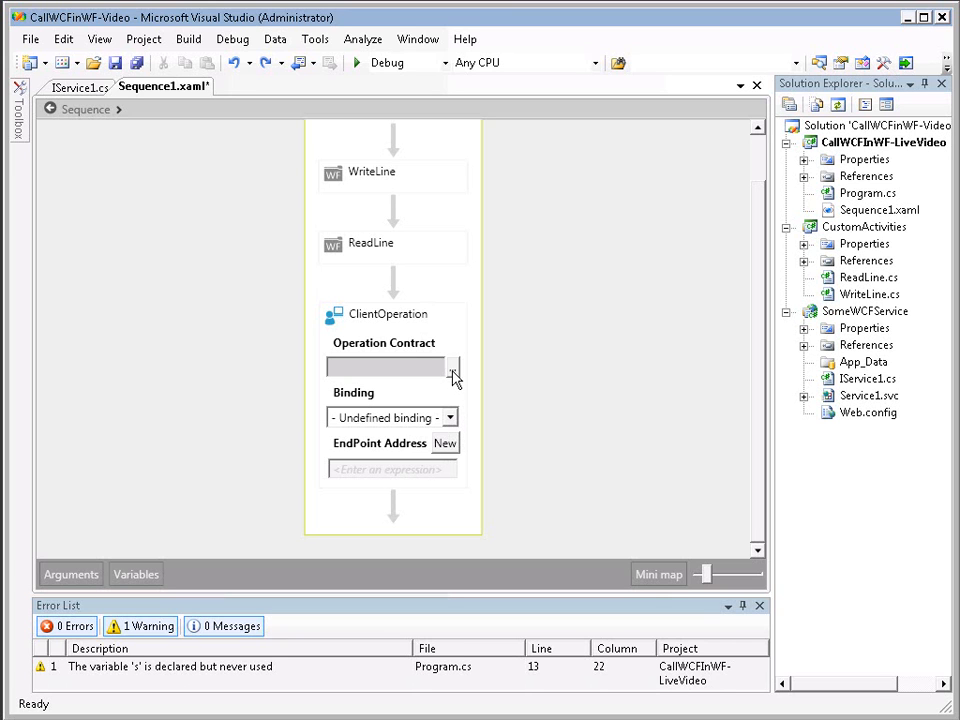
pyautogui.moveTo(452, 378)
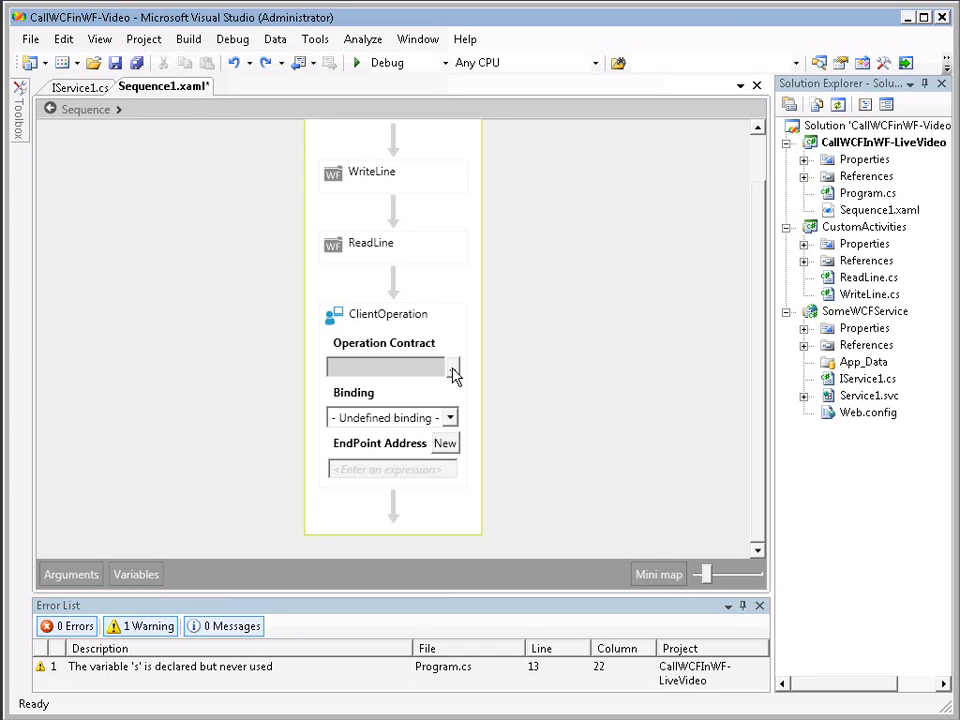
# - Create a new service contract named IService1 in the ClientOperation's operation contract picker
pyautogui.click(452, 366)
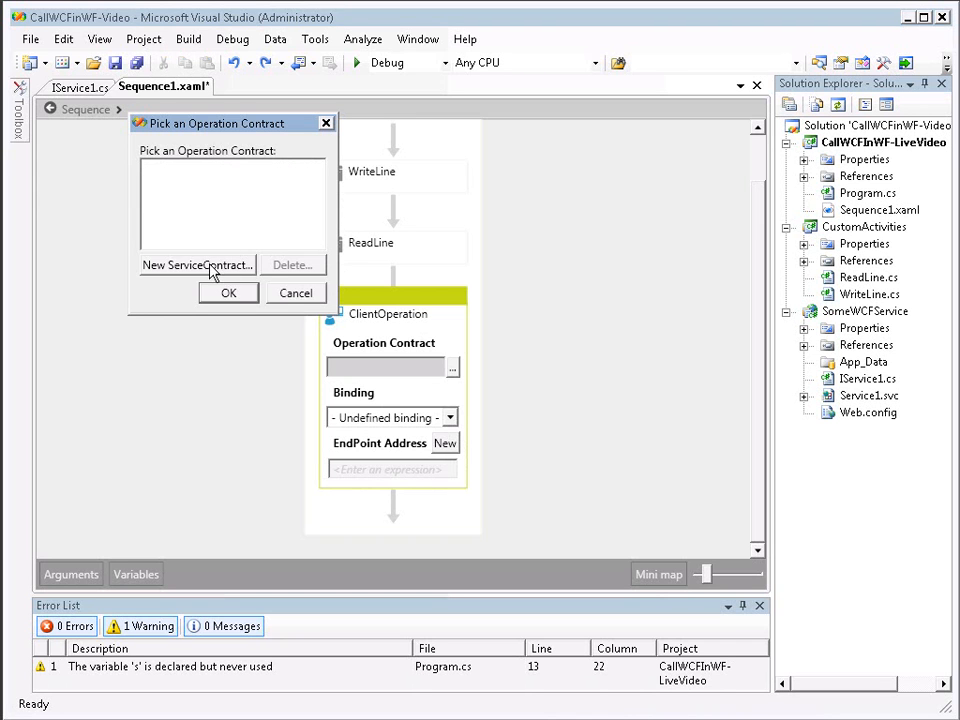
pyautogui.moveTo(180, 284)
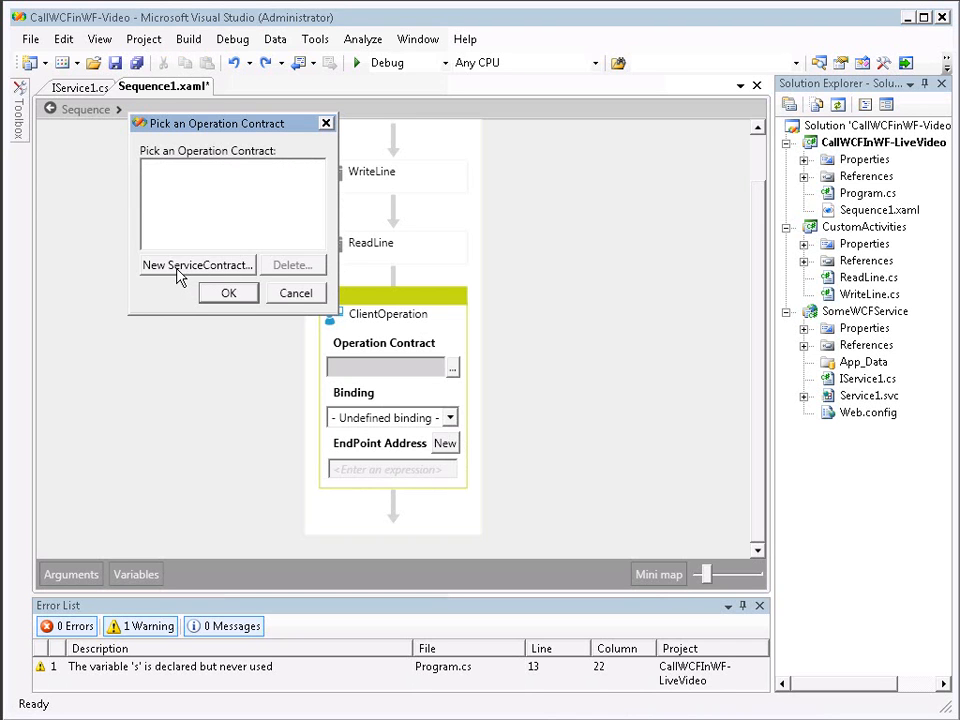
pyautogui.click(196, 264)
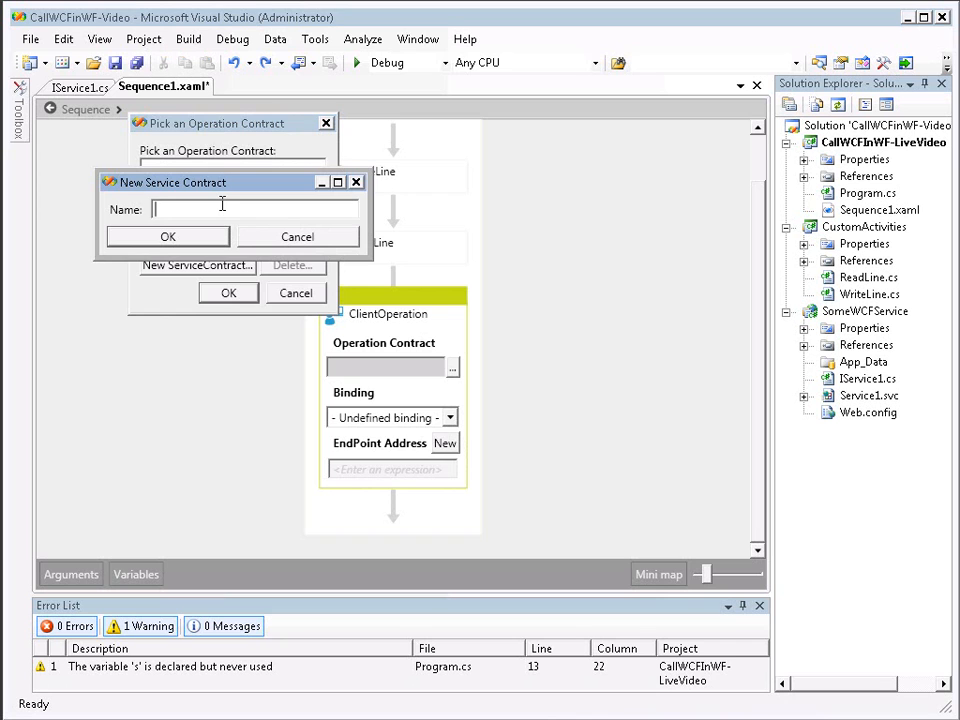
pyautogui.write('IS')
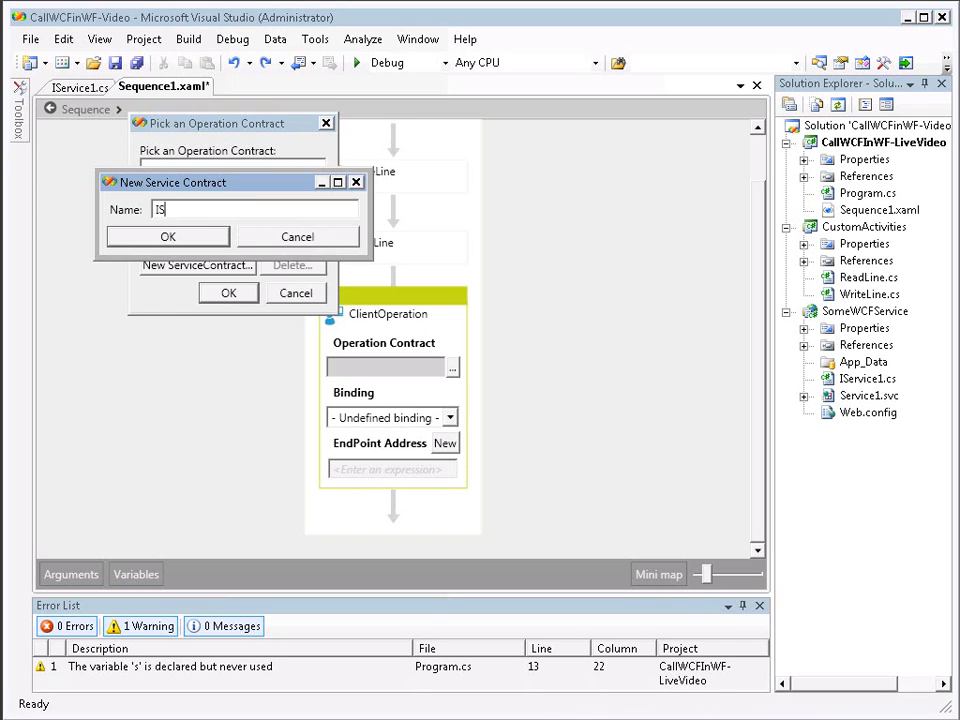
pyautogui.write('Service1')
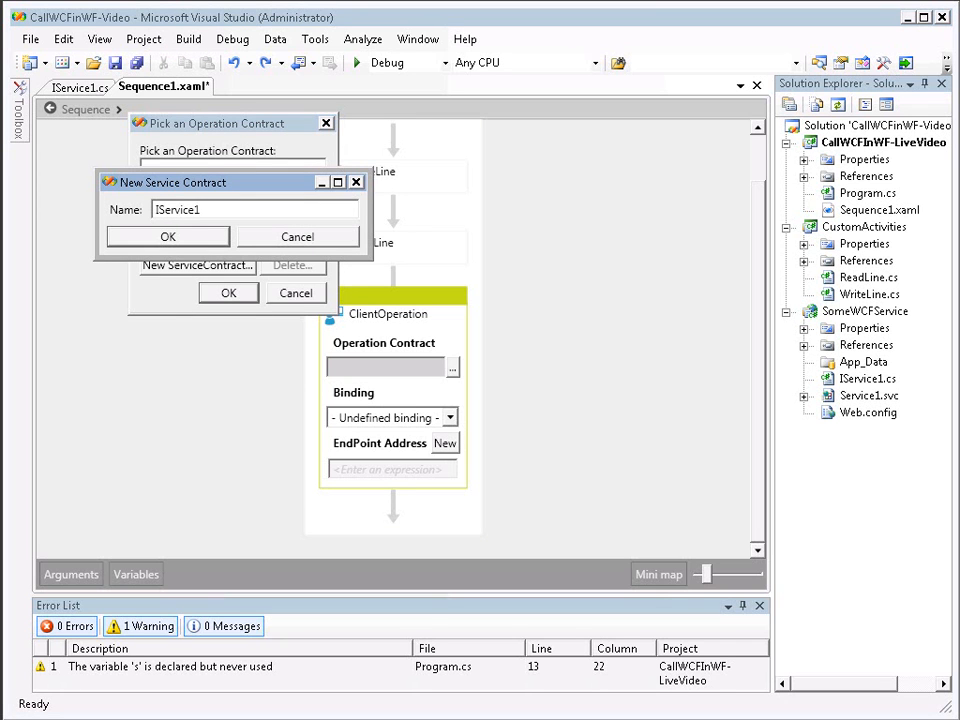
pyautogui.click(168, 236)
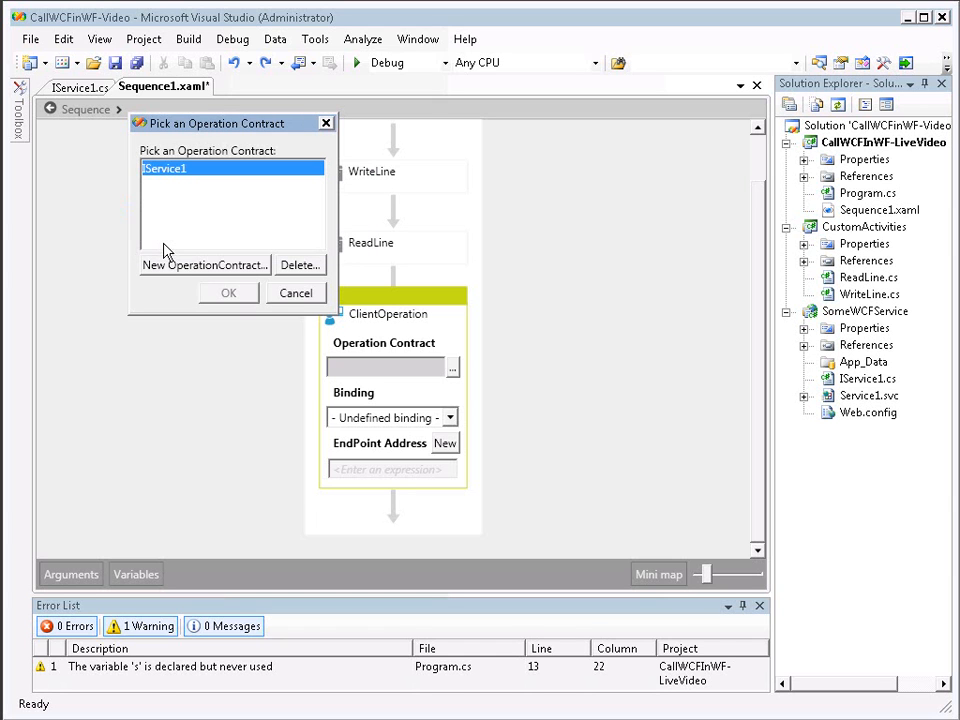
pyautogui.moveTo(176, 278)
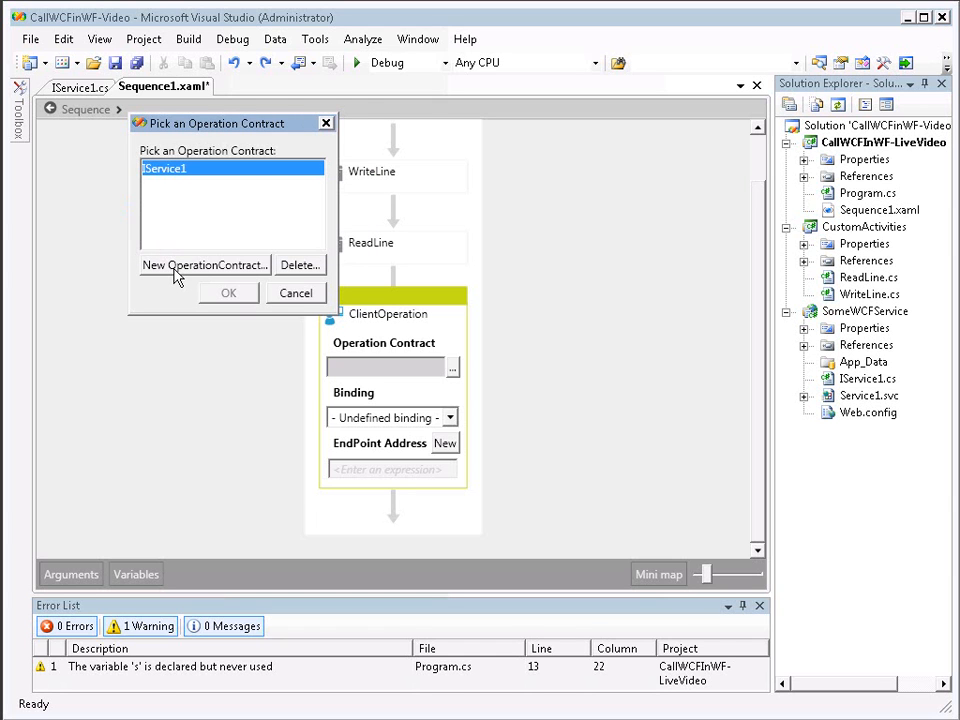
# - Add a new operation contract named GetData to IService1
pyautogui.click(204, 264)
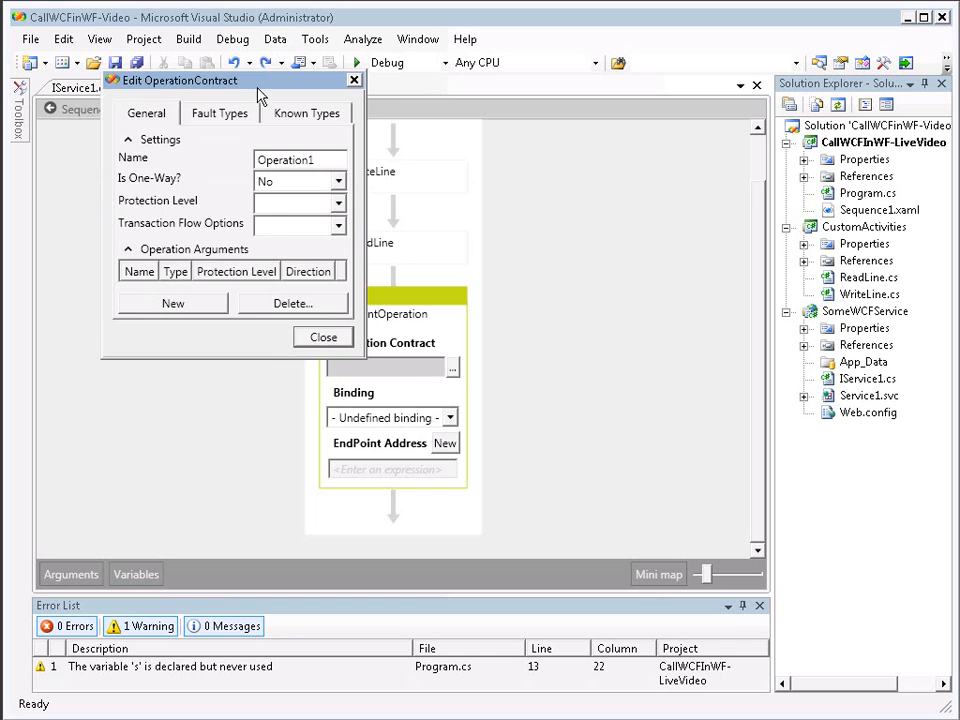
pyautogui.moveTo(230, 80); pyautogui.dragTo(270, 112)
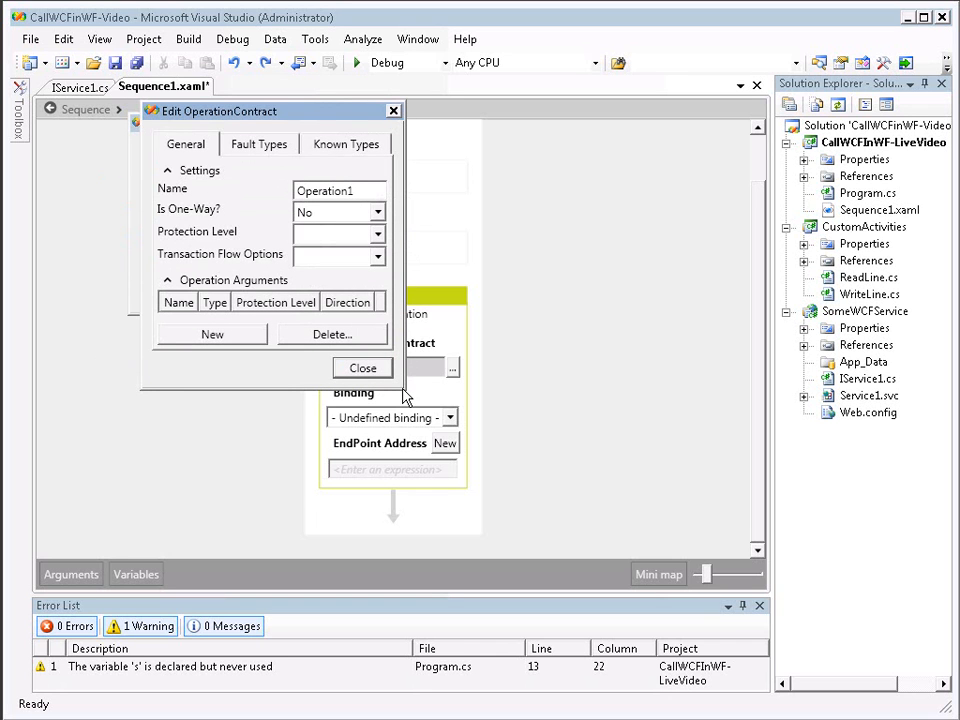
pyautogui.moveTo(416, 404)
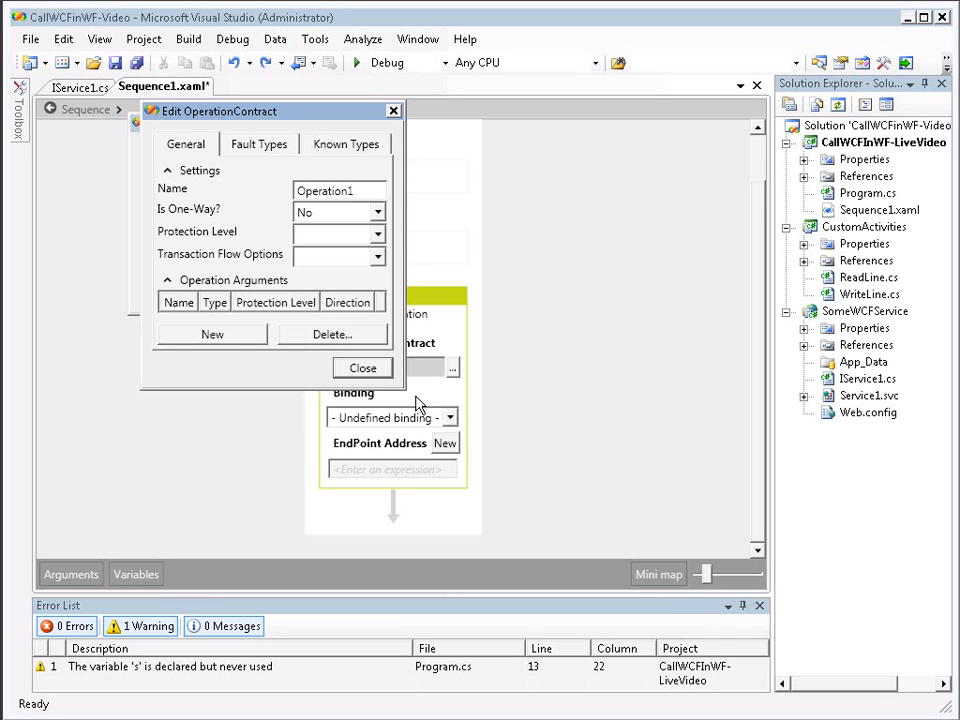
pyautogui.moveTo(408, 104)
pyautogui.write('GetDa')
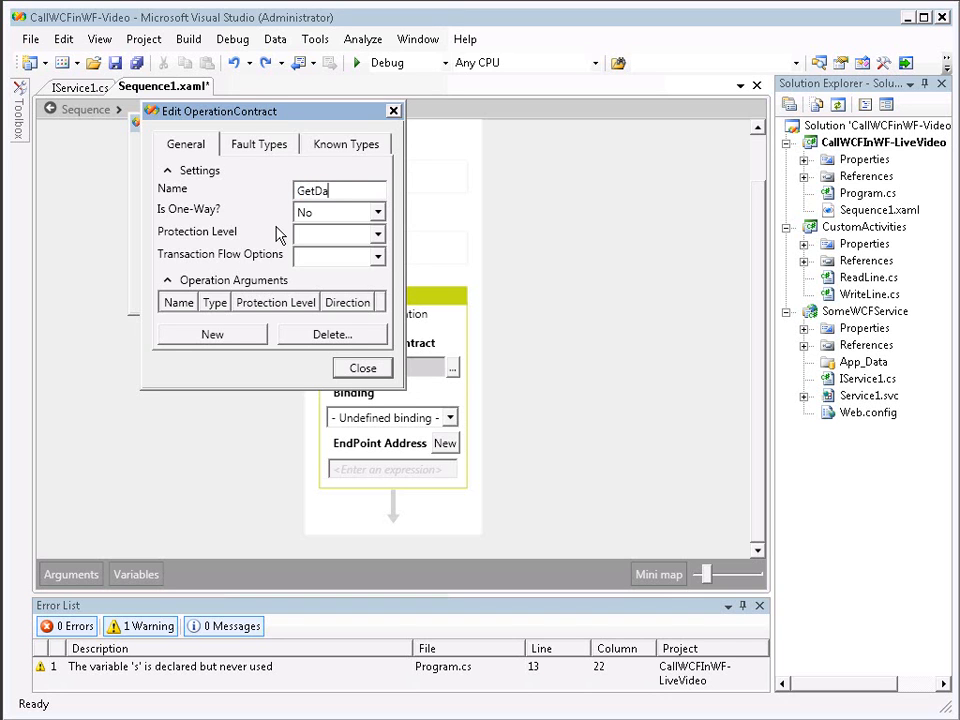
pyautogui.write('ta')
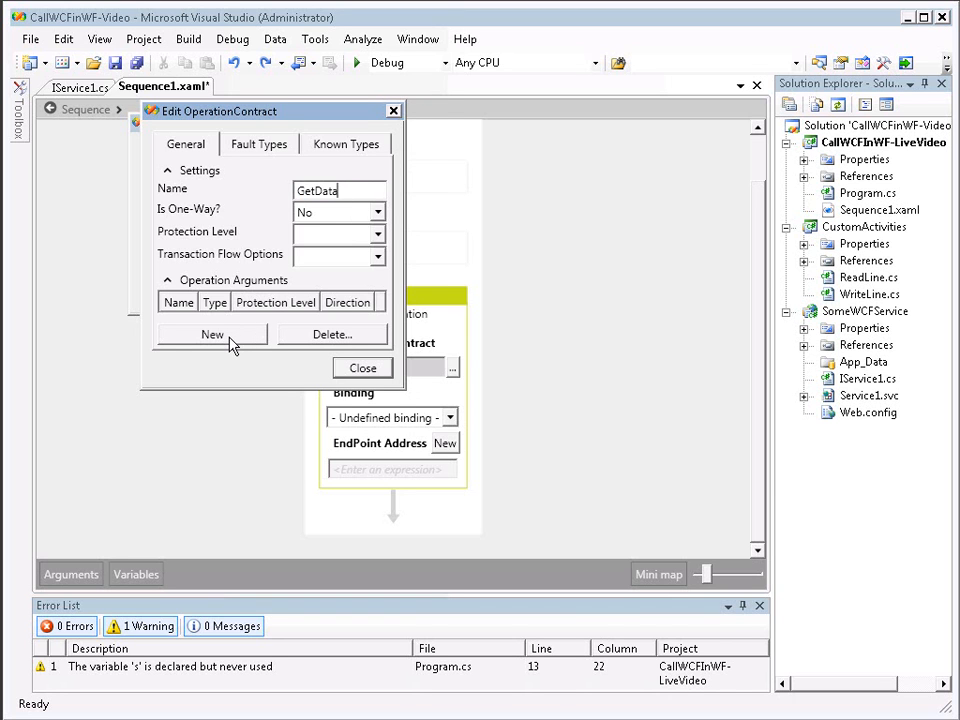
# - Define the arguments: string value going In and string aResult going Out
pyautogui.click(212, 334)
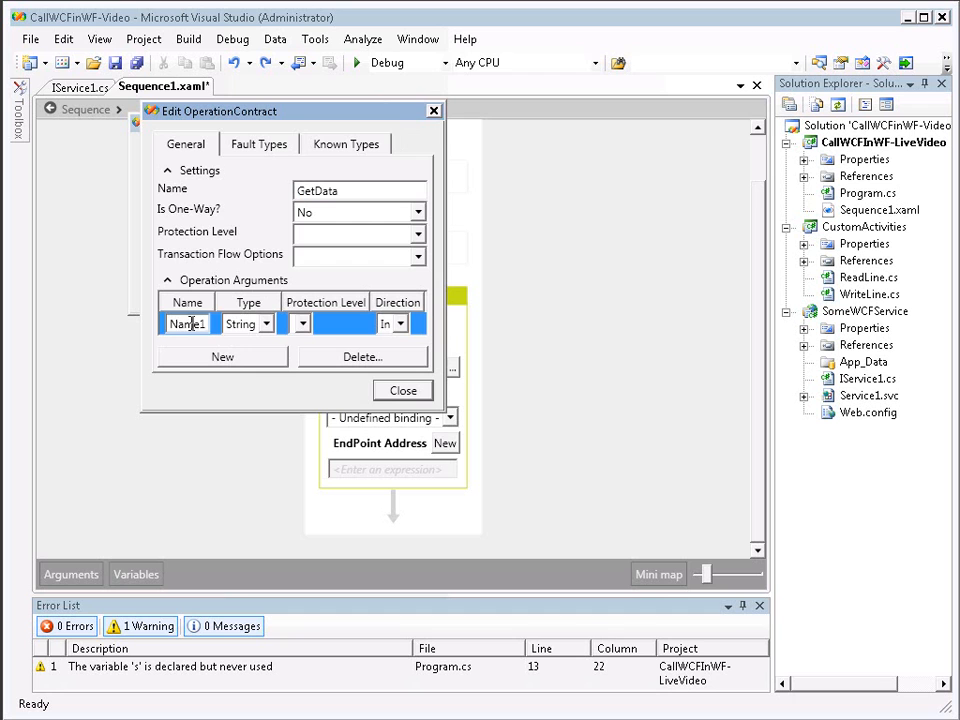
pyautogui.write('value')
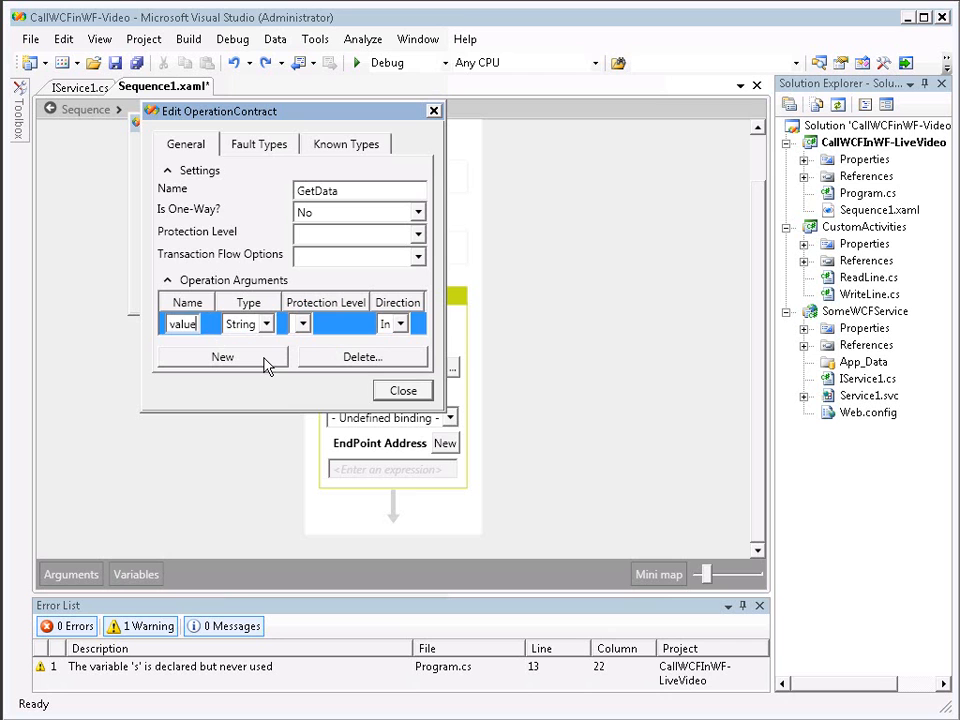
pyautogui.click(222, 356)
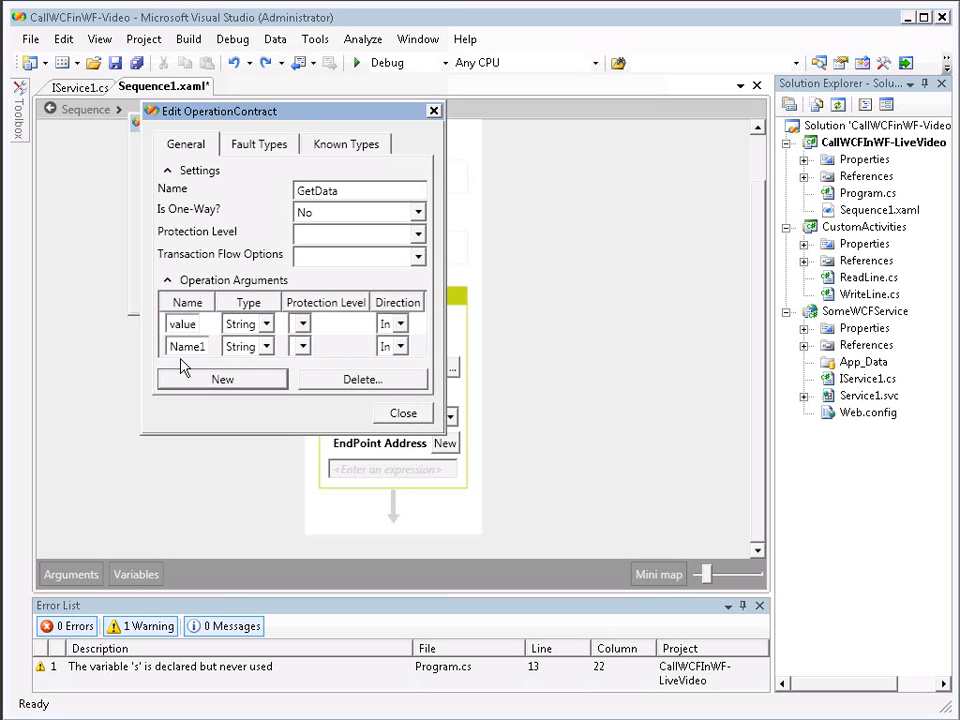
pyautogui.click(188, 346)
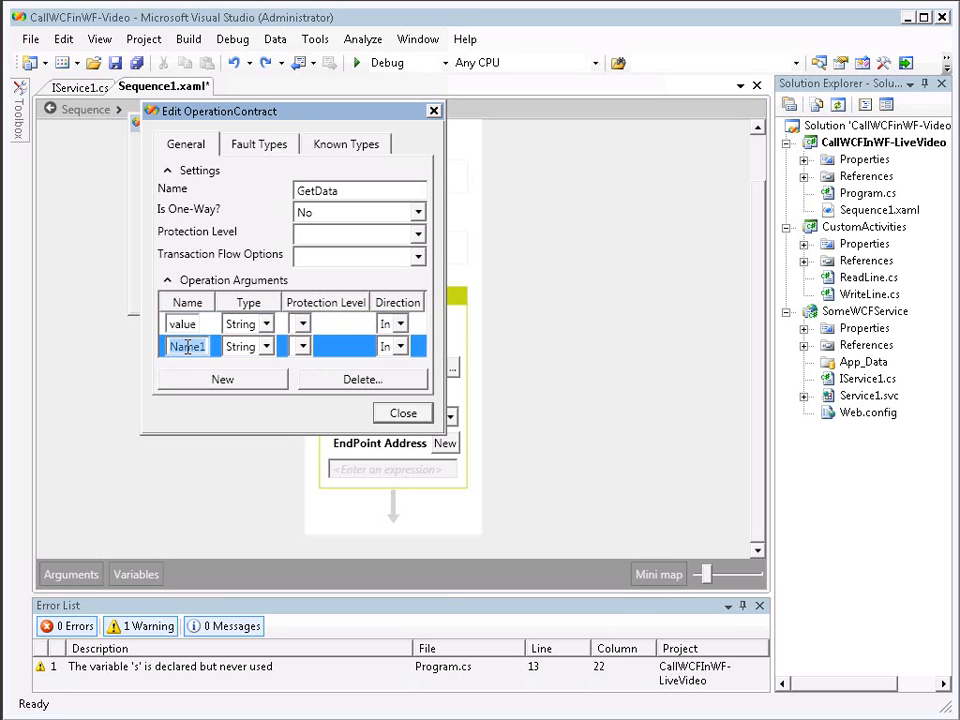
pyautogui.write('GetData')
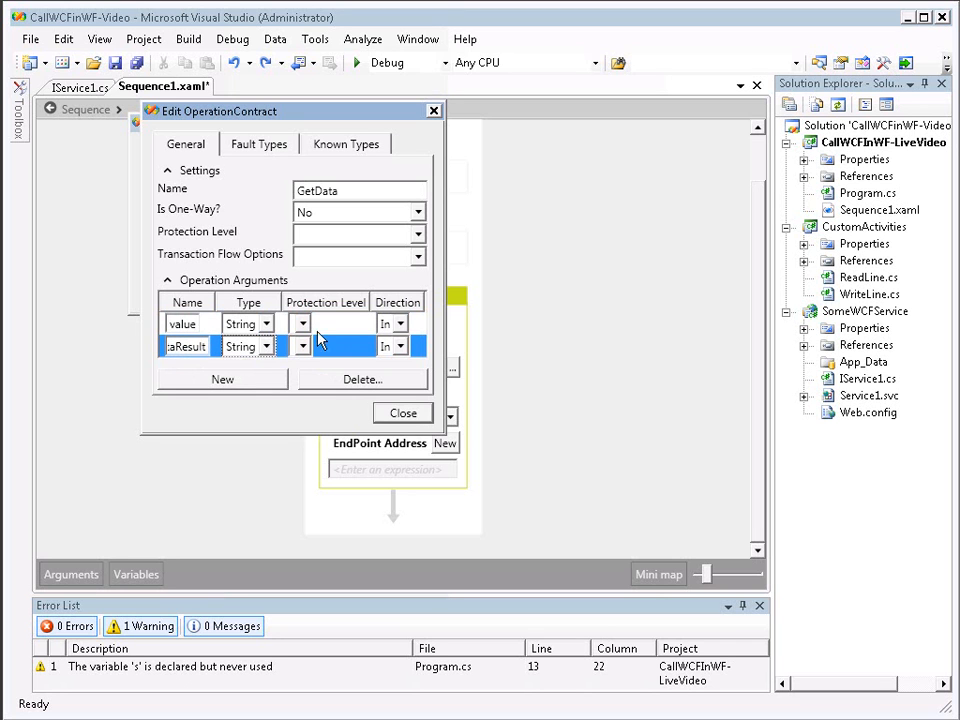
pyautogui.click(390, 346)
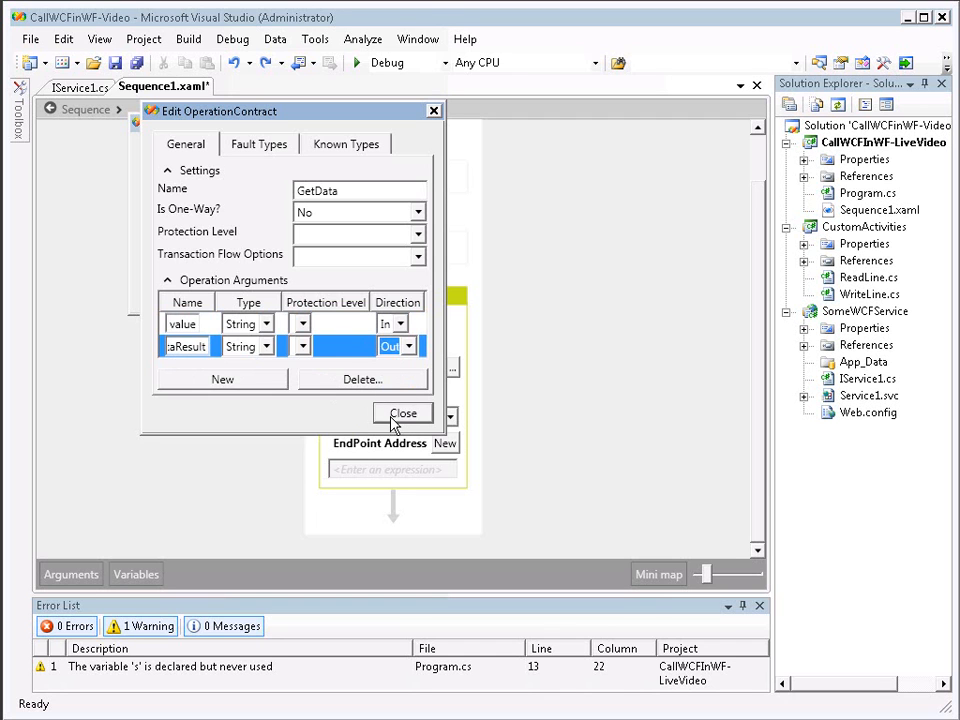
# - Confirm IService1.GetData as the ClientOperation's operation contract
pyautogui.click(404, 412)
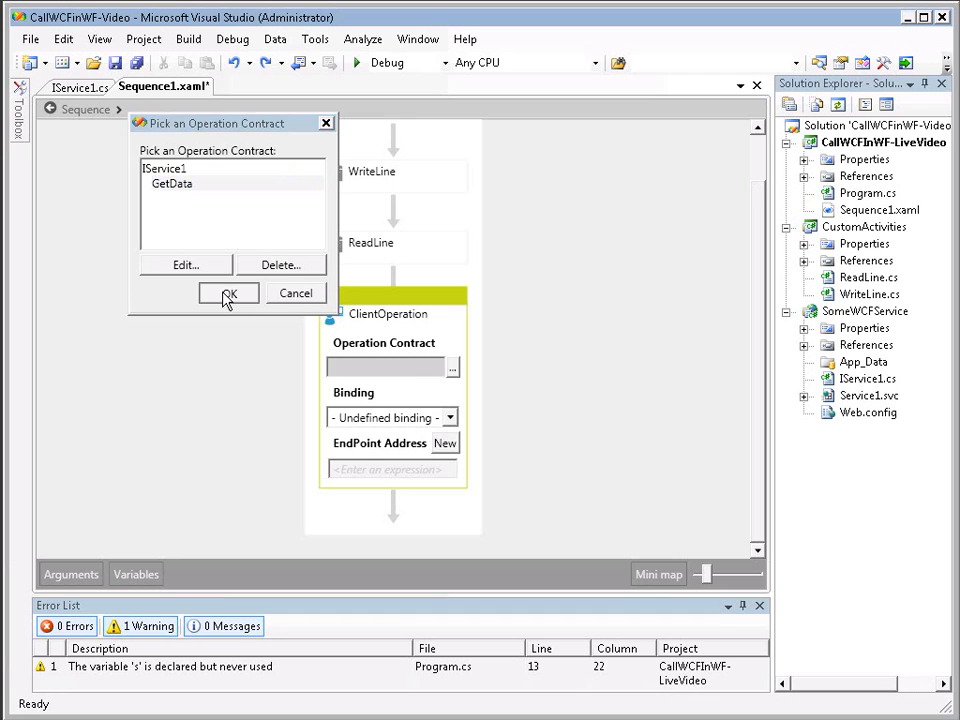
pyautogui.click(228, 292)
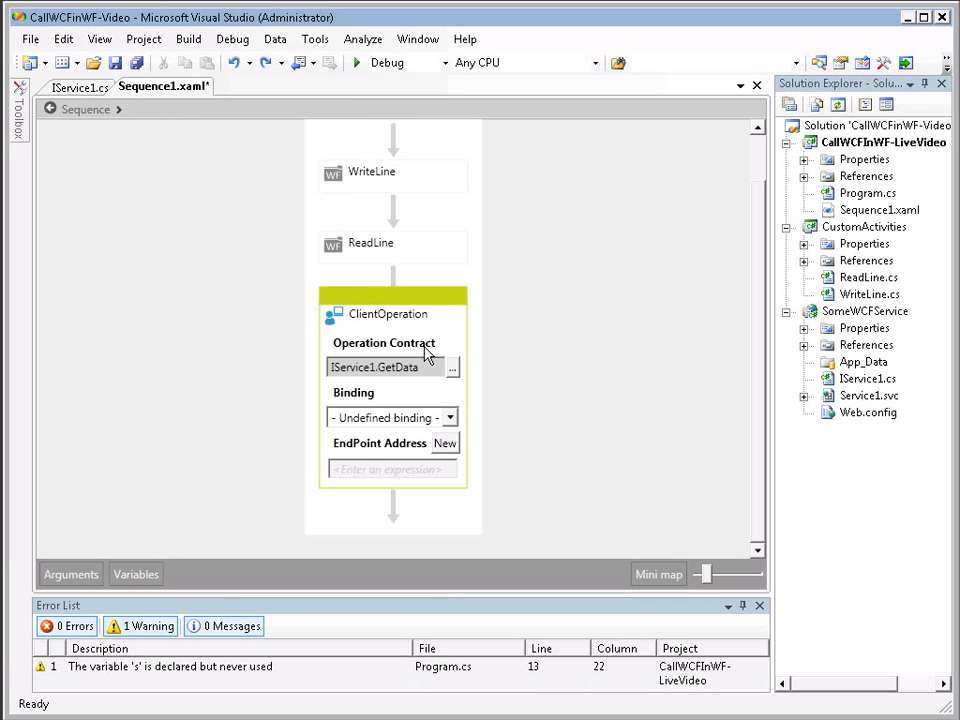
pyautogui.moveTo(448, 430)
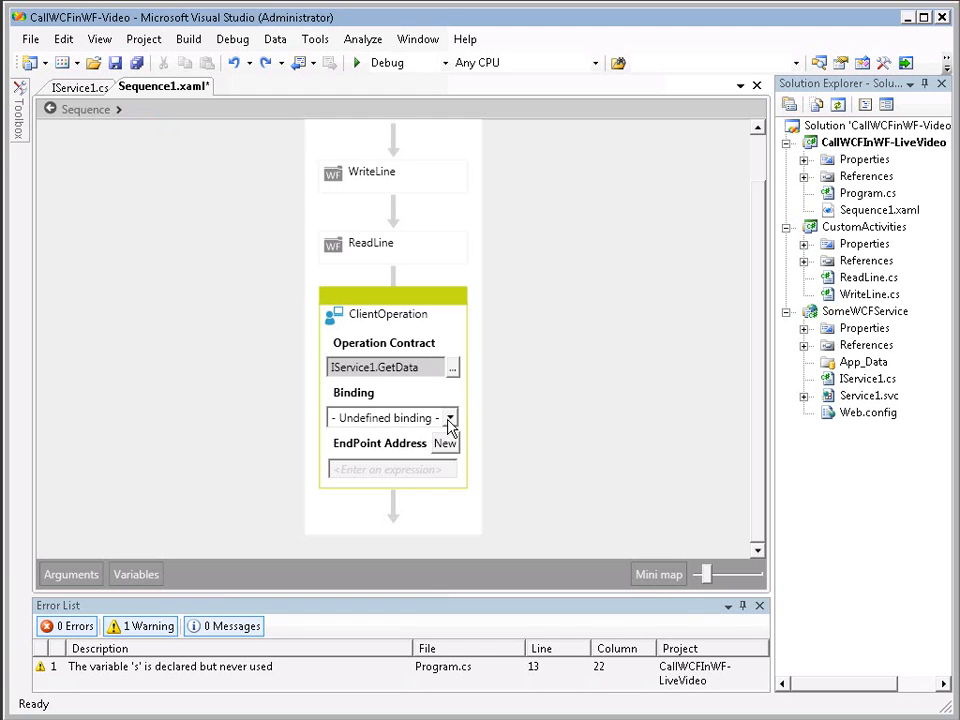
# - Choose BasicHttpBinding as the ClientOperation's binding type
pyautogui.click(450, 418)
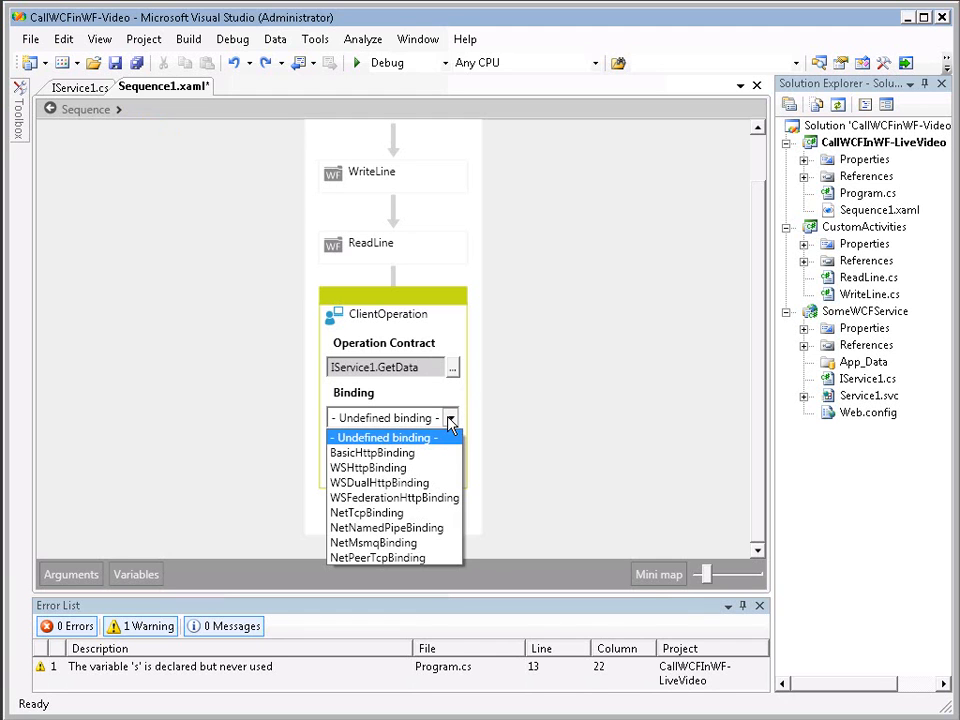
pyautogui.moveTo(372, 452)
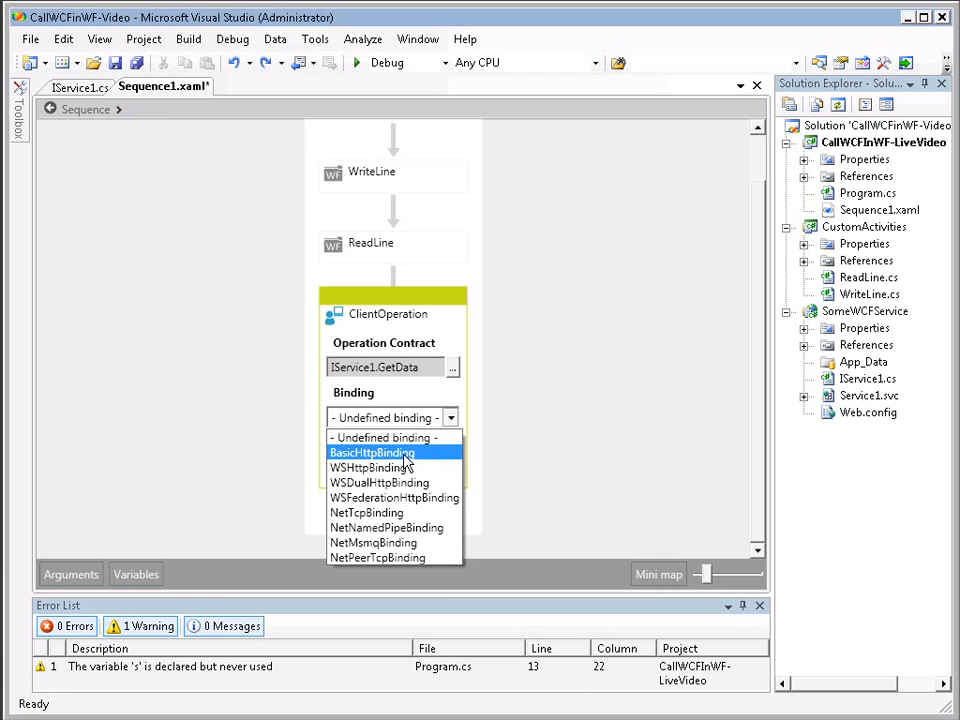
pyautogui.click(370, 452)
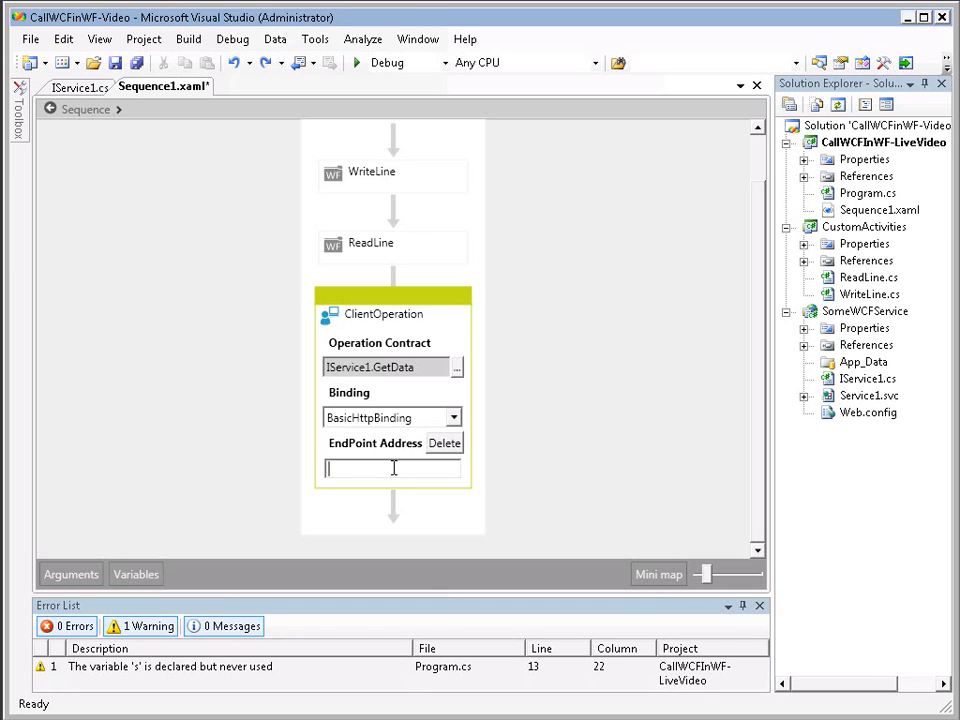
pyautogui.write('New')
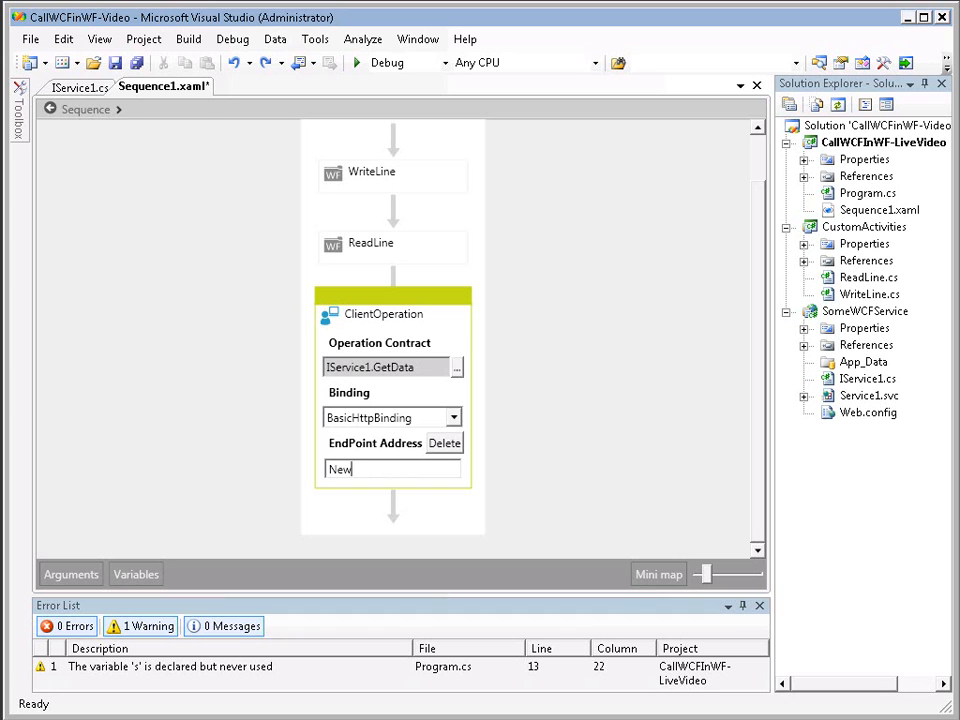
pyautogui.write('Syset')
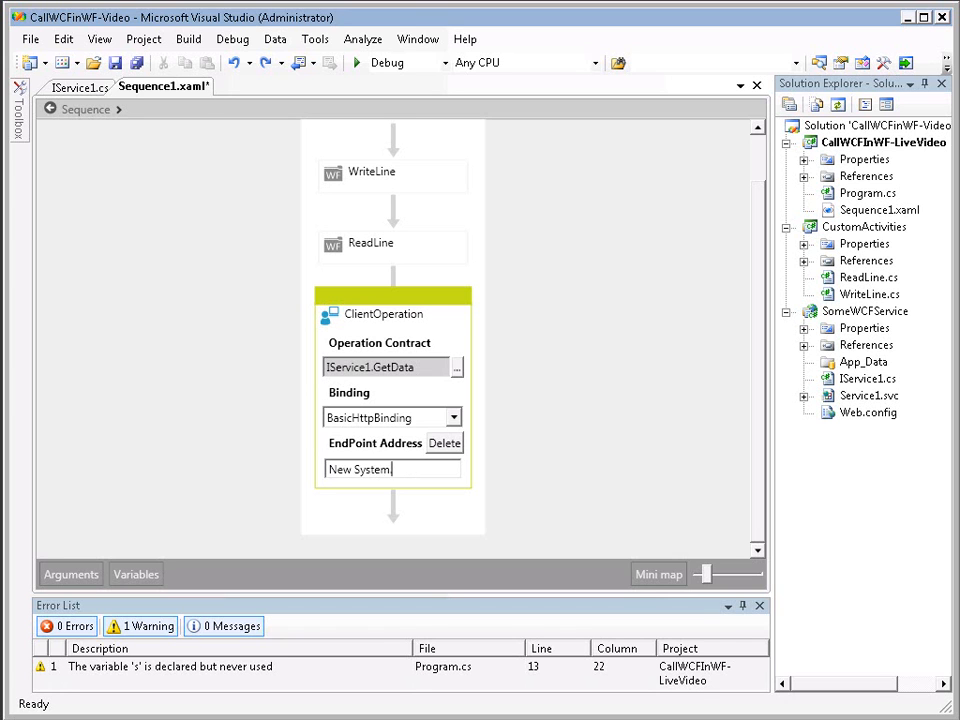
pyautogui.write('Uri("')
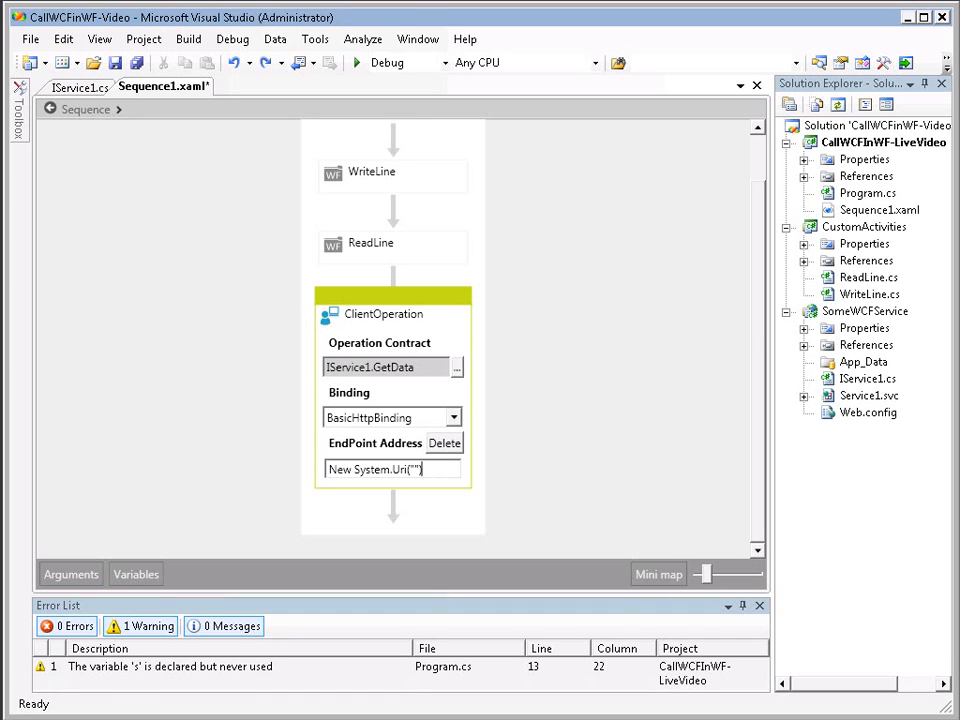
pyautogui.write('http')
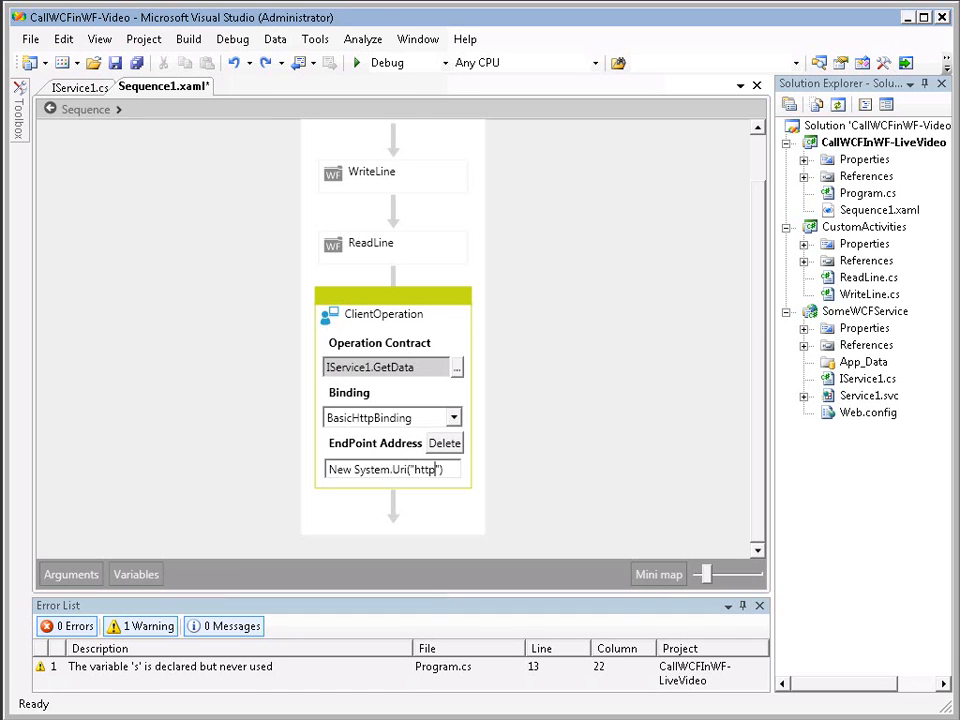
pyautogui.write('://localhost')
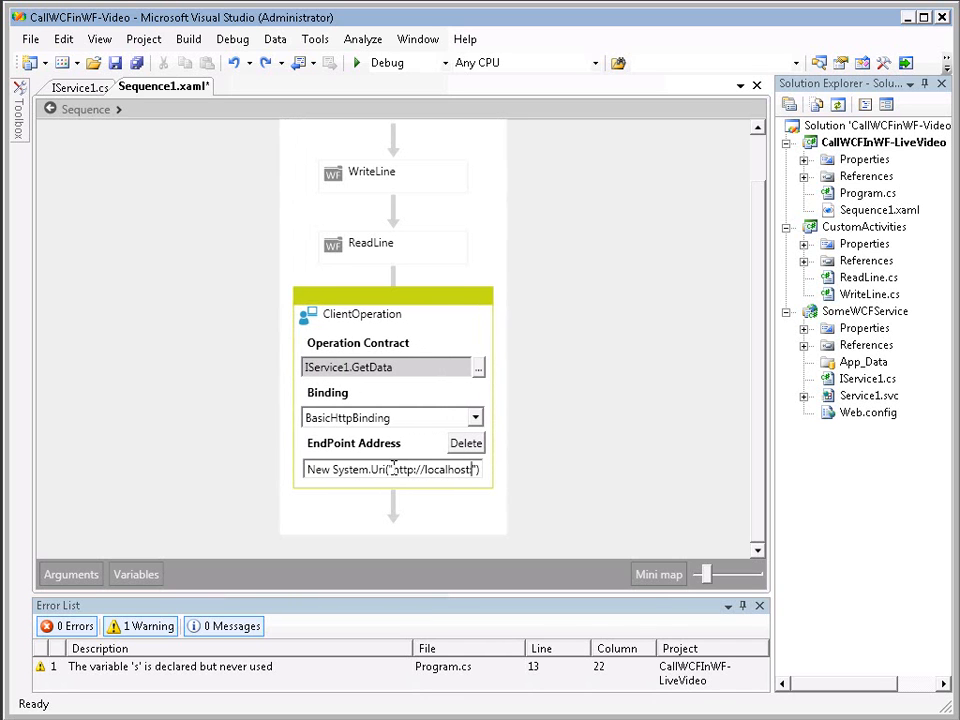
pyautogui.write(':2525')
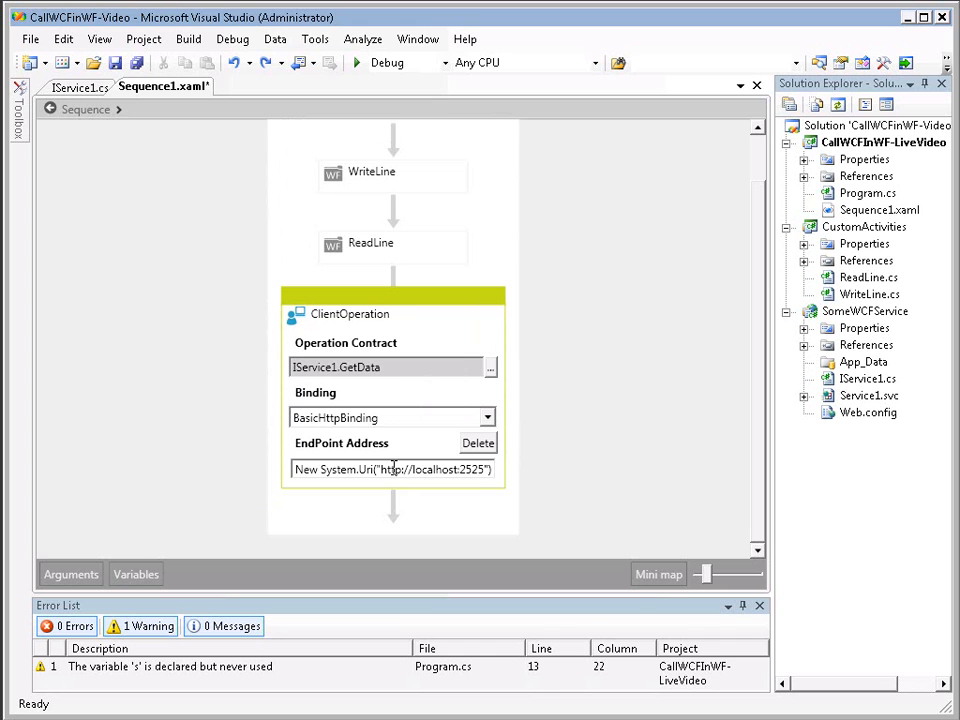
pyautogui.write('Service1.svc')
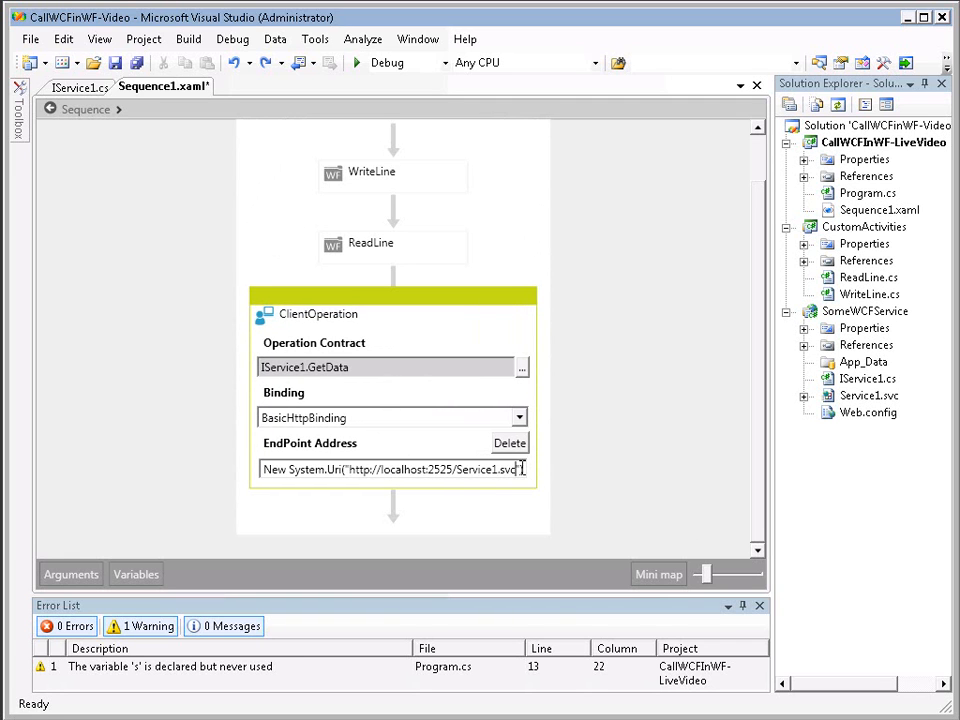
pyautogui.tripleClick(392, 468)
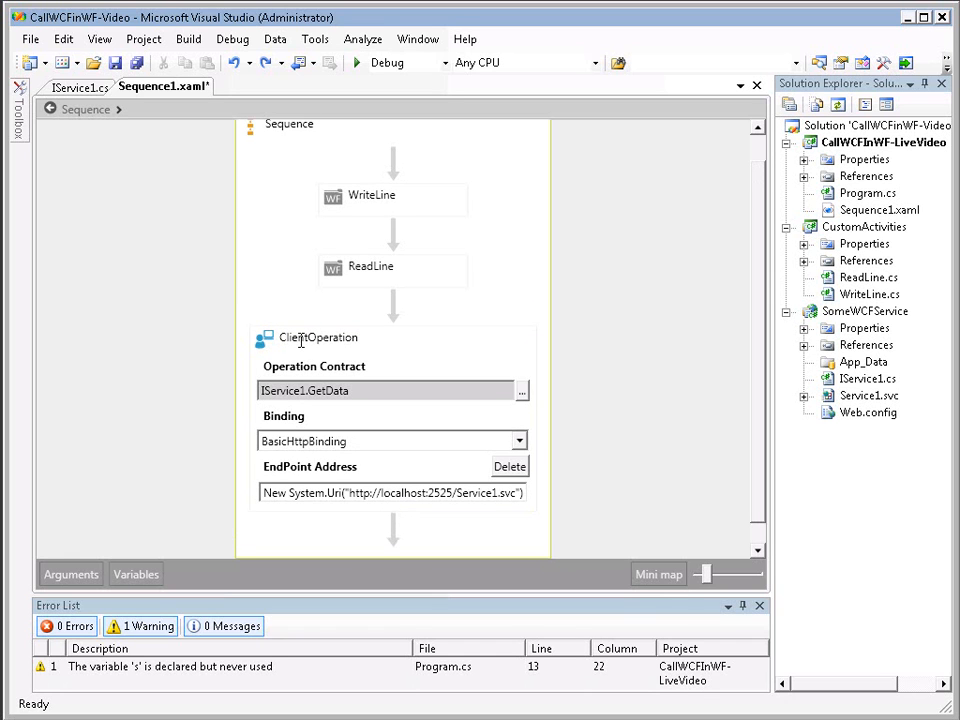
# - Bind the ClientOperation's value argument to NumberDogs
pyautogui.click(318, 336)
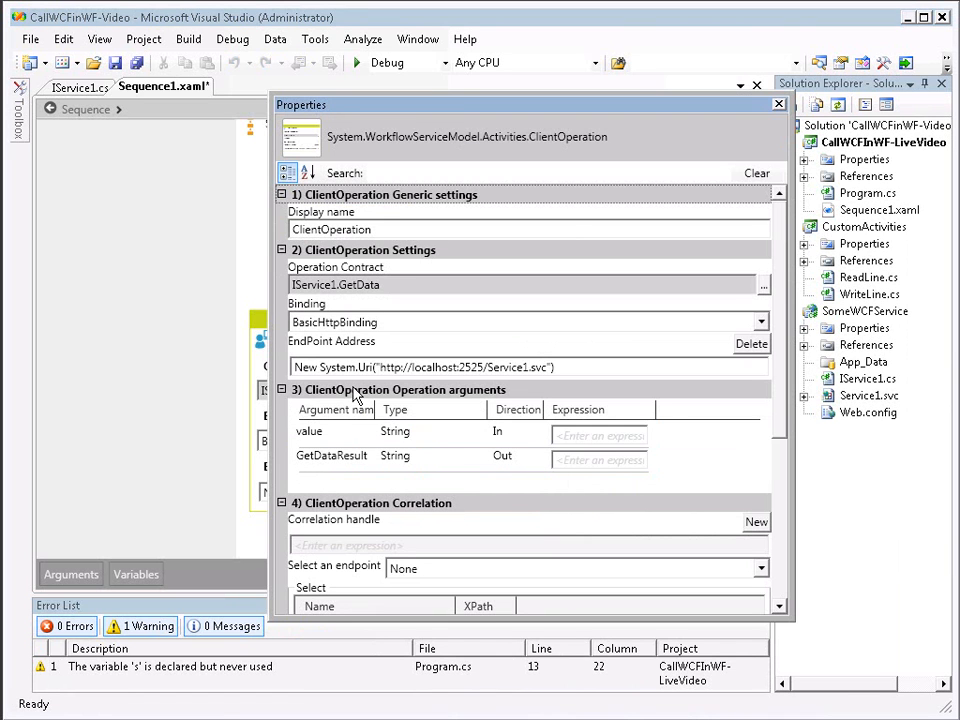
pyautogui.moveTo(316, 400)
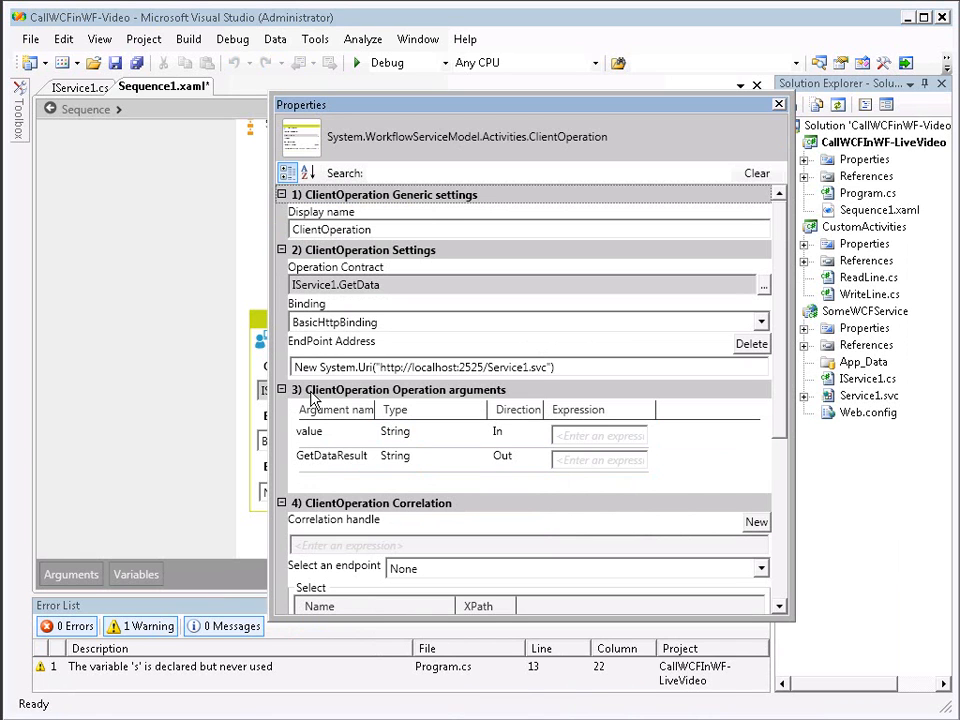
pyautogui.moveTo(400, 396)
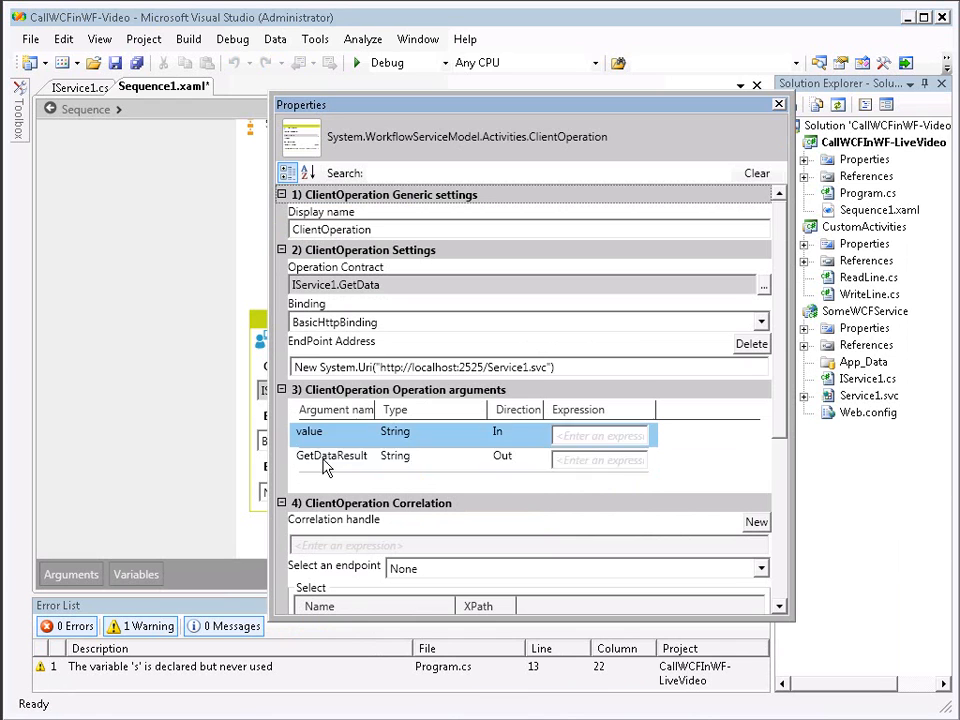
pyautogui.click(600, 436)
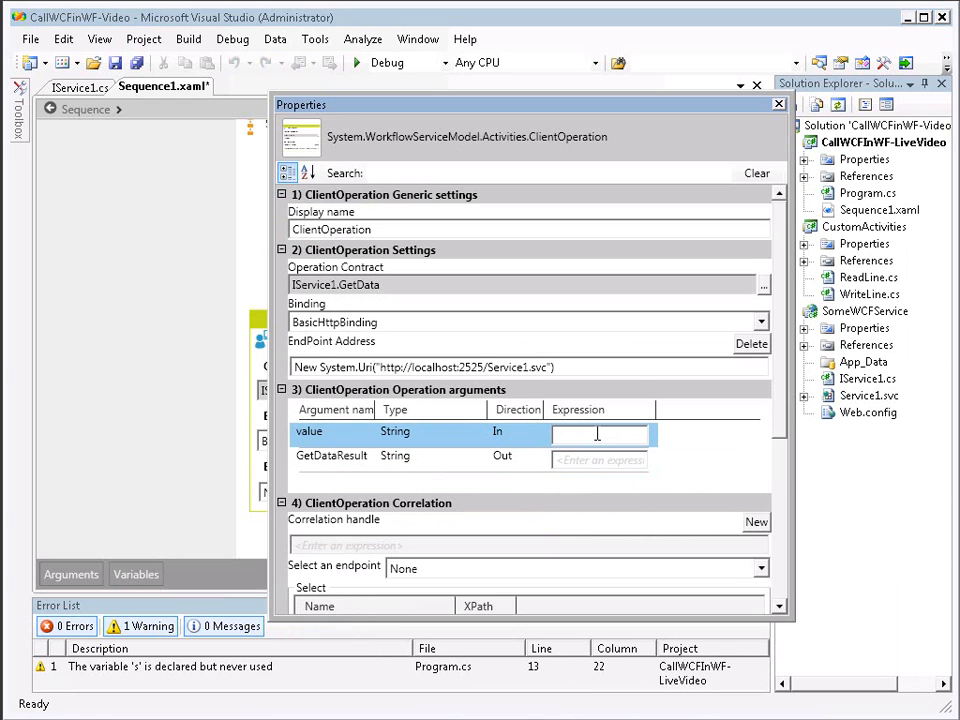
pyautogui.write('NumberDogs')
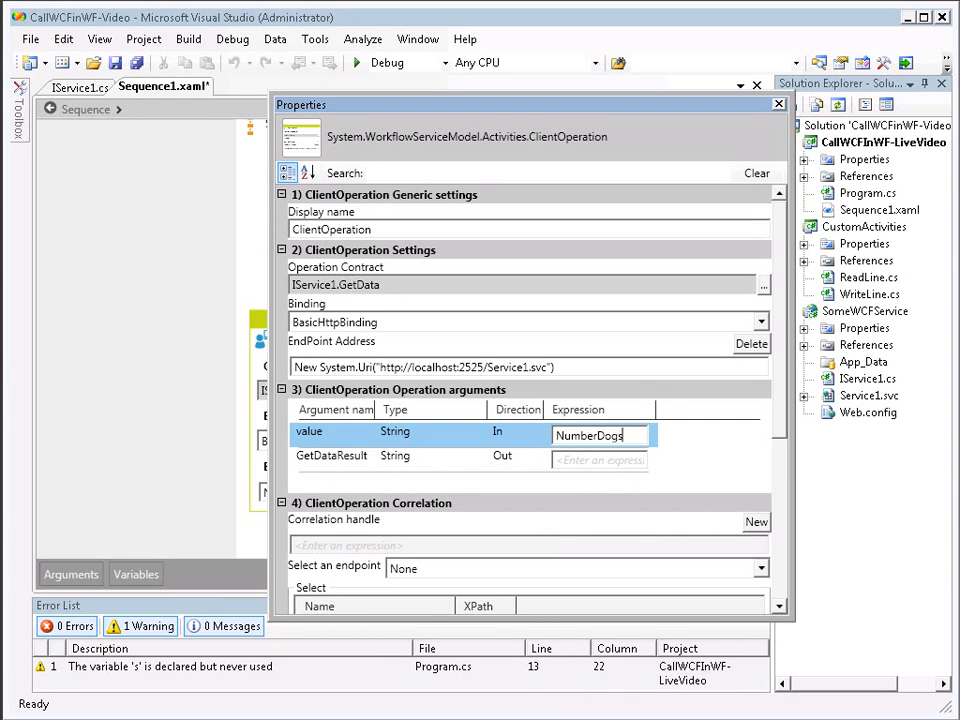
# - Bind GetDataResult to DogResponse and confirm the argument settings
pyautogui.click(600, 458)
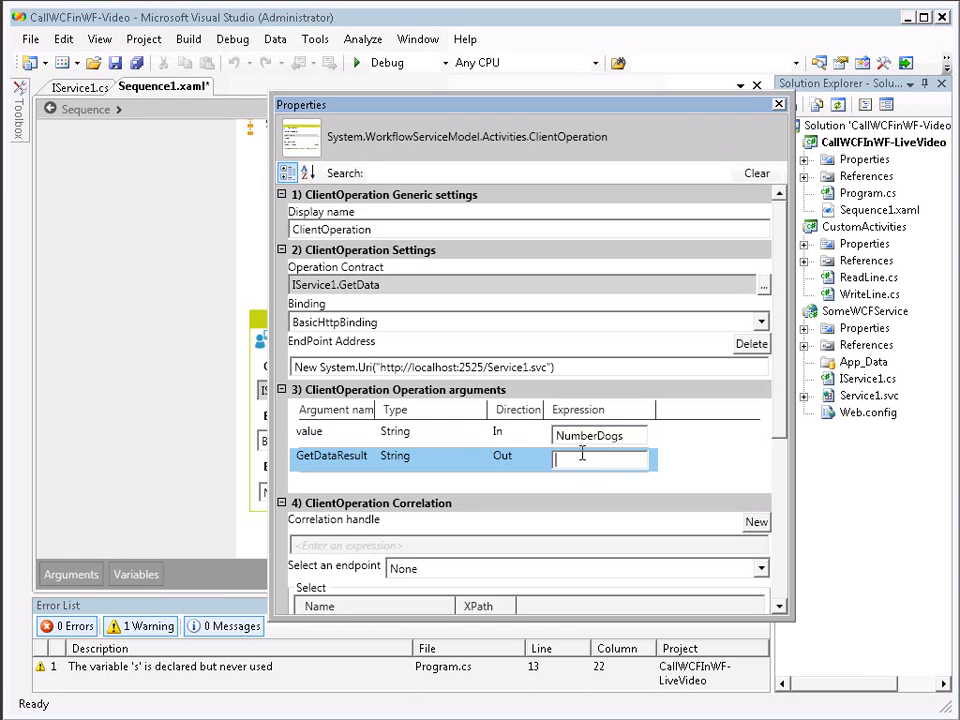
pyautogui.write('DogResponse')
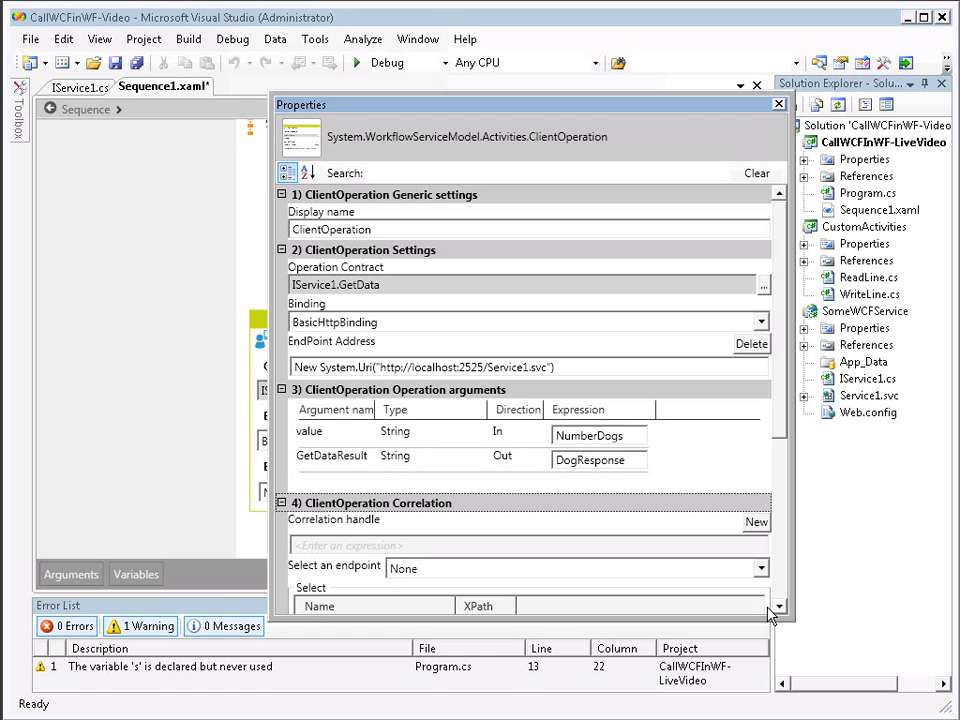
pyautogui.click(780, 104)
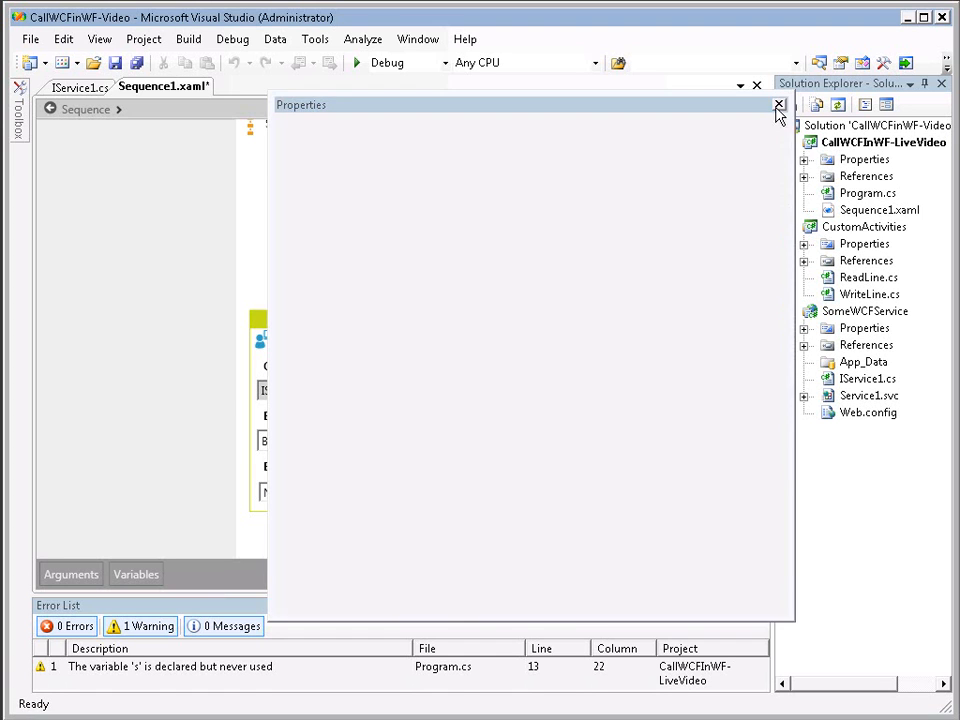
pyautogui.click(780, 104)
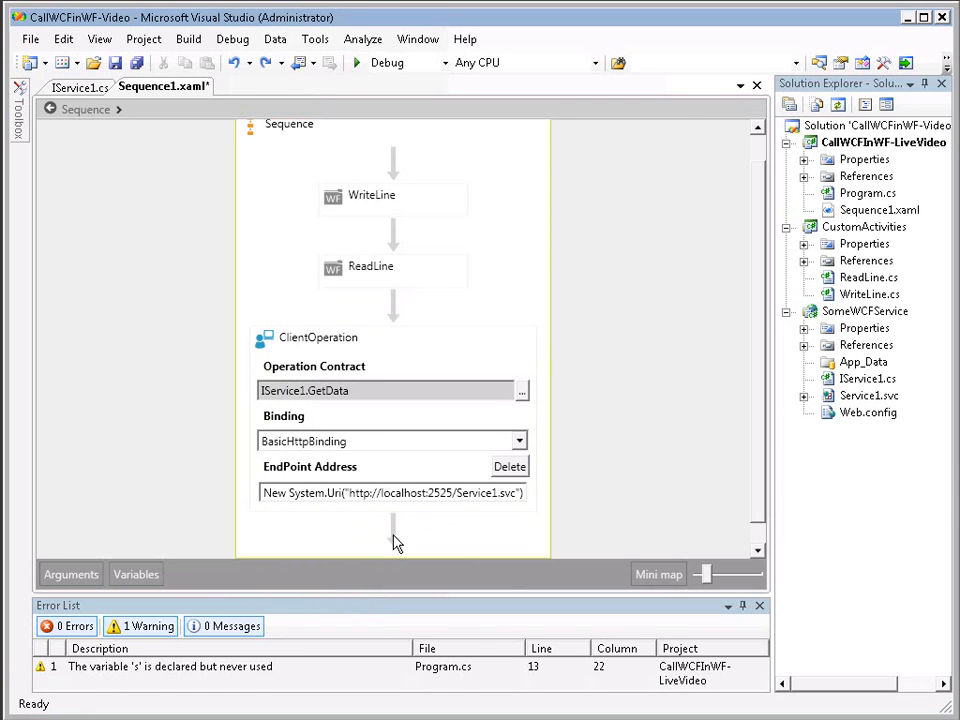
pyautogui.moveTo(392, 544)
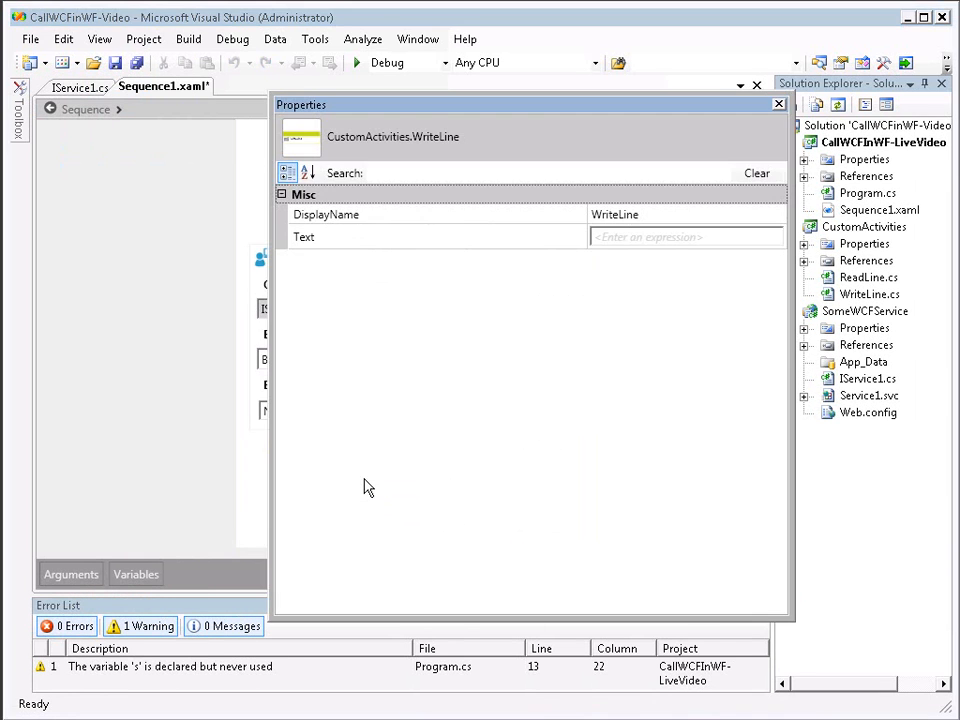
# - Set the WriteLine activity's Text to DogResponse and confirm it
pyautogui.click(684, 236)
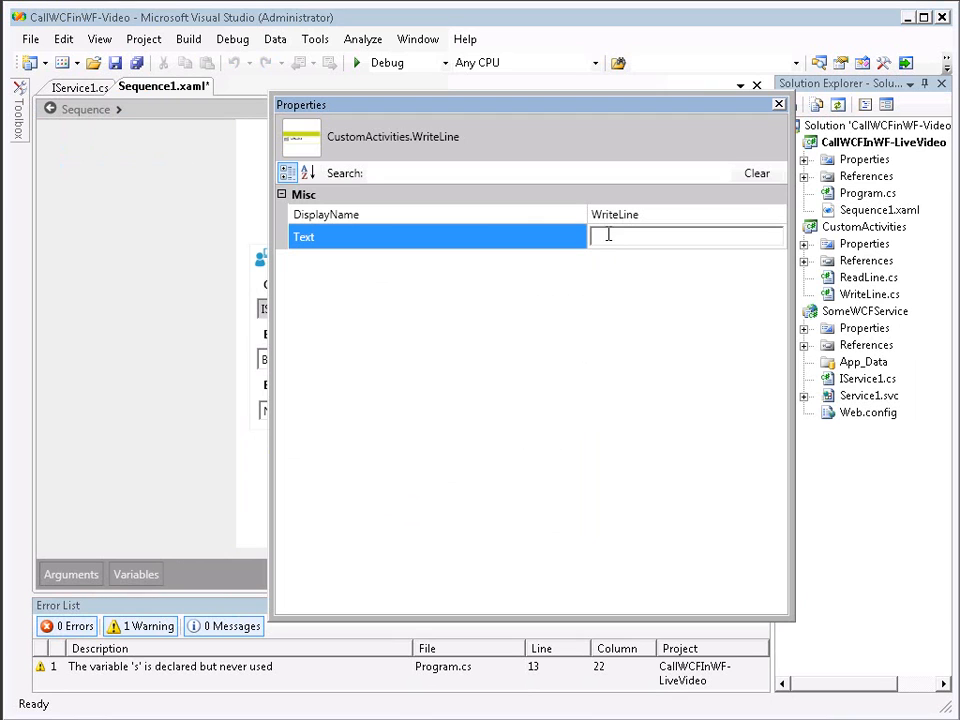
pyautogui.write('DogRespon')
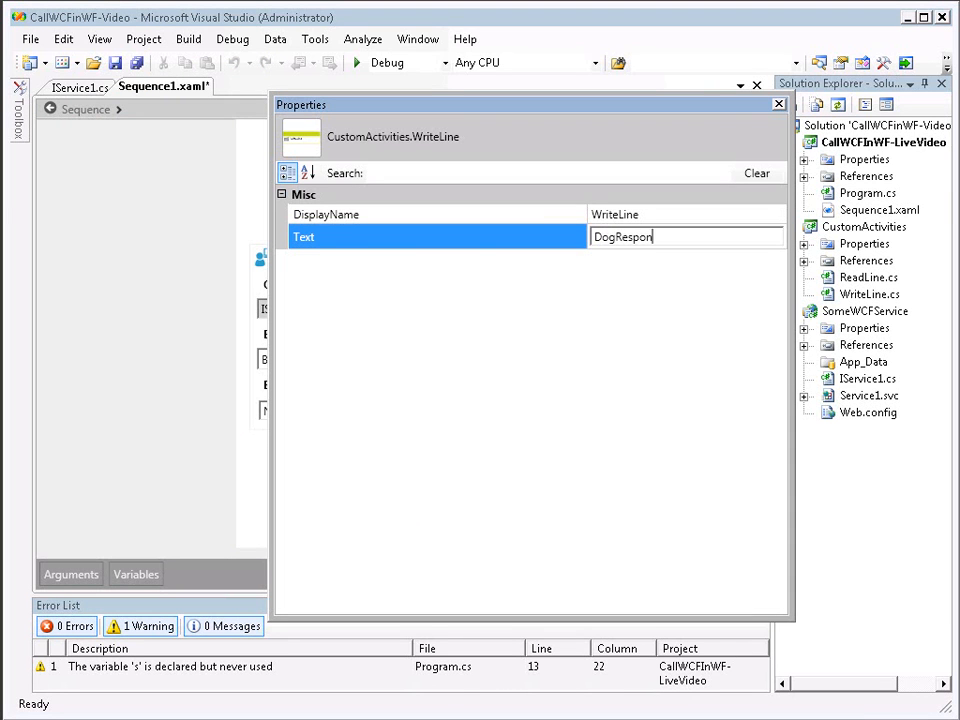
pyautogui.write('se')
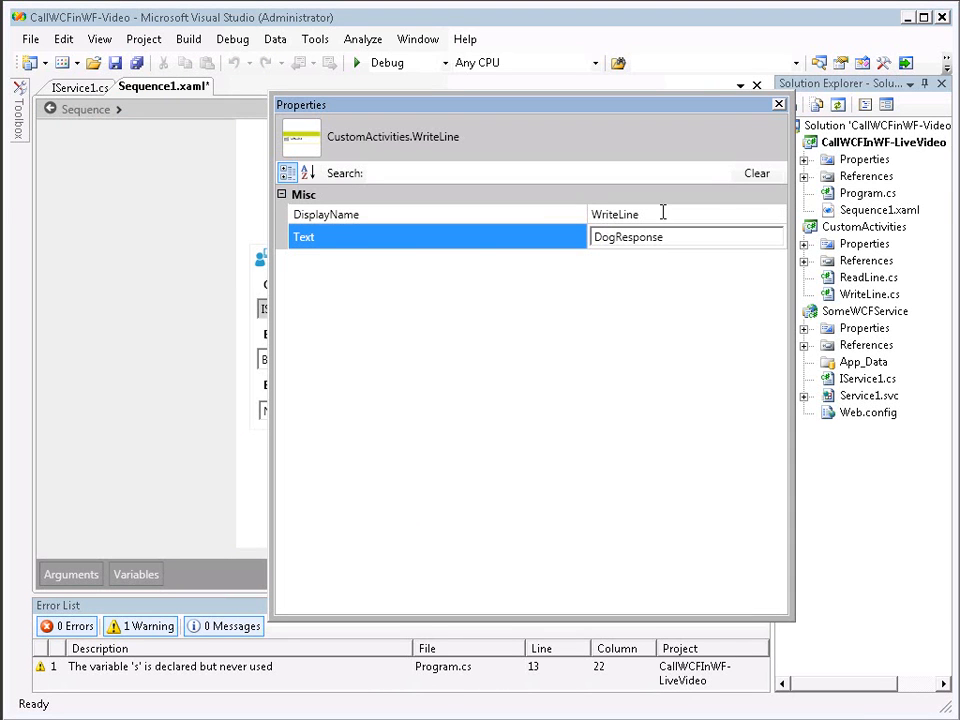
pyautogui.click(778, 104)
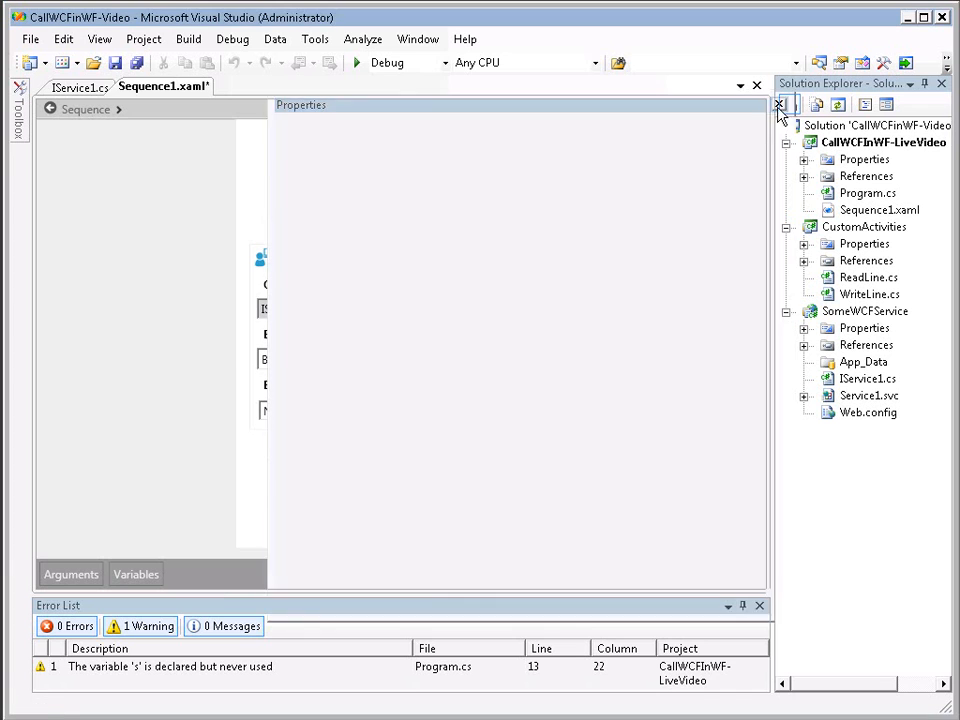
pyautogui.click(20, 110)
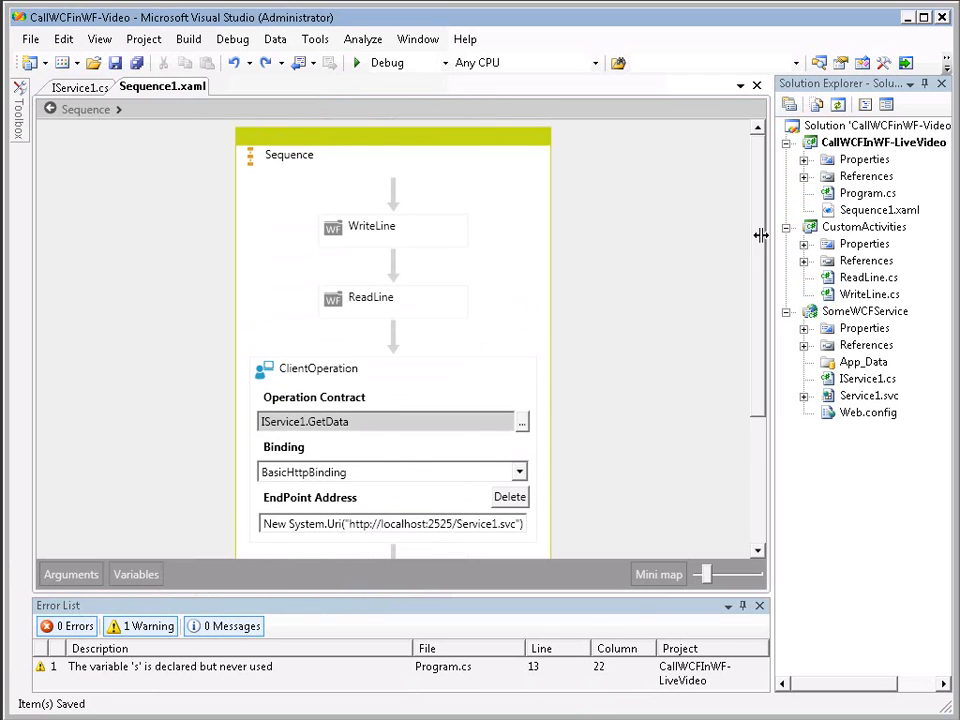
pyautogui.moveTo(680, 246)
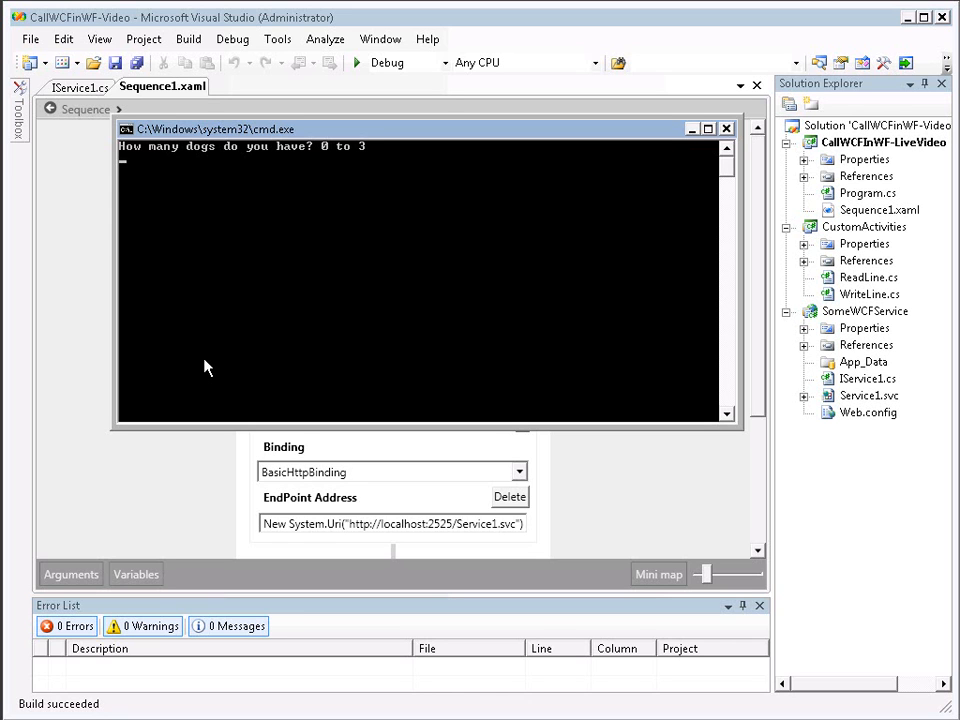
# - Answer the console's dog-count prompt with 1 and then 2 during the run
pyautogui.write('1')
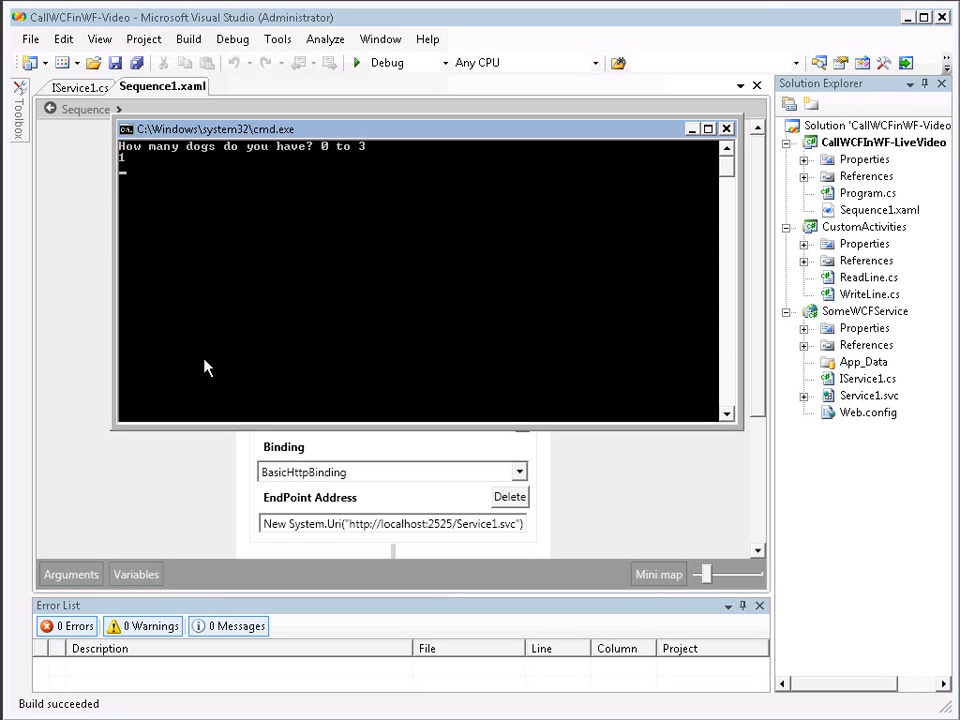
pyautogui.moveTo(200, 362)
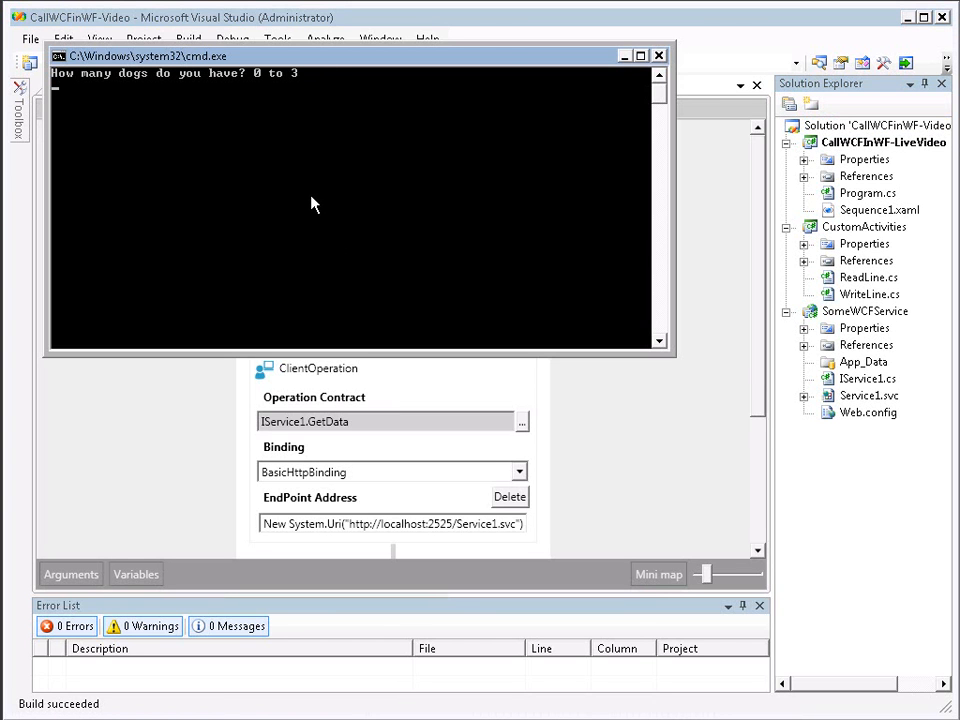
pyautogui.write('2')
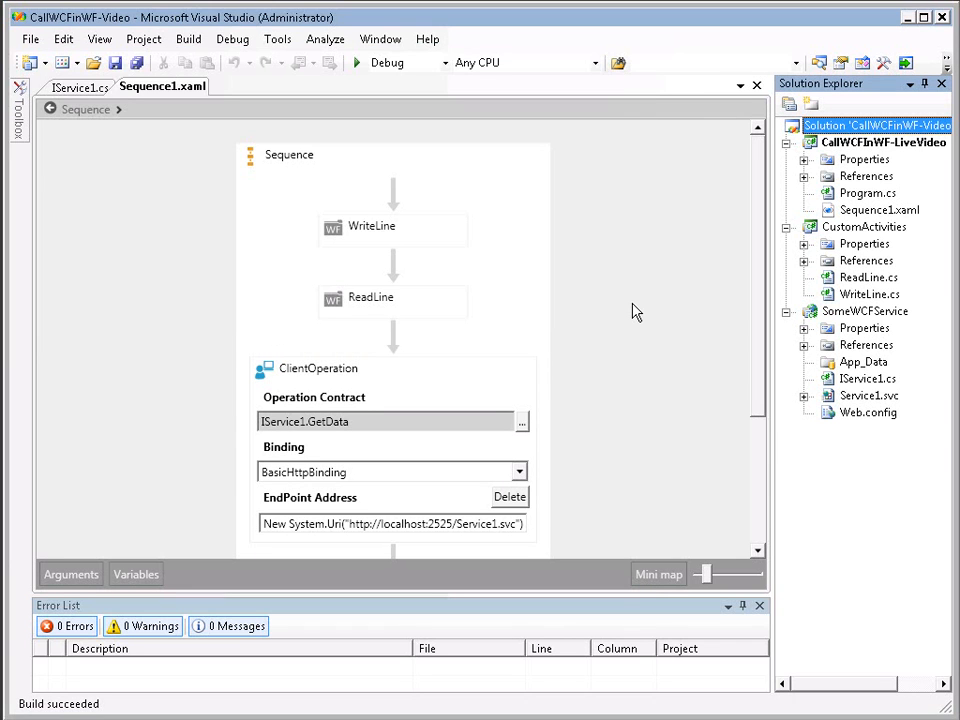
pyautogui.moveTo(476, 306)
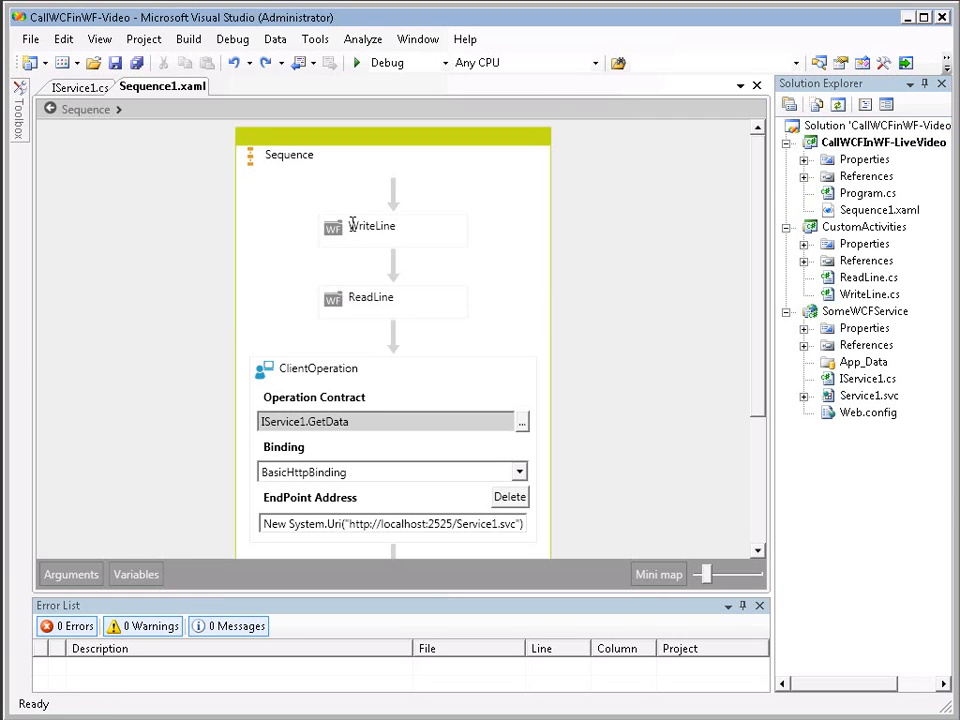
pyautogui.click(392, 224)
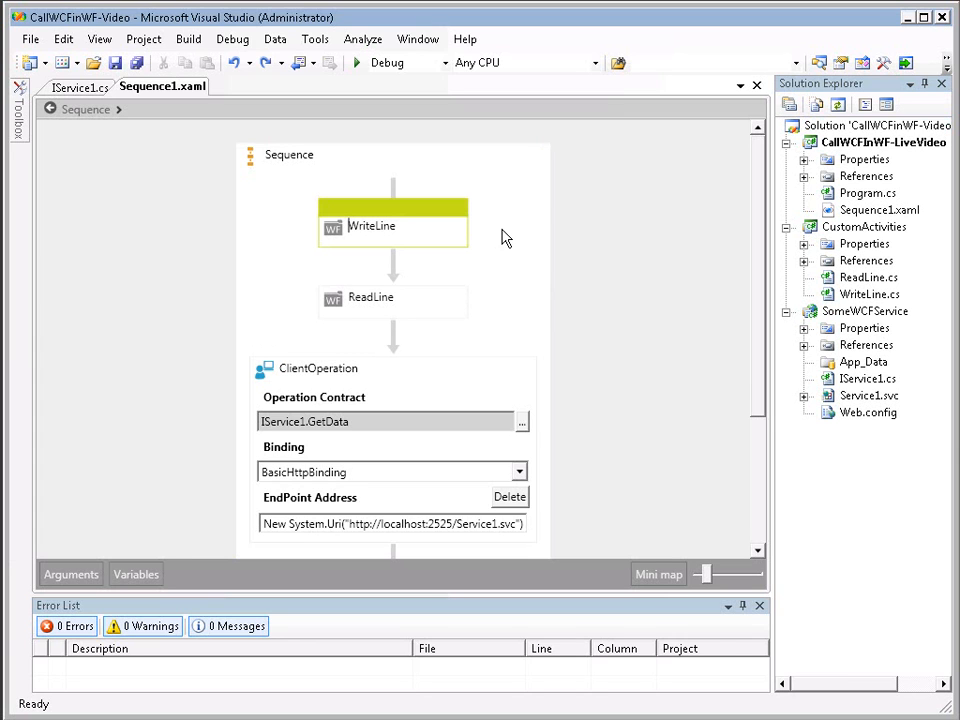
pyautogui.moveTo(362, 238)
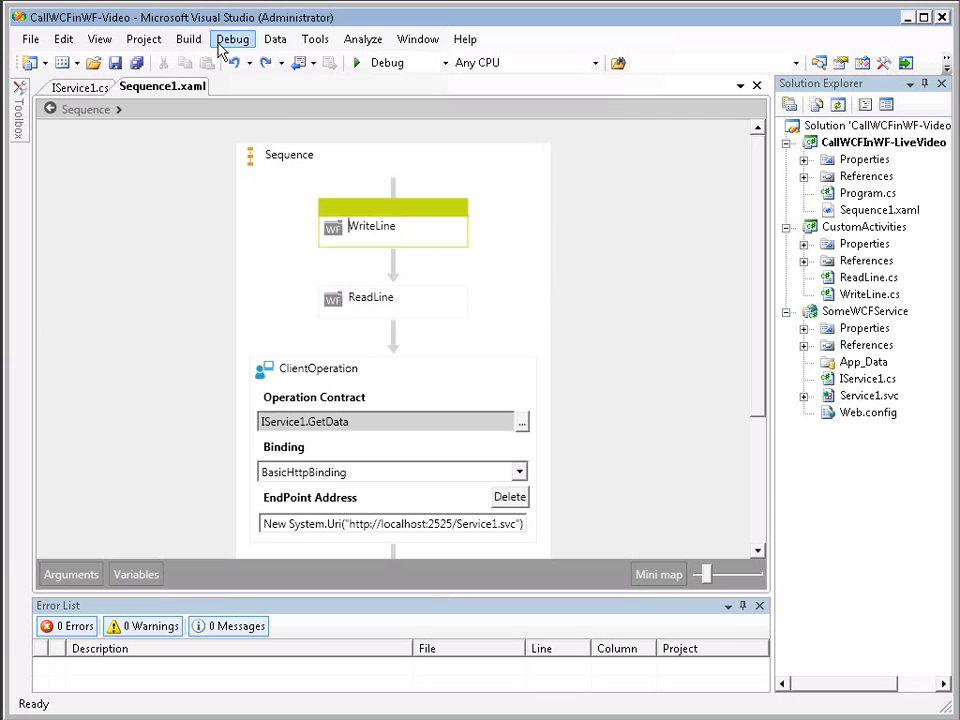
pyautogui.moveTo(290, 130)
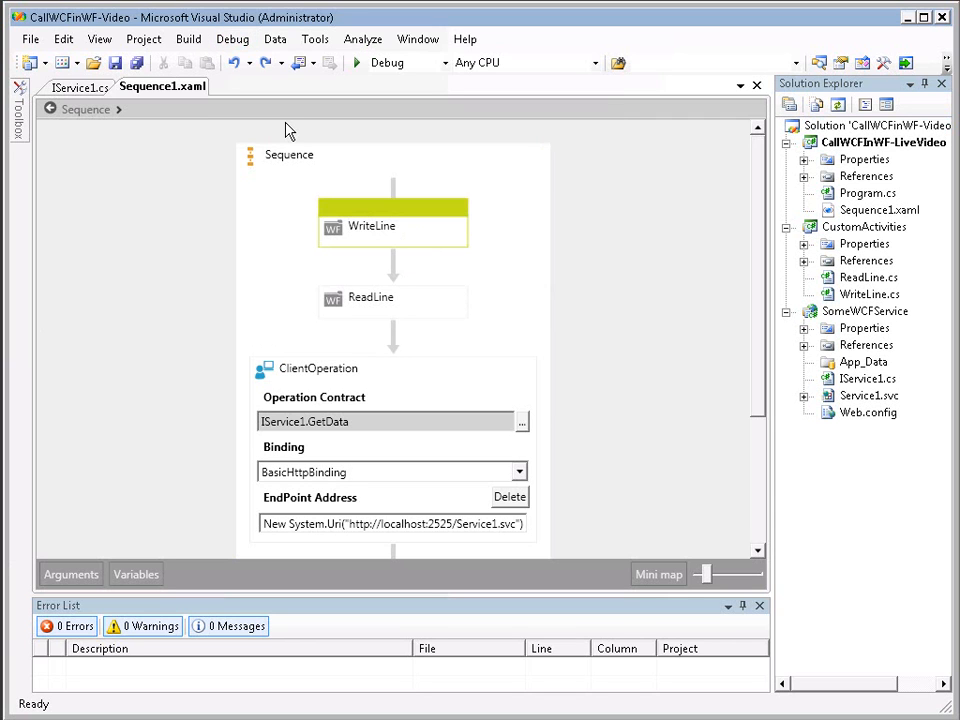